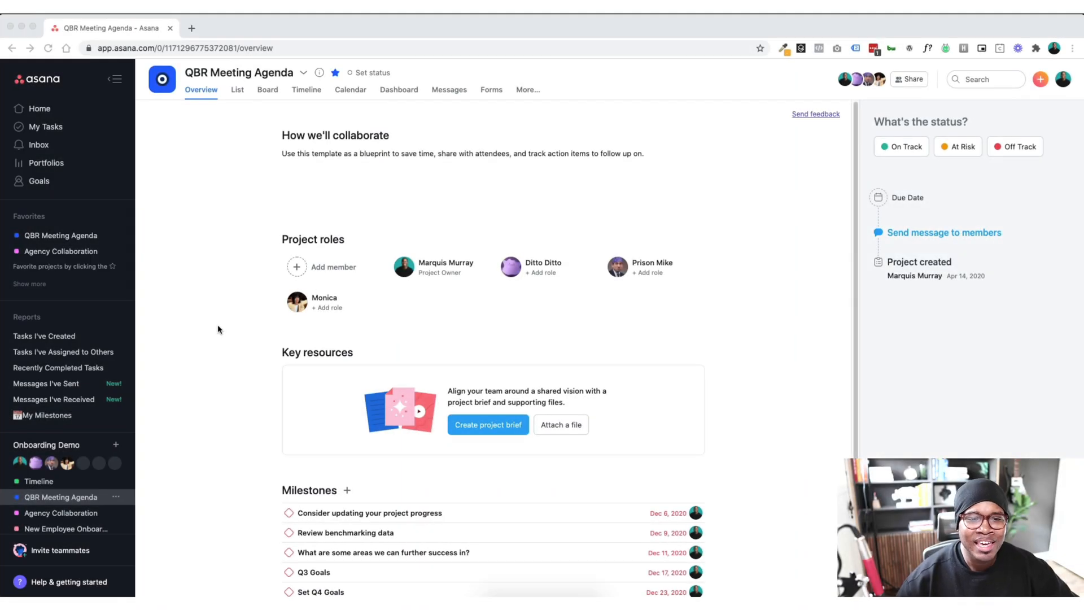
{"action": "mouse_move", "coordinate": [244, 290]}
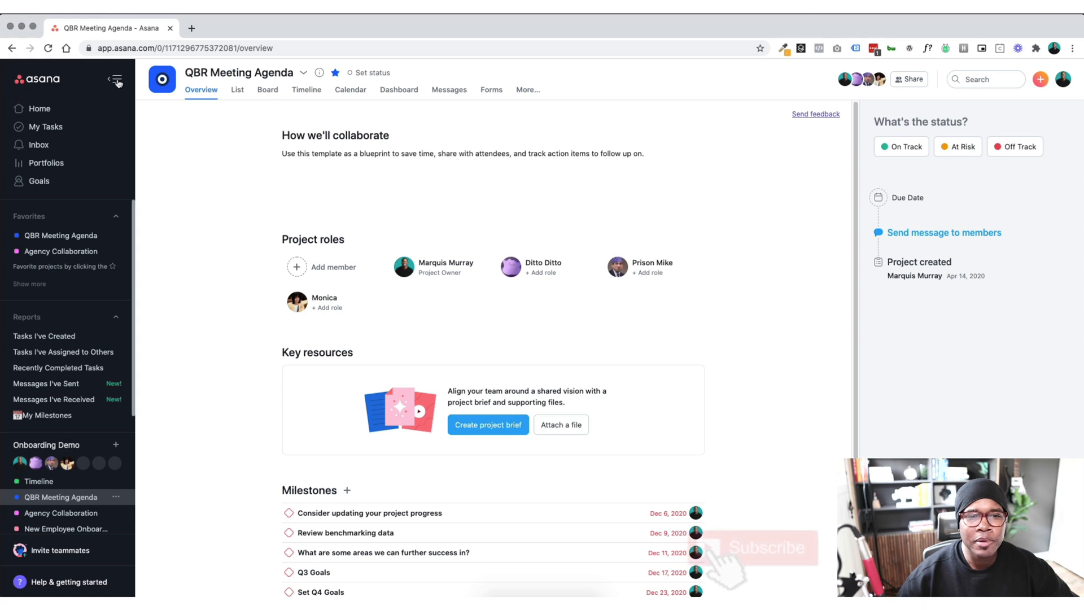
Step: Collapse the left navigation sidebar and scroll down the QBR Meeting Agenda overview
{"action": "left_click", "coordinate": [117, 80]}
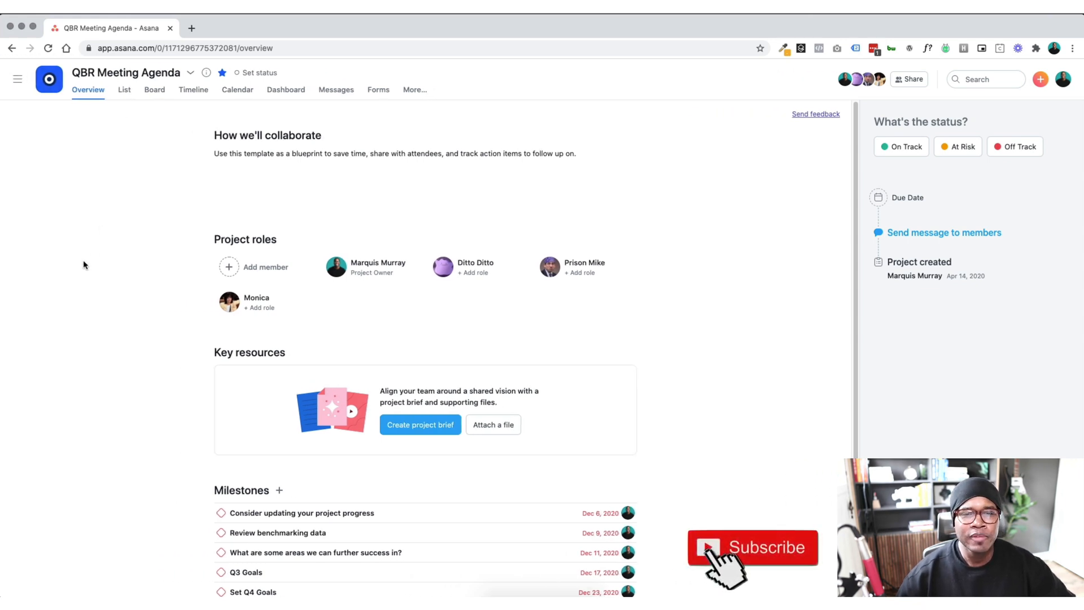
{"action": "scroll", "scroll_direction": "down", "scroll_amount": 3}
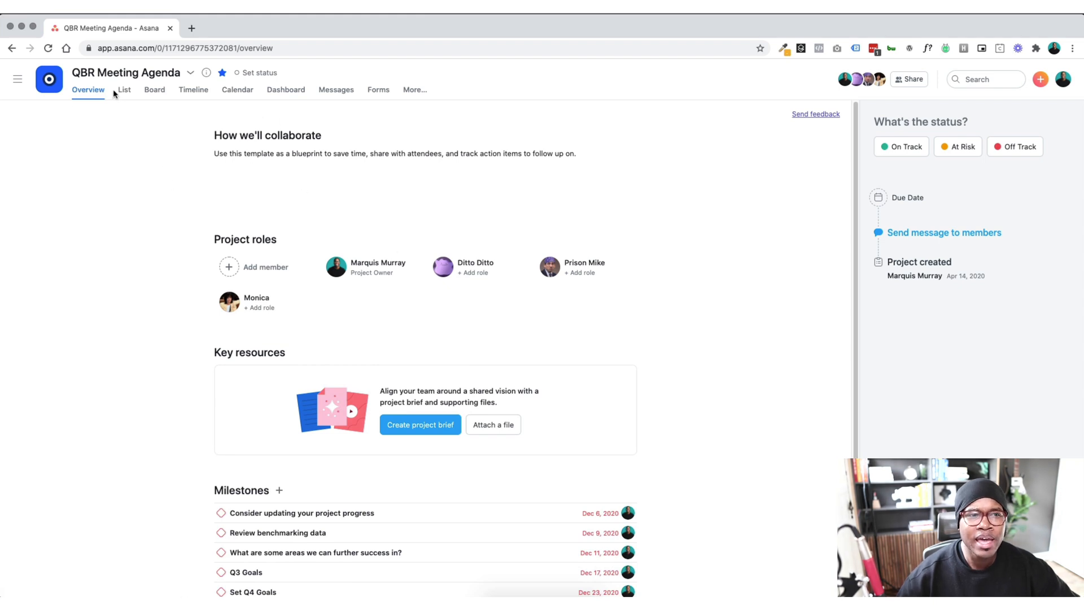
{"action": "mouse_move", "coordinate": [120, 103]}
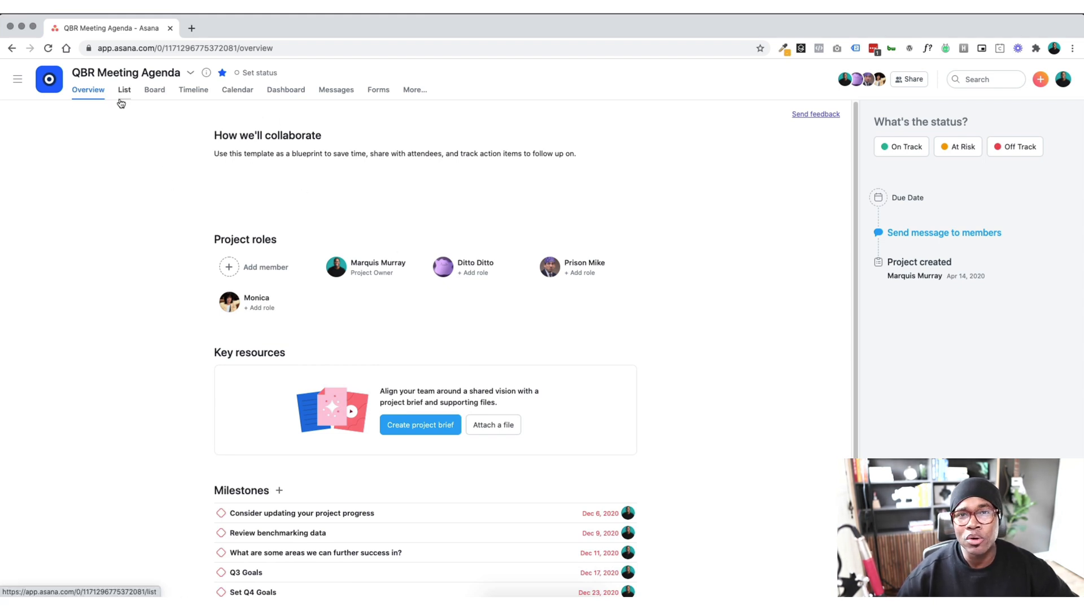
Step: Show tasks in List view, briefly check Calendar, then select a spot in Q3 Recap
{"action": "left_click", "coordinate": [125, 89]}
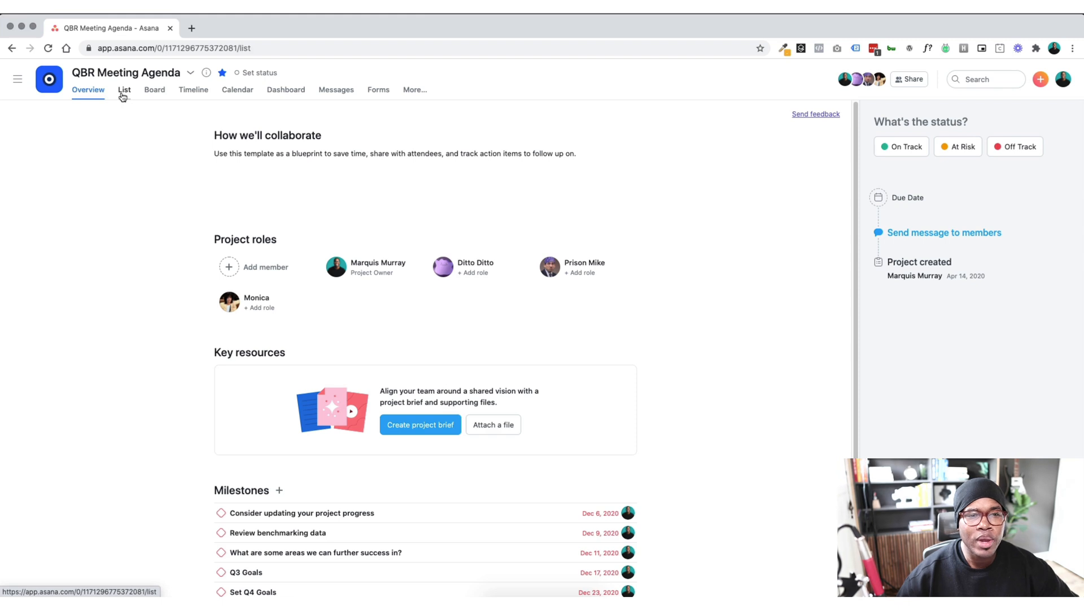
{"action": "left_click", "coordinate": [124, 90]}
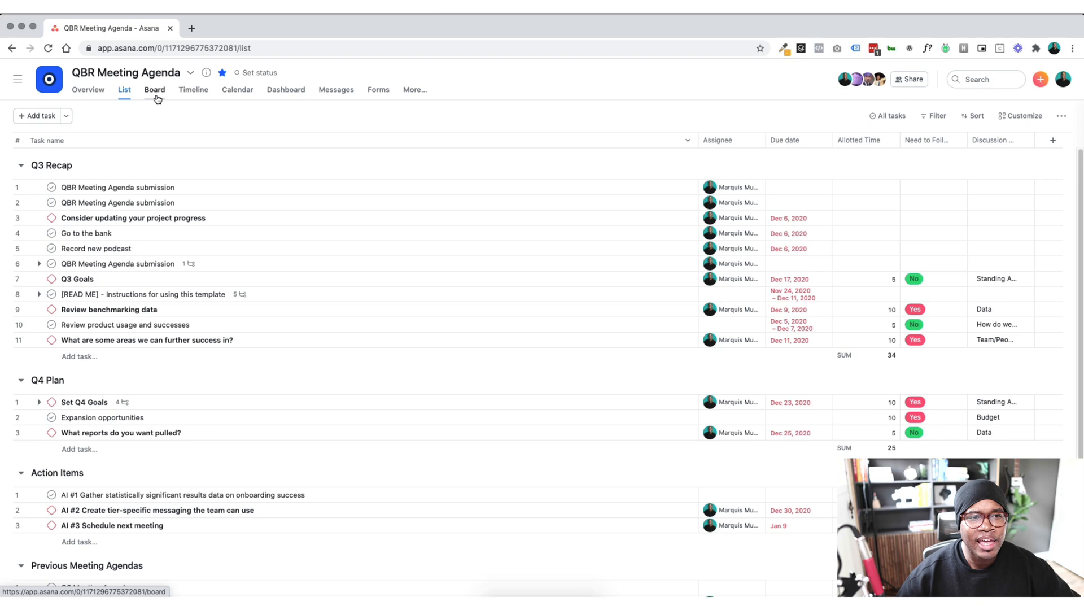
{"action": "left_click", "coordinate": [237, 90]}
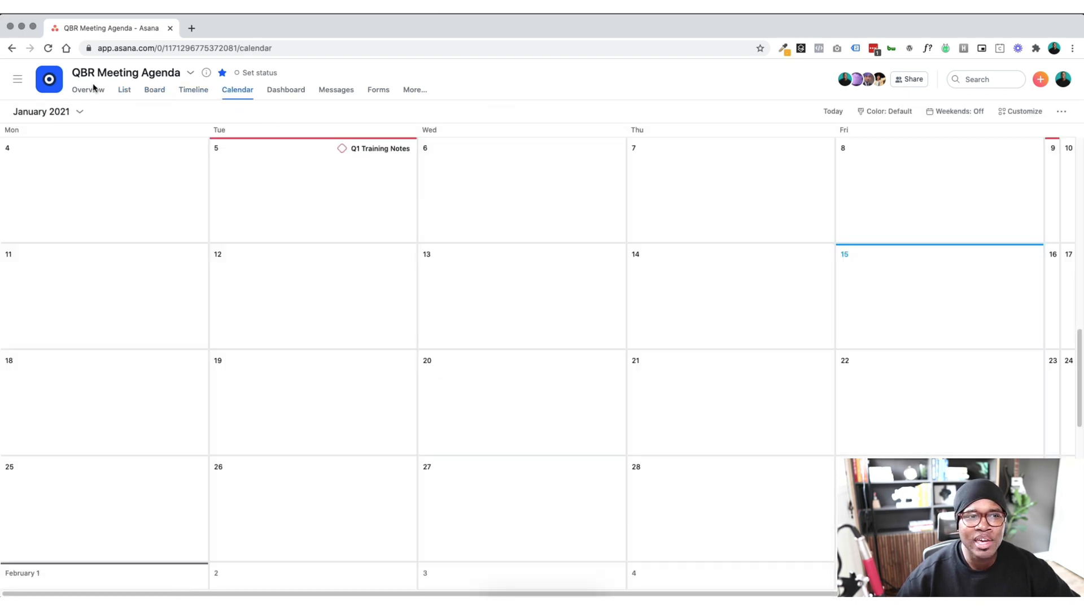
{"action": "mouse_move", "coordinate": [118, 96]}
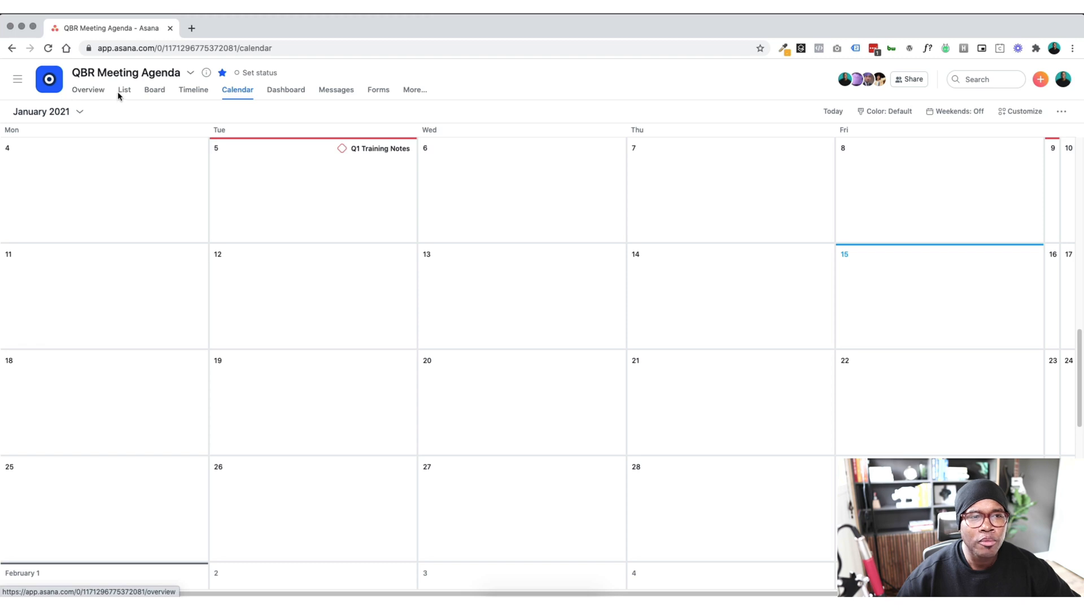
{"action": "left_click", "coordinate": [124, 89]}
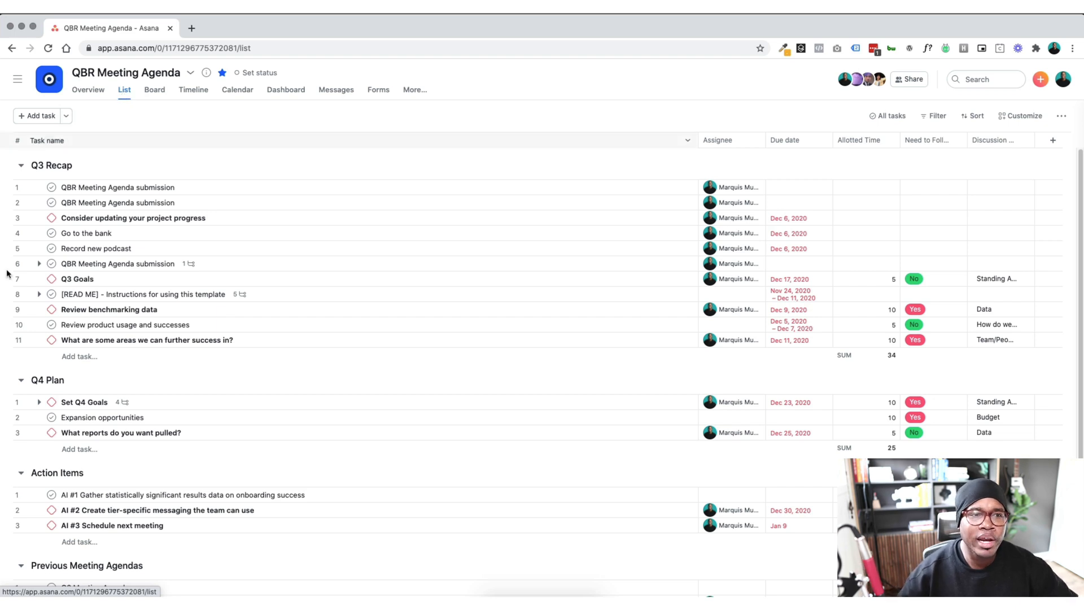
{"action": "left_click", "coordinate": [118, 187]}
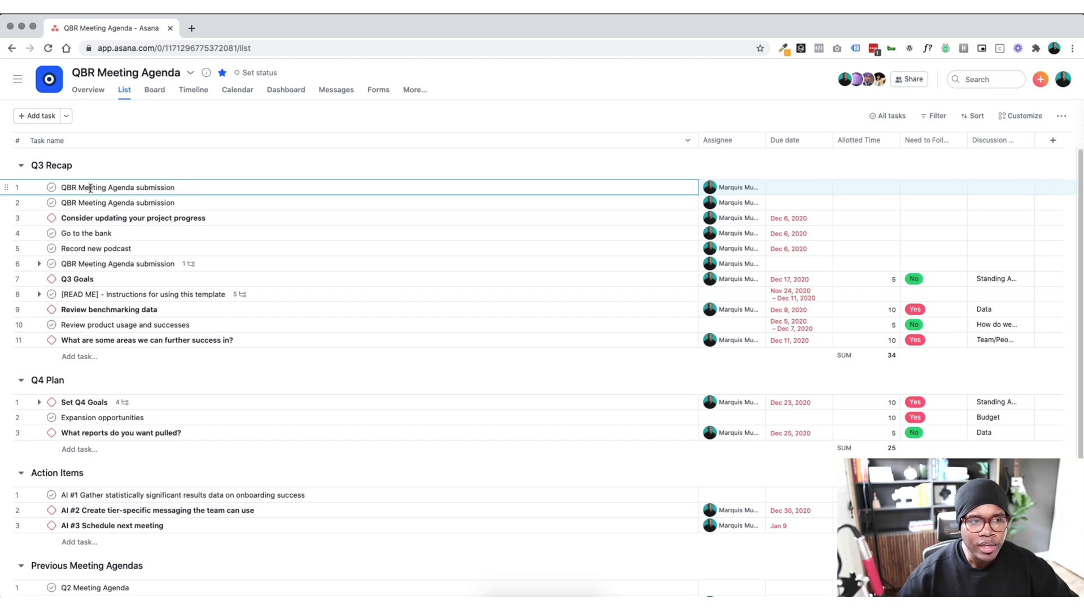
Step: Add a 'Project Brief' task under Q3 Recap, open its details, then go back to Overview
{"action": "type", "text": "Project Brief"}
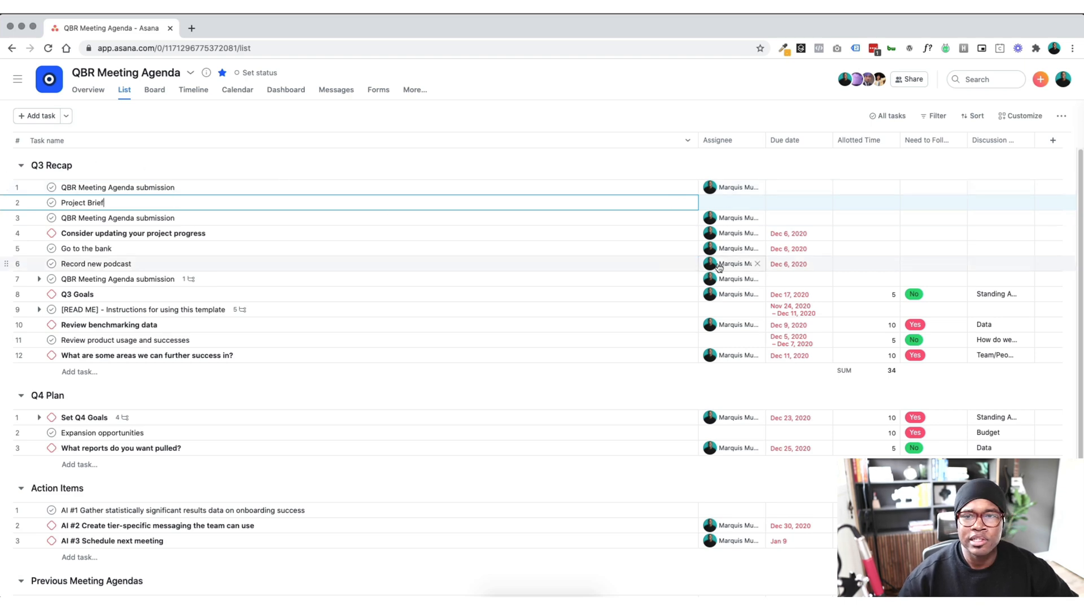
{"action": "left_click", "coordinate": [77, 203]}
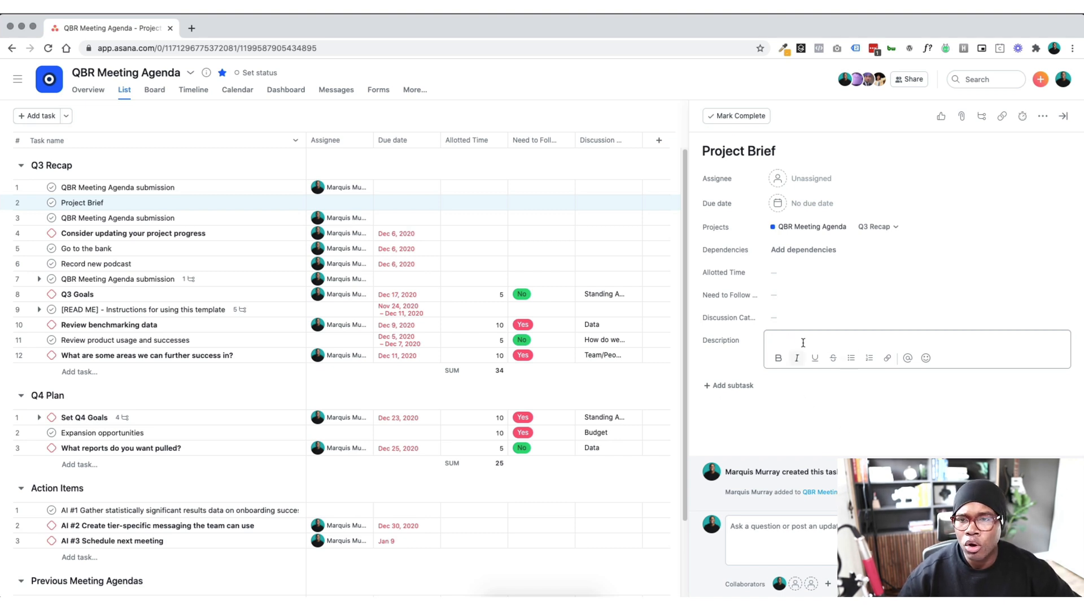
{"action": "left_click", "coordinate": [89, 89]}
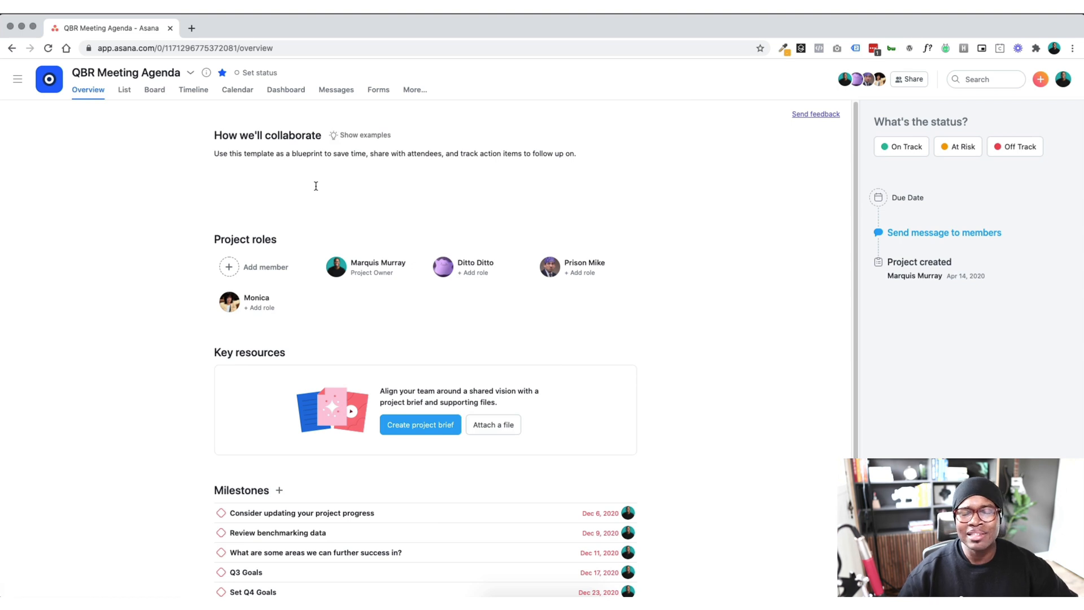
{"action": "mouse_move", "coordinate": [245, 150]}
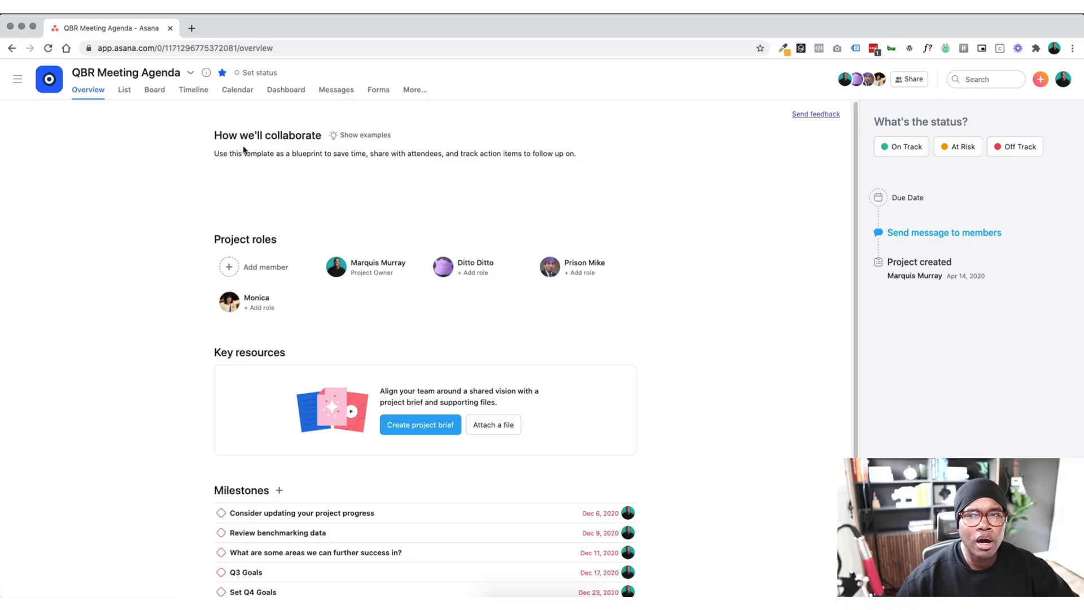
{"action": "scroll", "scroll_direction": "down", "scroll_amount": 3}
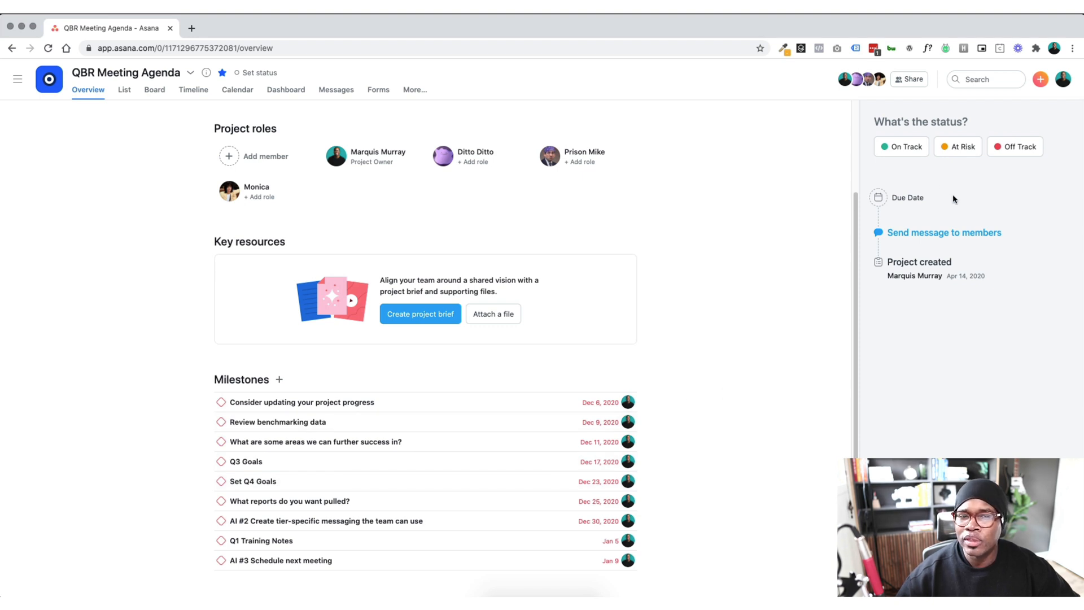
{"action": "mouse_move", "coordinate": [358, 103]}
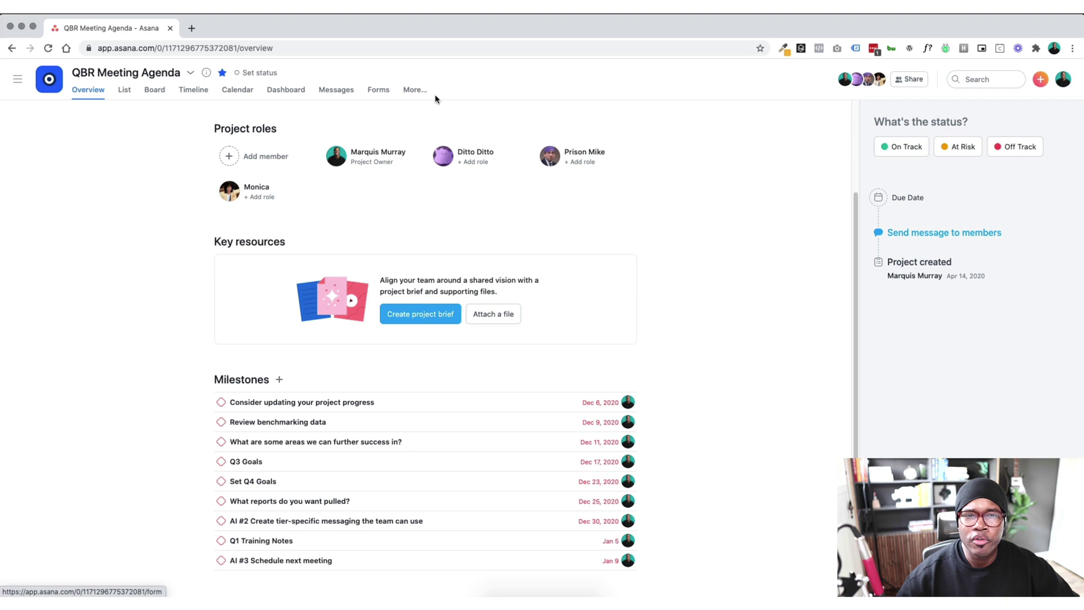
{"action": "mouse_move", "coordinate": [326, 370]}
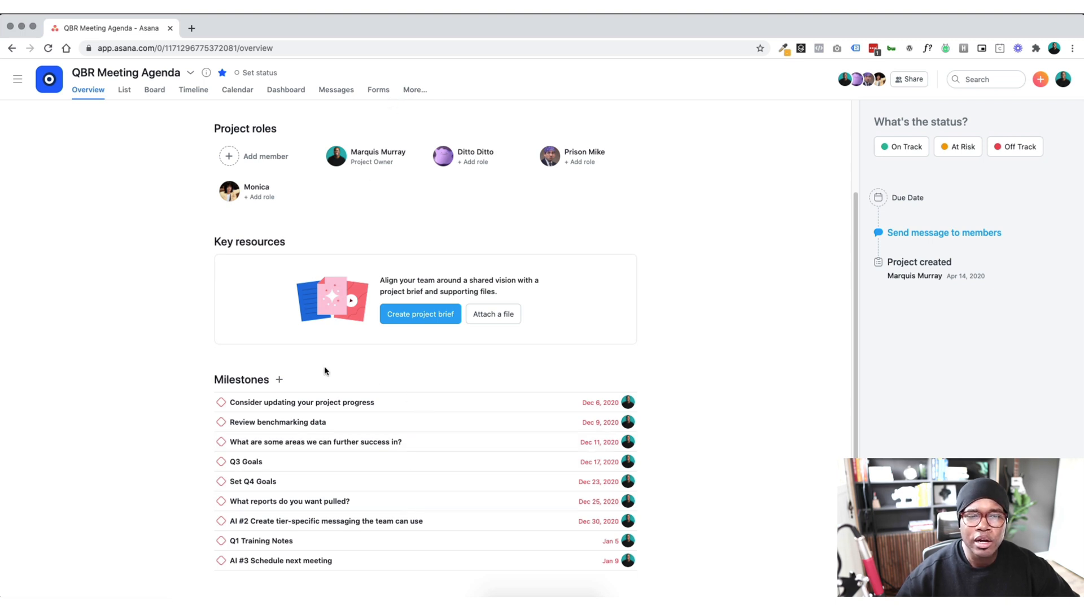
{"action": "mouse_move", "coordinate": [333, 366]}
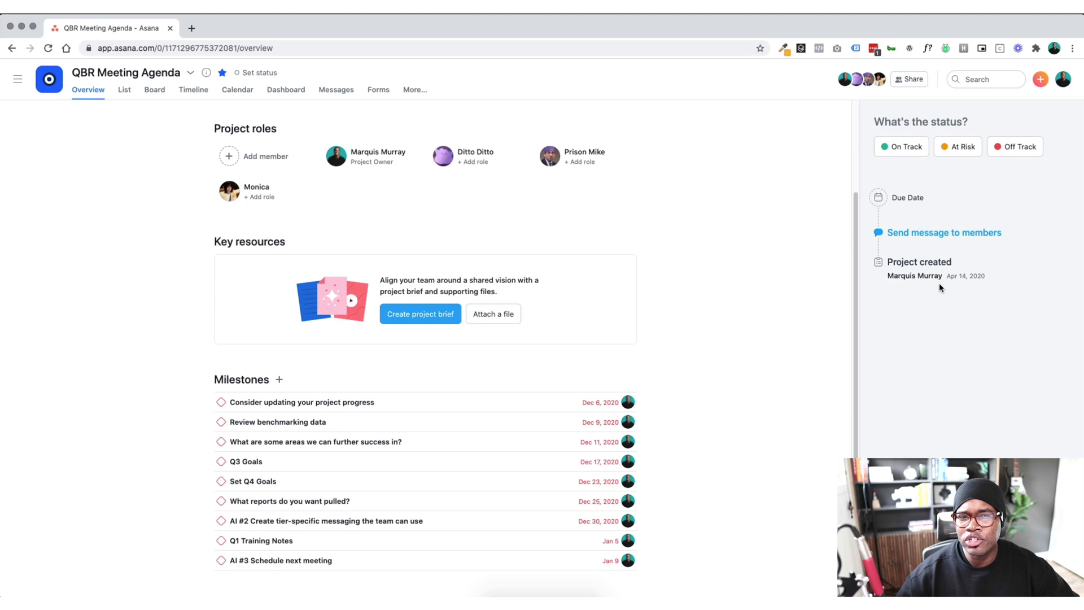
{"action": "mouse_move", "coordinate": [447, 224]}
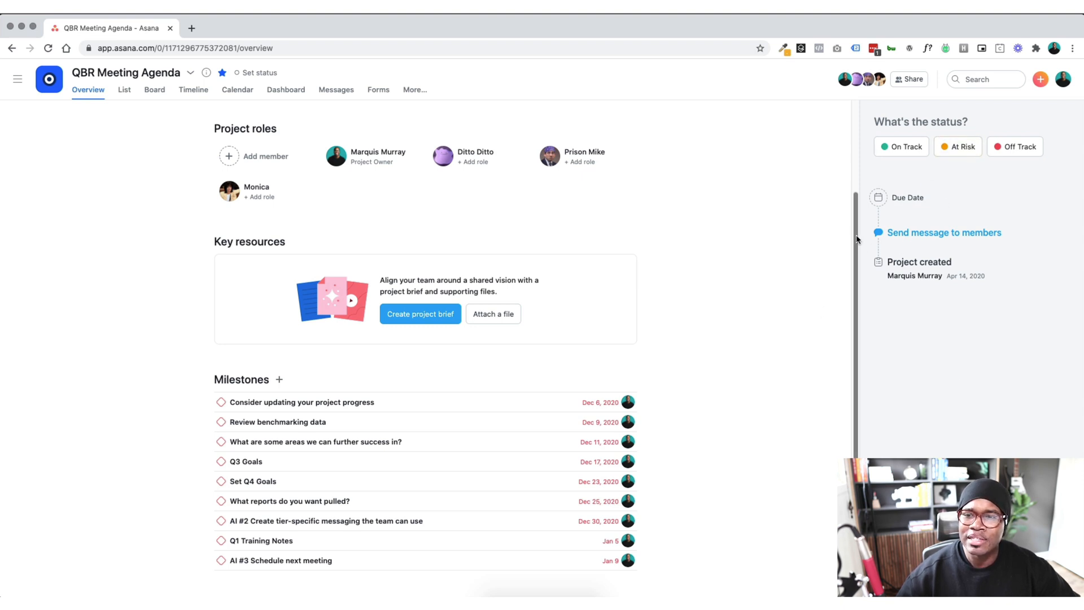
{"action": "scroll", "scroll_direction": "up", "scroll_amount": 3}
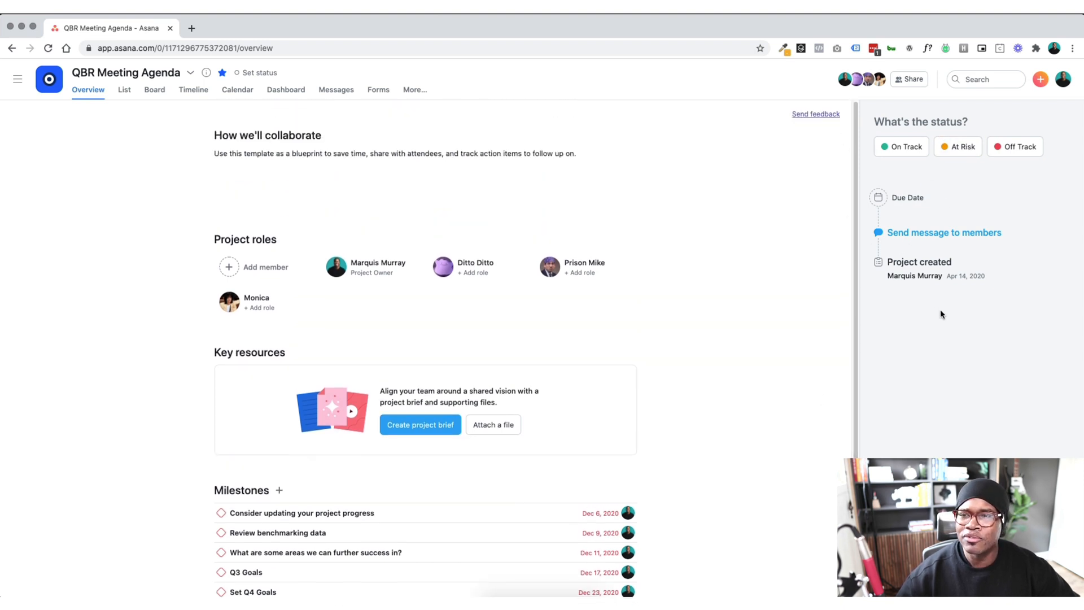
{"action": "mouse_move", "coordinate": [738, 364]}
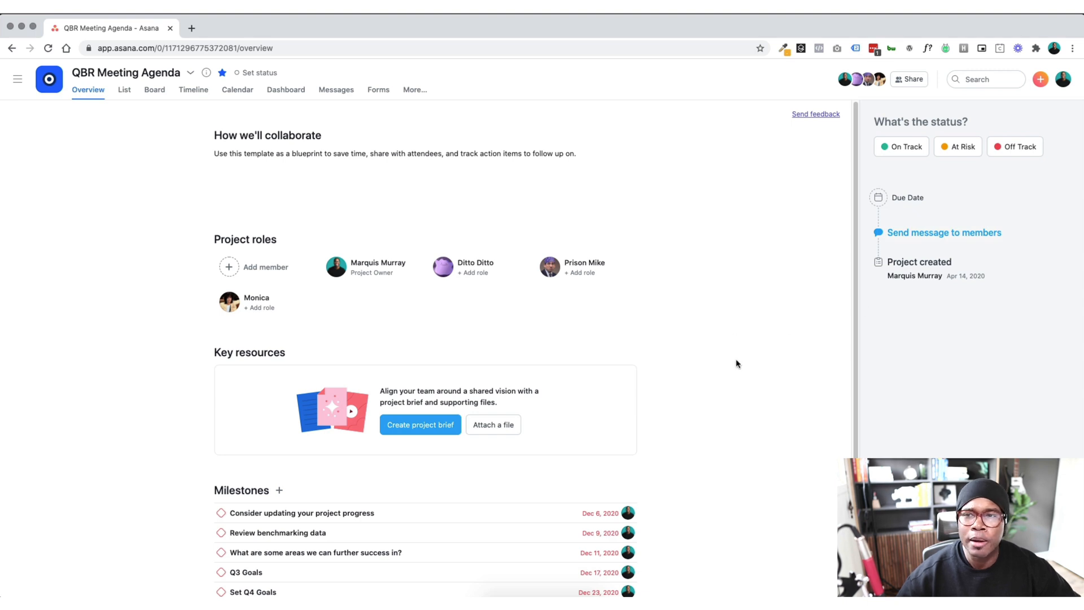
{"action": "mouse_move", "coordinate": [892, 216]}
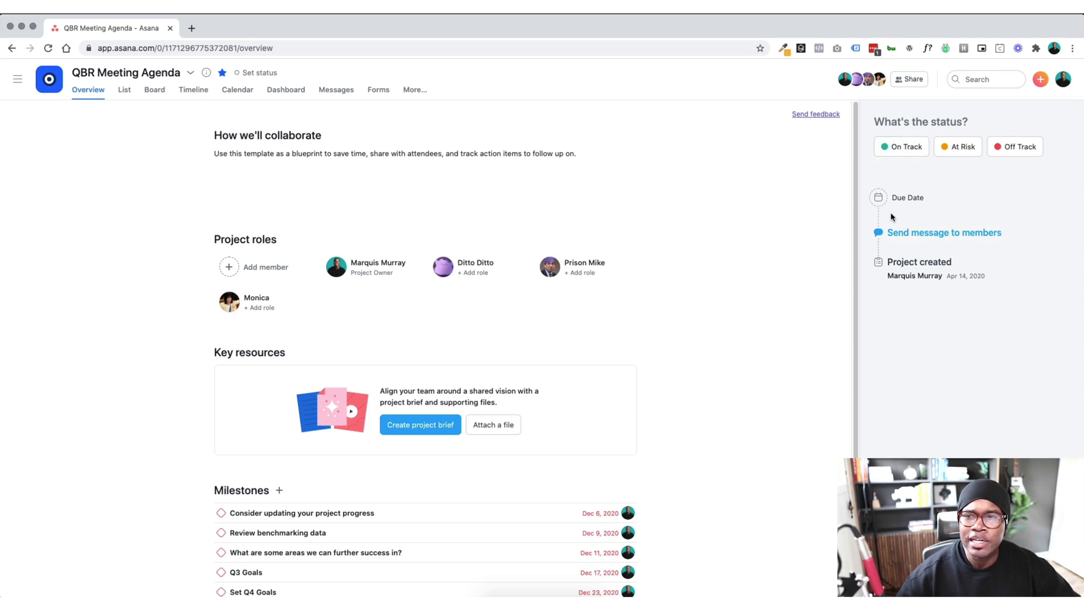
{"action": "mouse_move", "coordinate": [909, 289]}
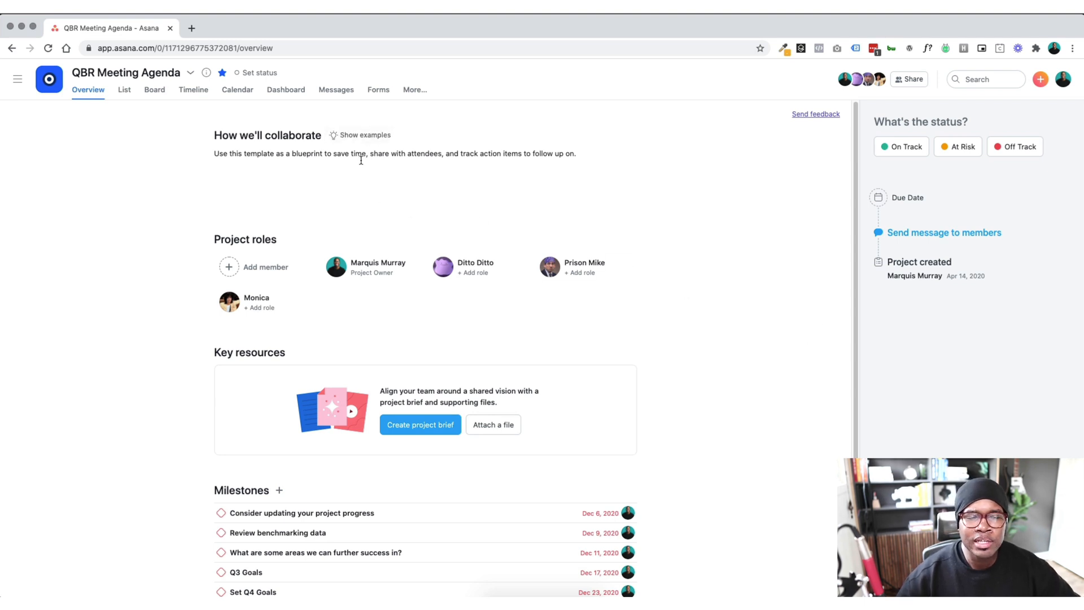
{"action": "mouse_move", "coordinate": [356, 141]}
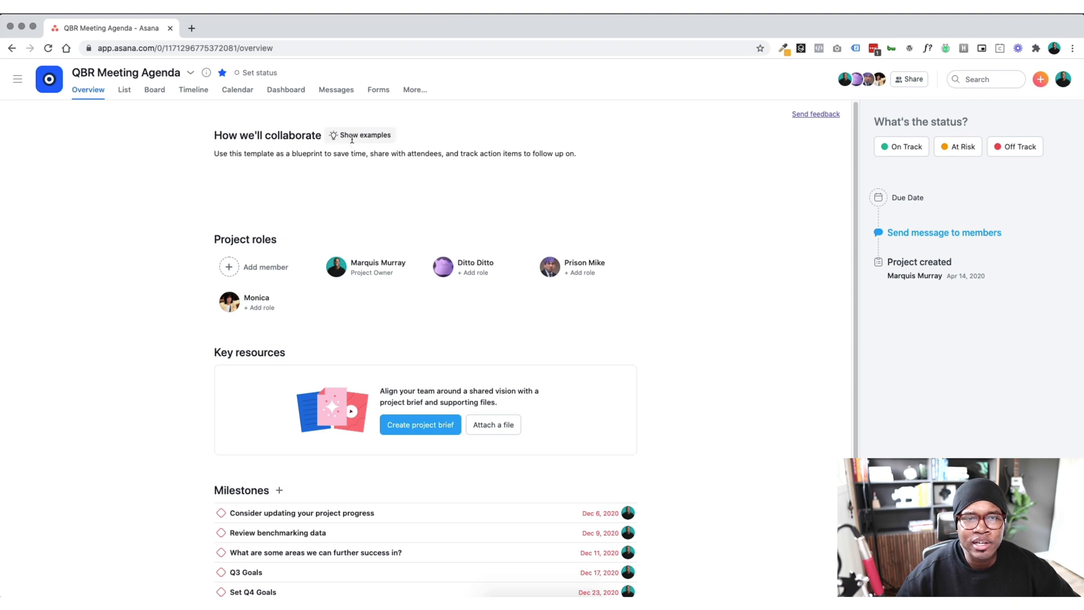
Step: Preview the welcome, meeting details and communication channels collaboration examples, then close them
{"action": "left_click", "coordinate": [365, 135]}
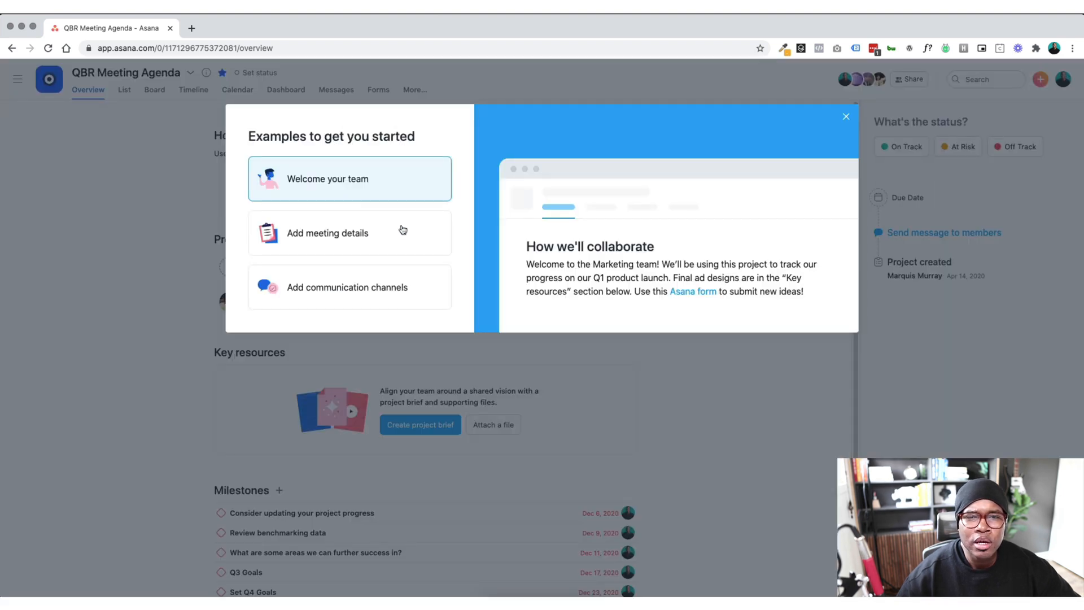
{"action": "mouse_move", "coordinate": [367, 185]}
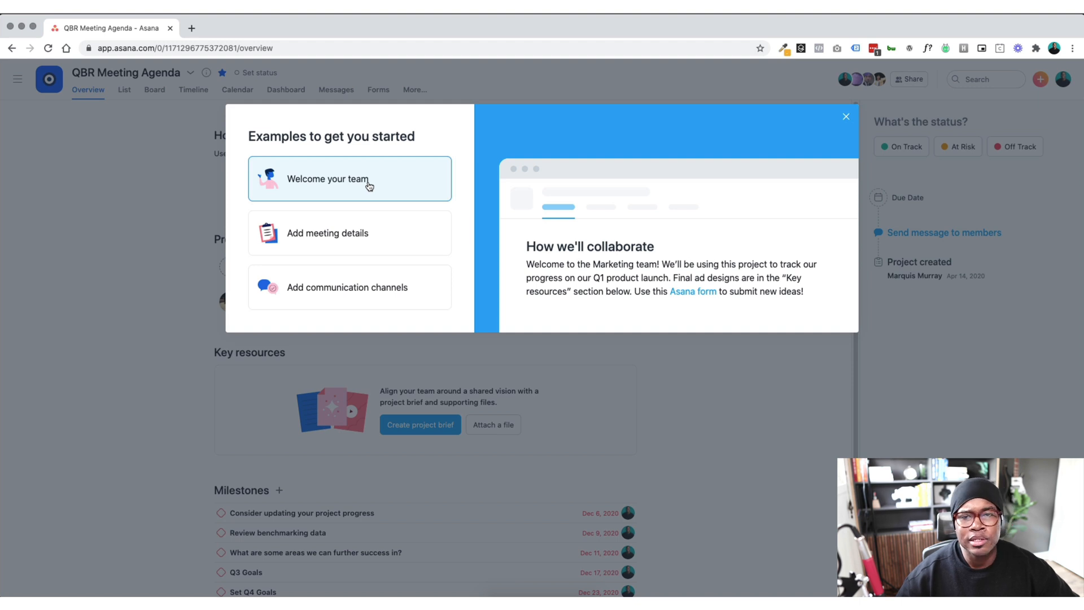
{"action": "left_click", "coordinate": [378, 242]}
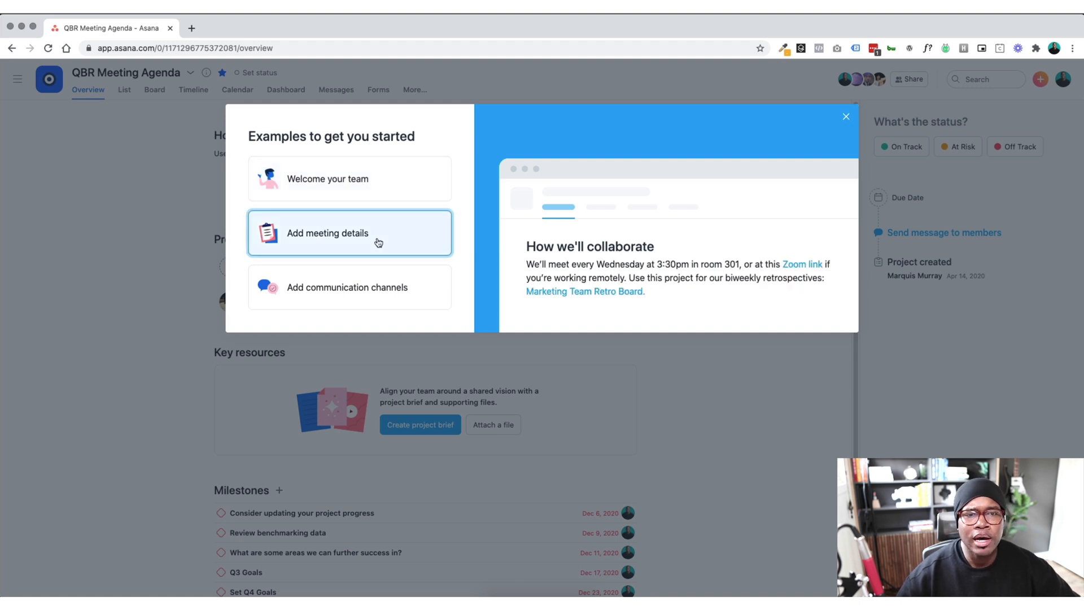
{"action": "mouse_move", "coordinate": [405, 306]}
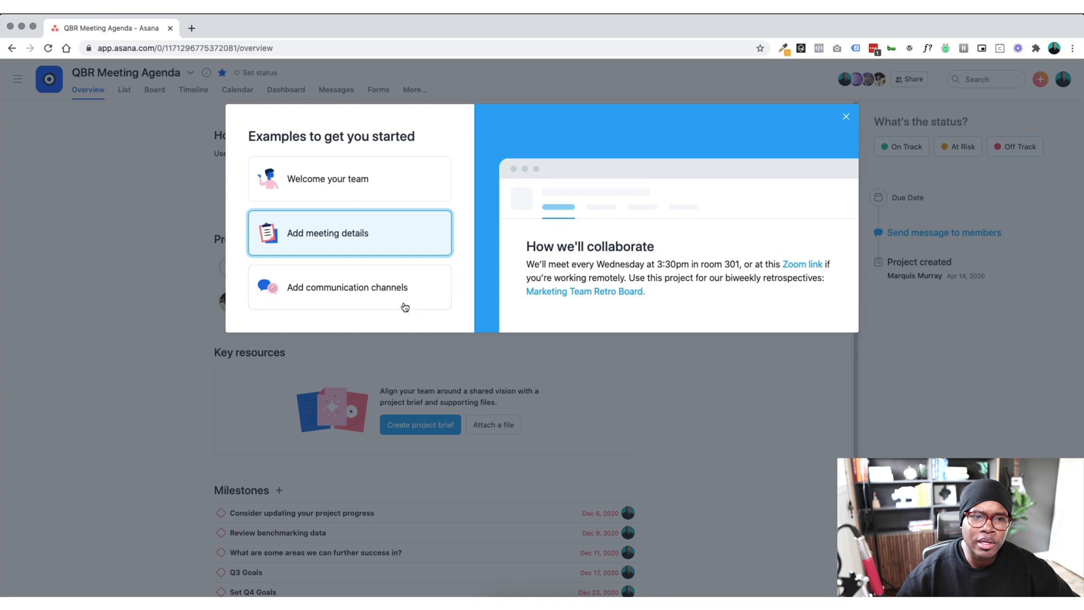
{"action": "left_click", "coordinate": [349, 288]}
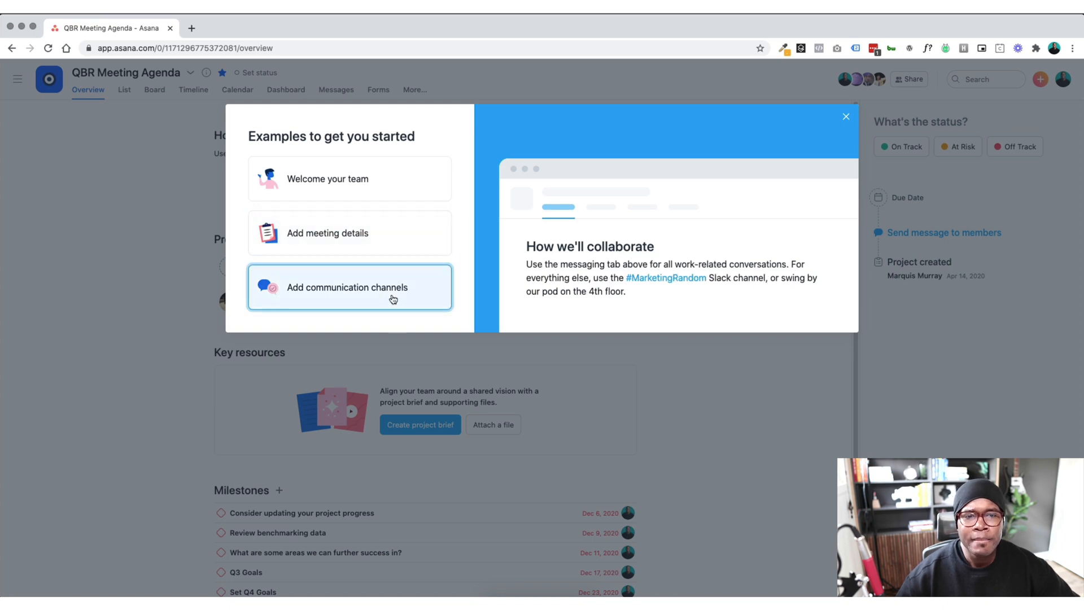
{"action": "mouse_move", "coordinate": [695, 304]}
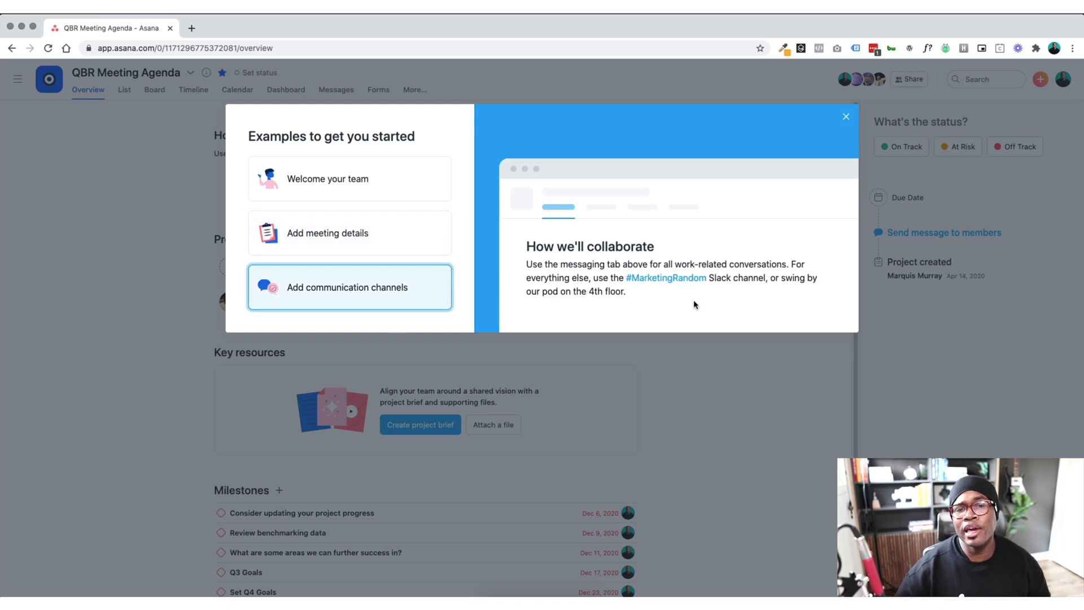
{"action": "left_click", "coordinate": [845, 116]}
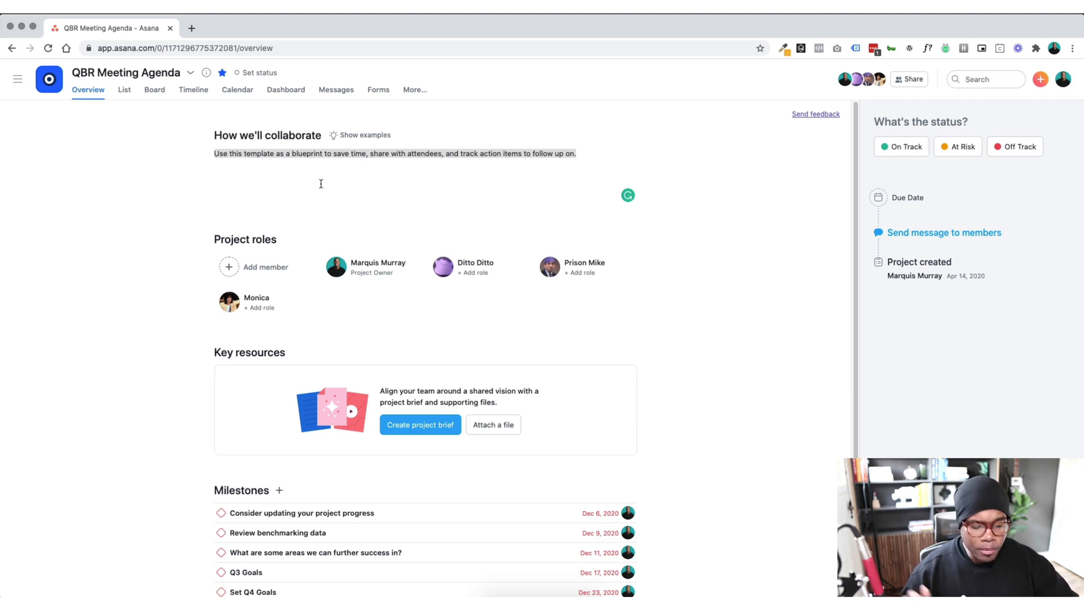
Step: Overwrite the collaboration text with: We'll use this space to talk about everything that is "Overview"
{"action": "type", "text": "We'll use"}
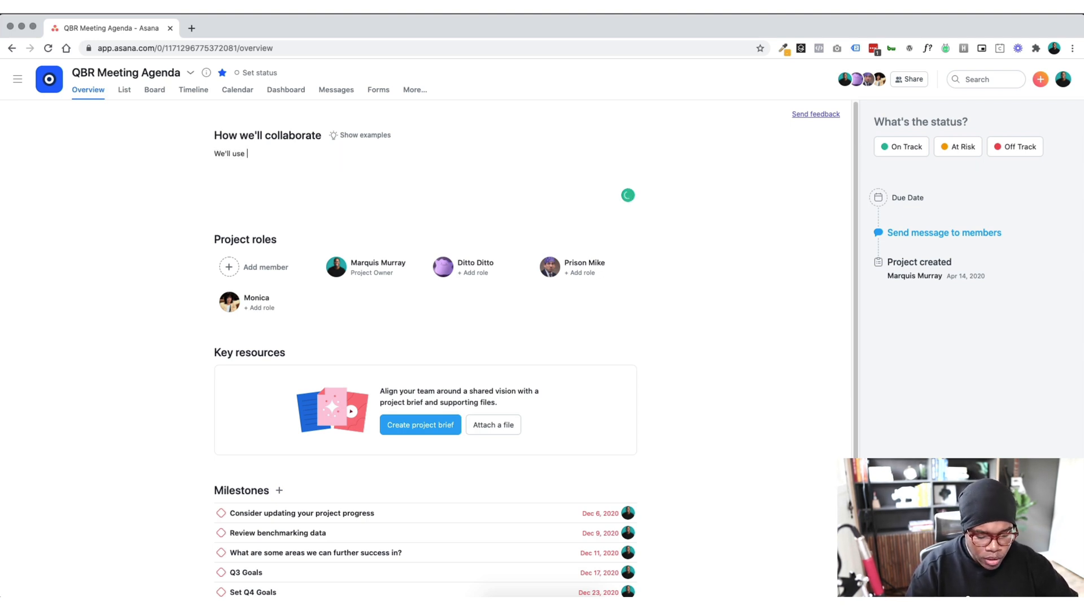
{"action": "type", "text": "this space to"}
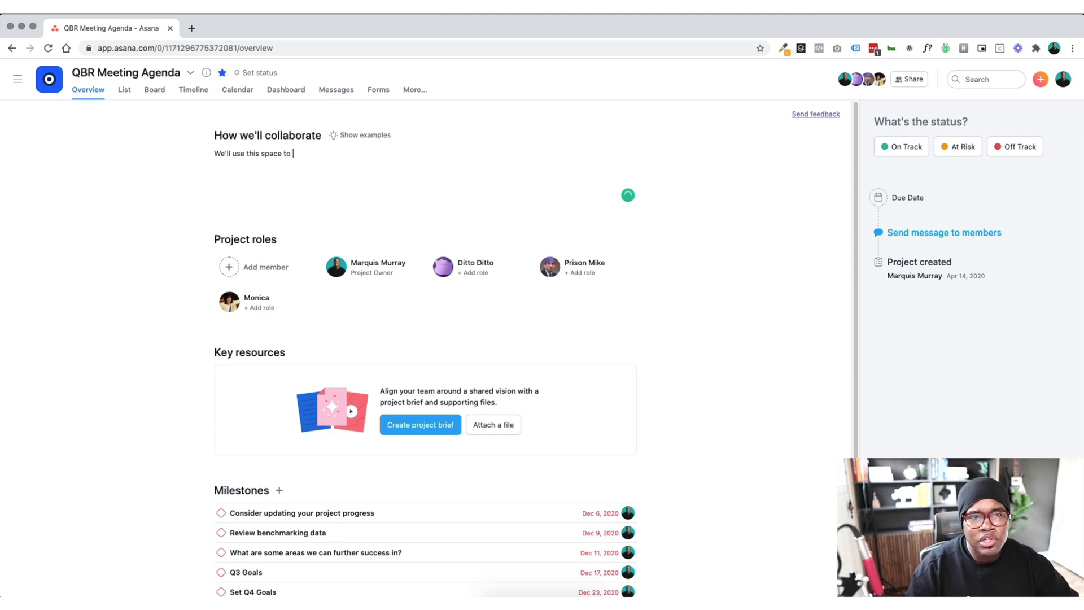
{"action": "type", "text": "talk about everything that is \"Overv"}
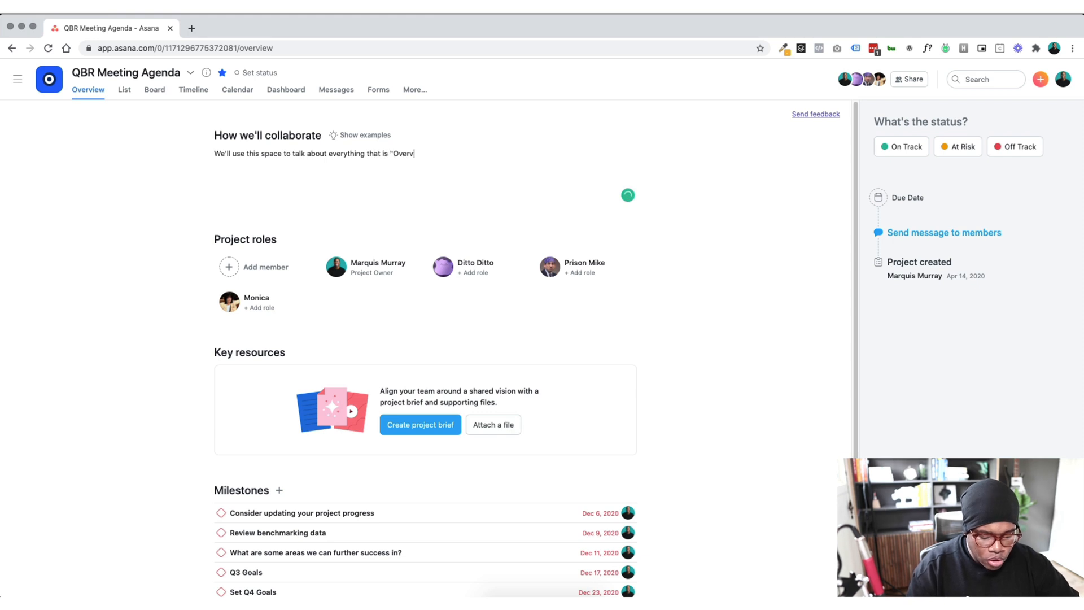
{"action": "type", "text": "iew\""}
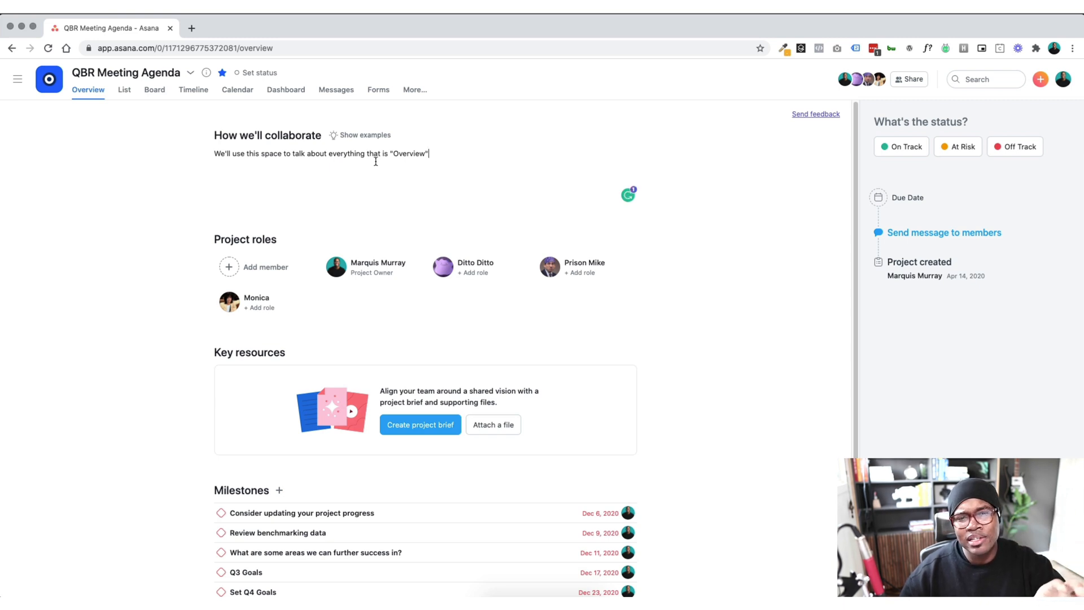
{"action": "mouse_move", "coordinate": [367, 182]}
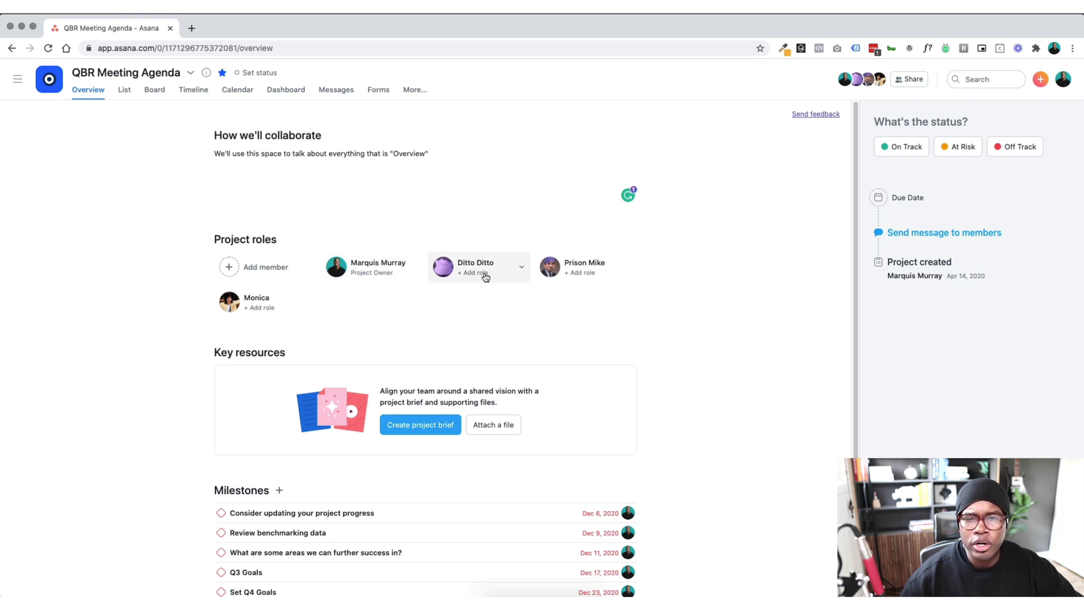
Step: Assign Ditto Ditto the Duplicator role and Prison Mike the Enforcer role
{"action": "left_click", "coordinate": [474, 273]}
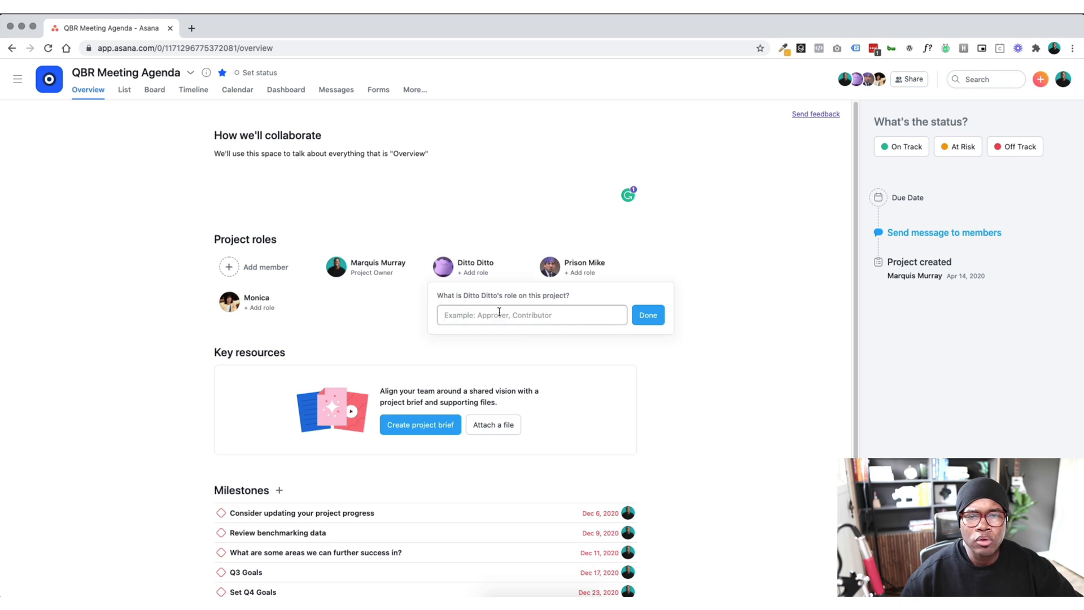
{"action": "type", "text": "Duplicat"}
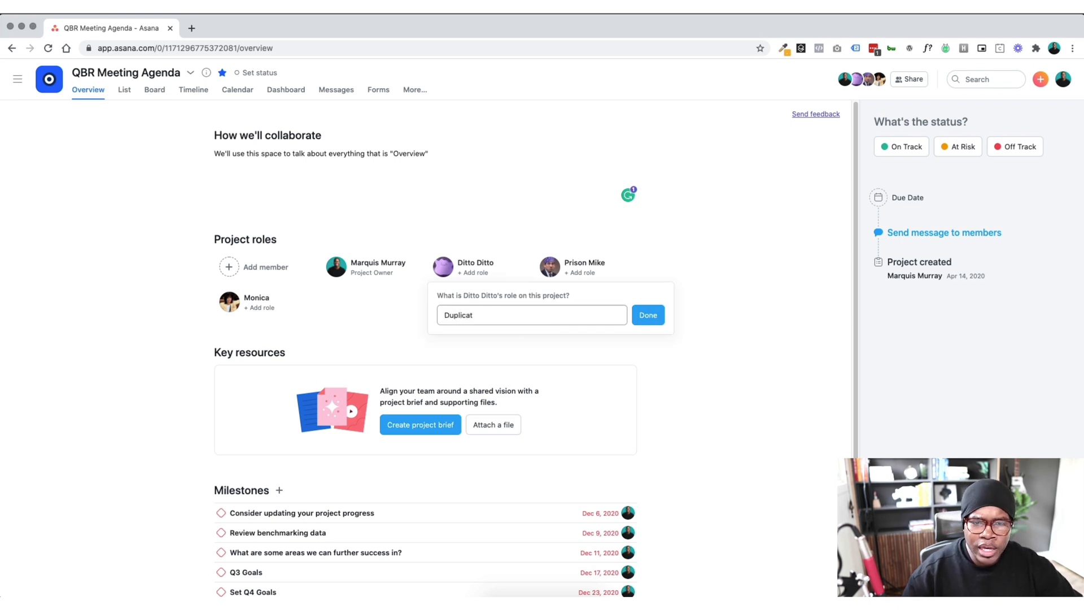
{"action": "type", "text": "er"}
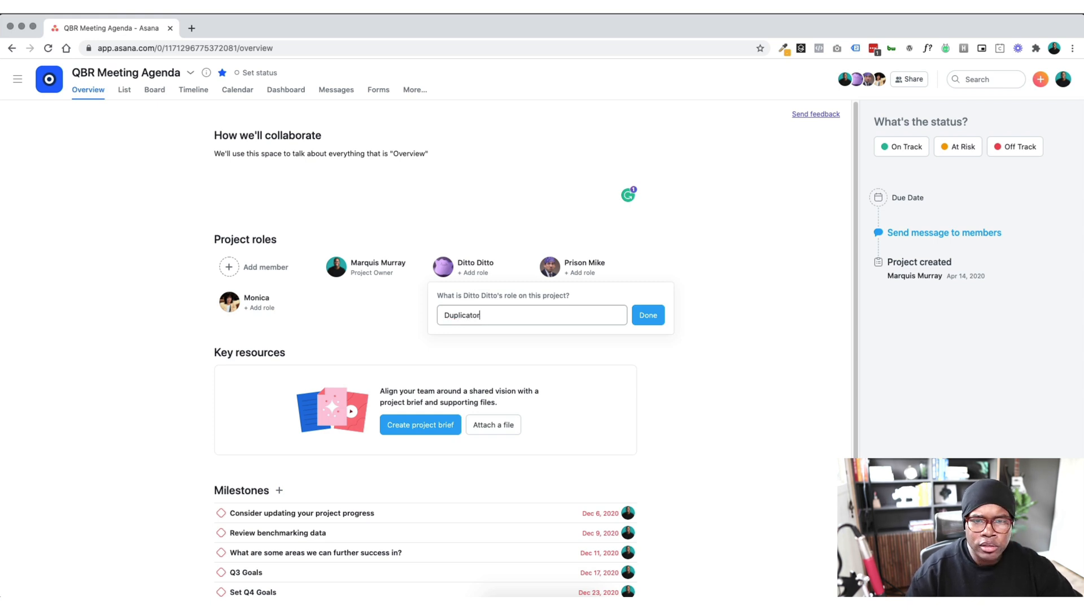
{"action": "left_click", "coordinate": [649, 315]}
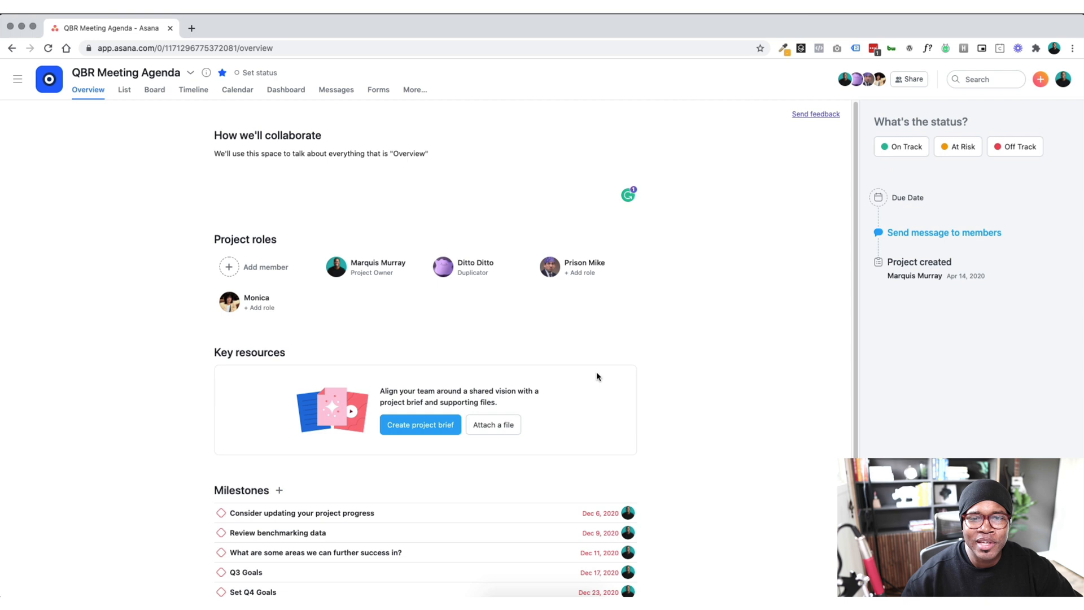
{"action": "left_click", "coordinate": [579, 273]}
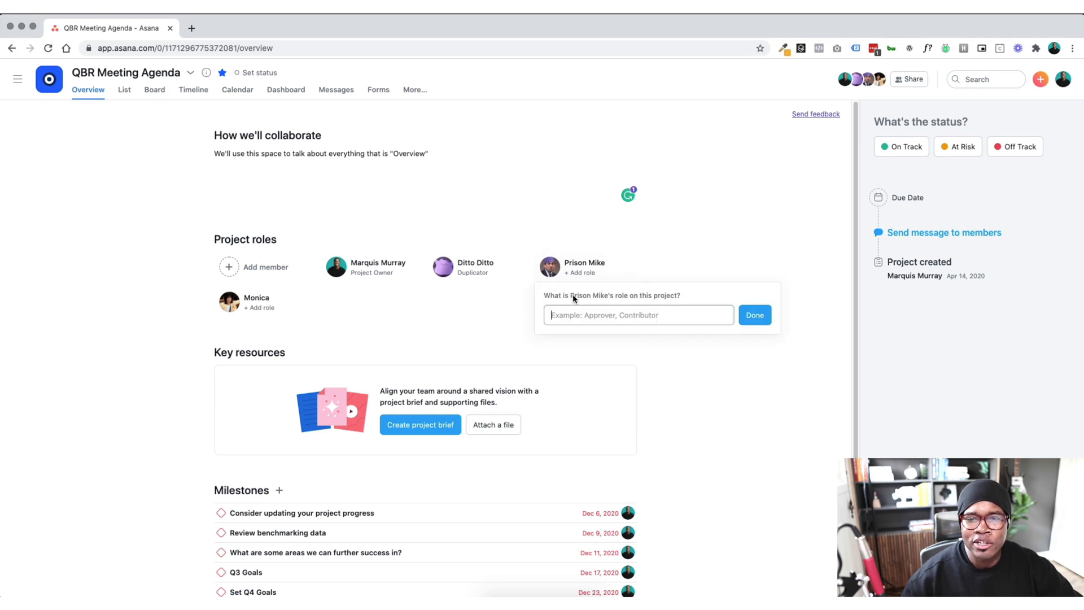
{"action": "type", "text": "Enforcer"}
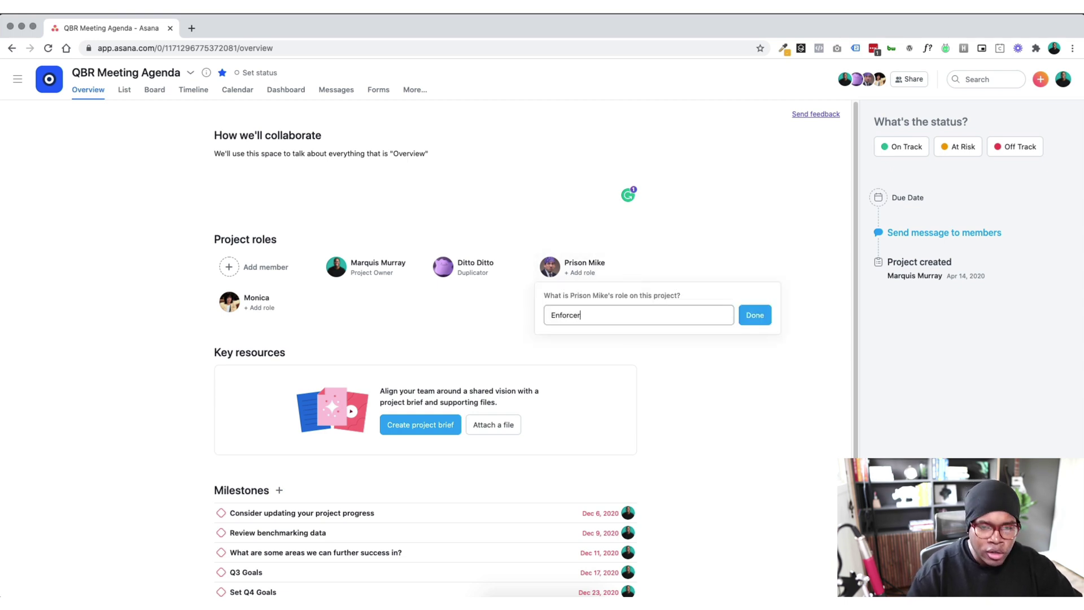
{"action": "left_click", "coordinate": [754, 315]}
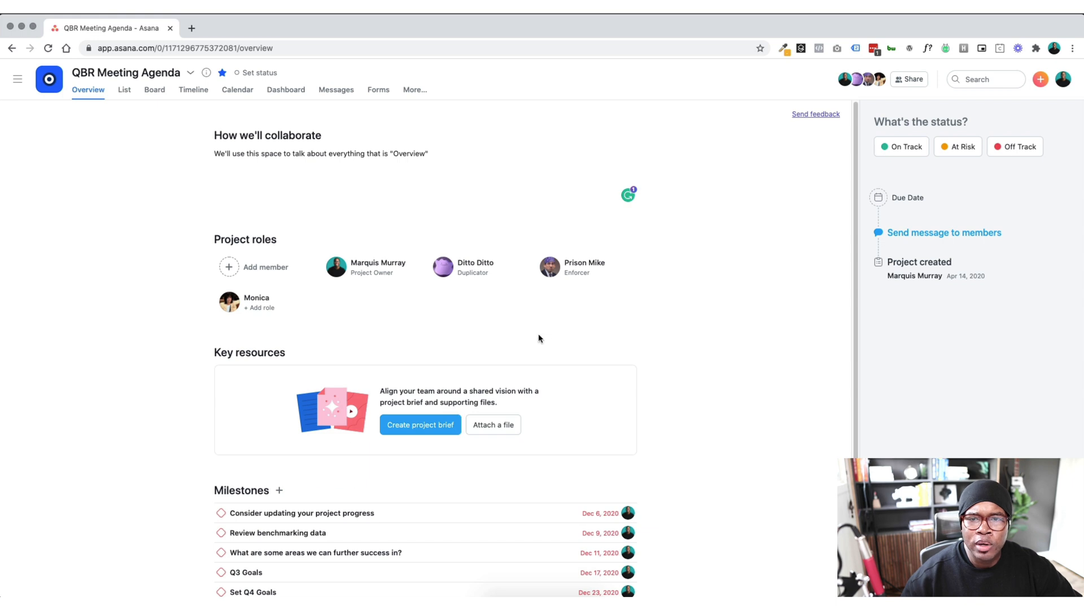
Step: Assign Monica the 'Client management' role from her member dropdown
{"action": "left_click", "coordinate": [259, 307]}
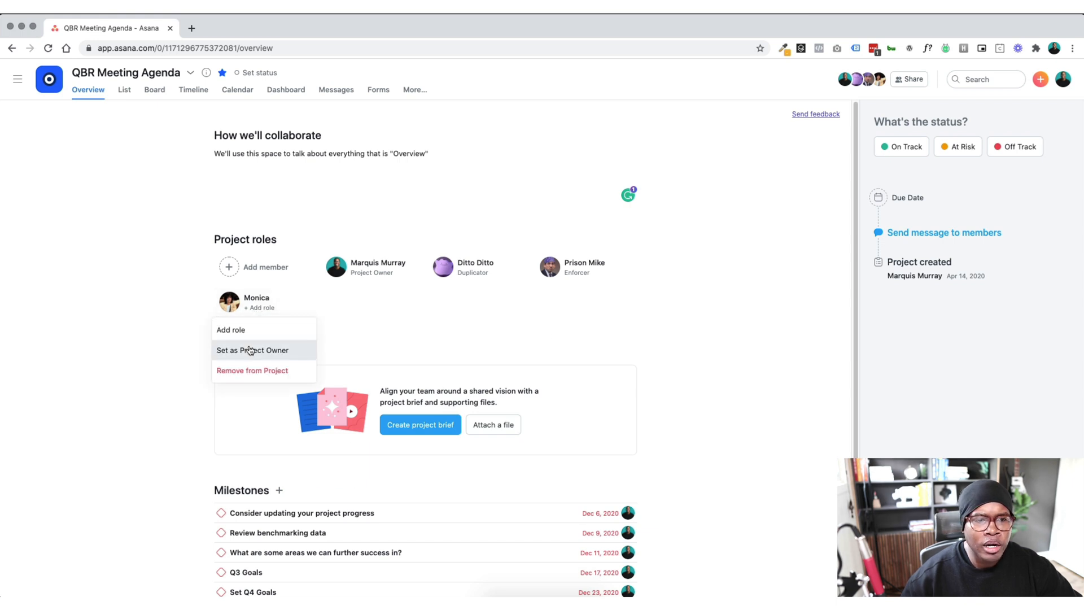
{"action": "left_click", "coordinate": [231, 330]}
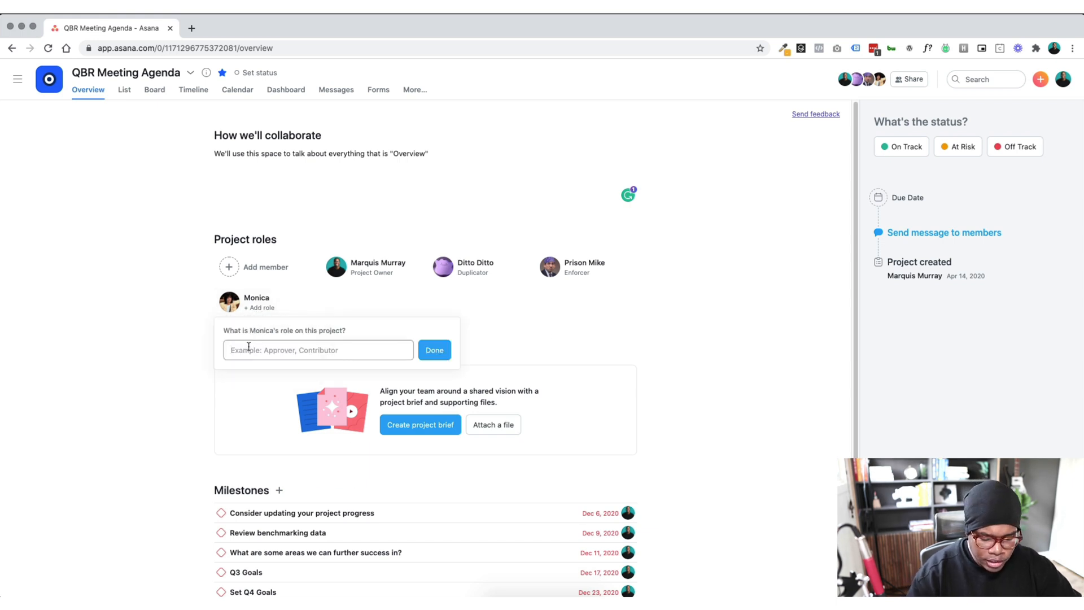
{"action": "type", "text": "CLient management"}
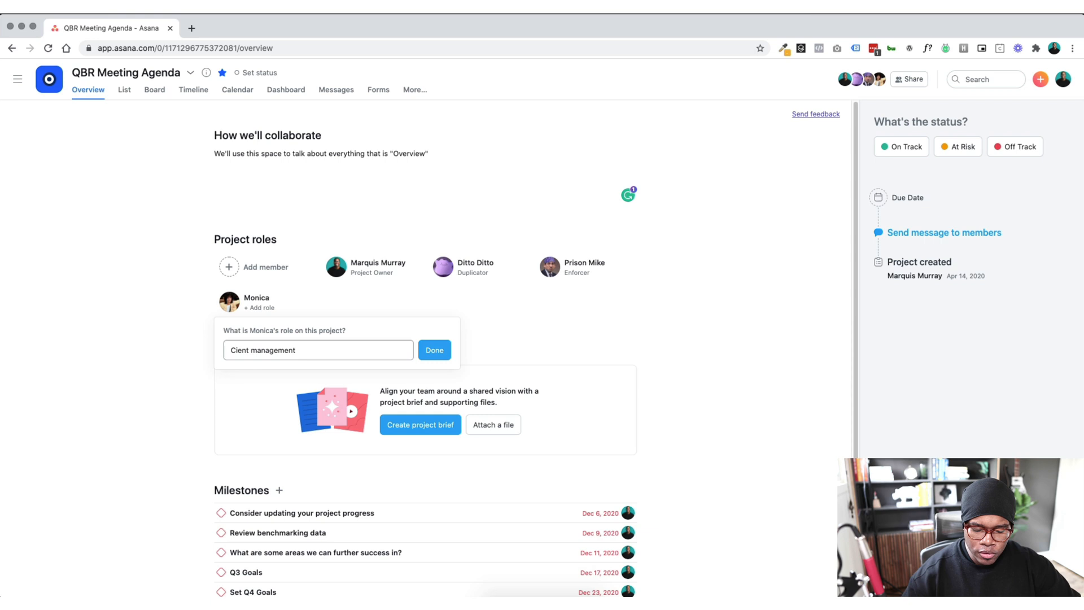
{"action": "left_click", "coordinate": [434, 350]}
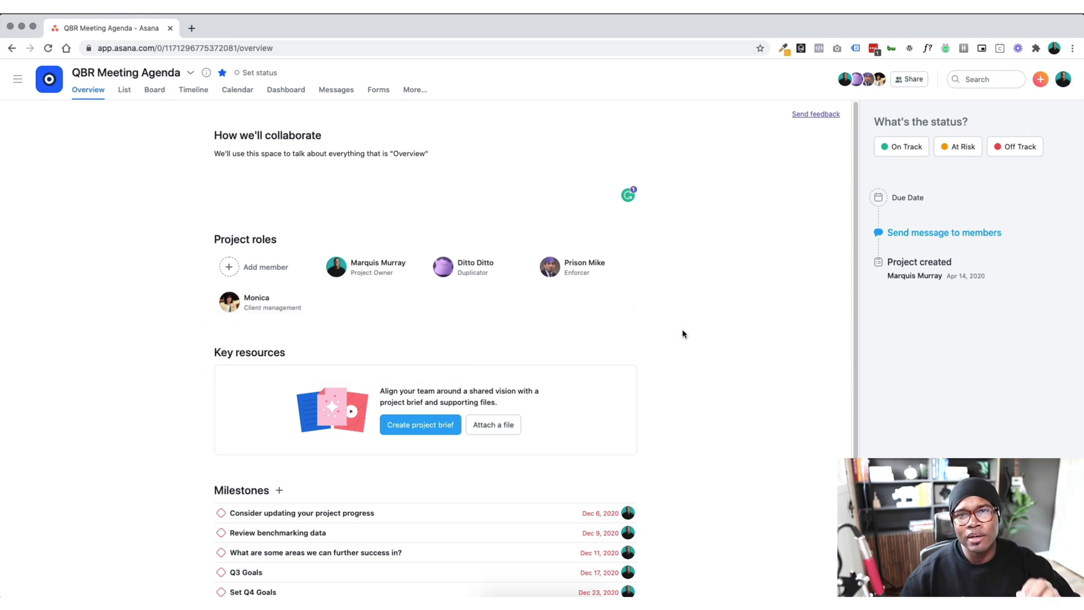
{"action": "mouse_move", "coordinate": [419, 431]}
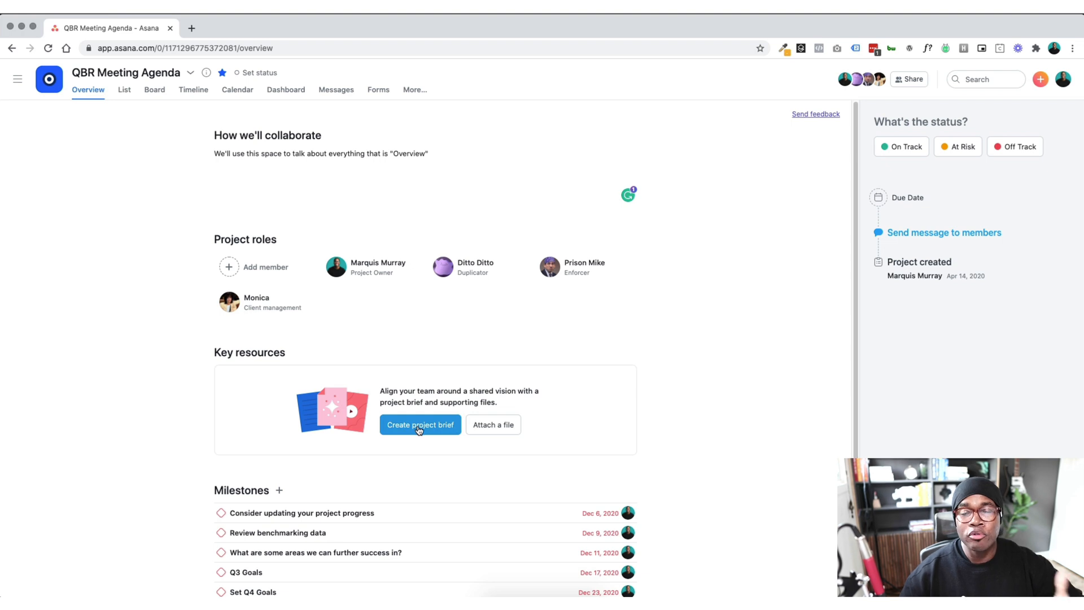
Step: Create the project brief from Key resources, test a heading style, and explore the Insert menu
{"action": "left_click", "coordinate": [420, 425]}
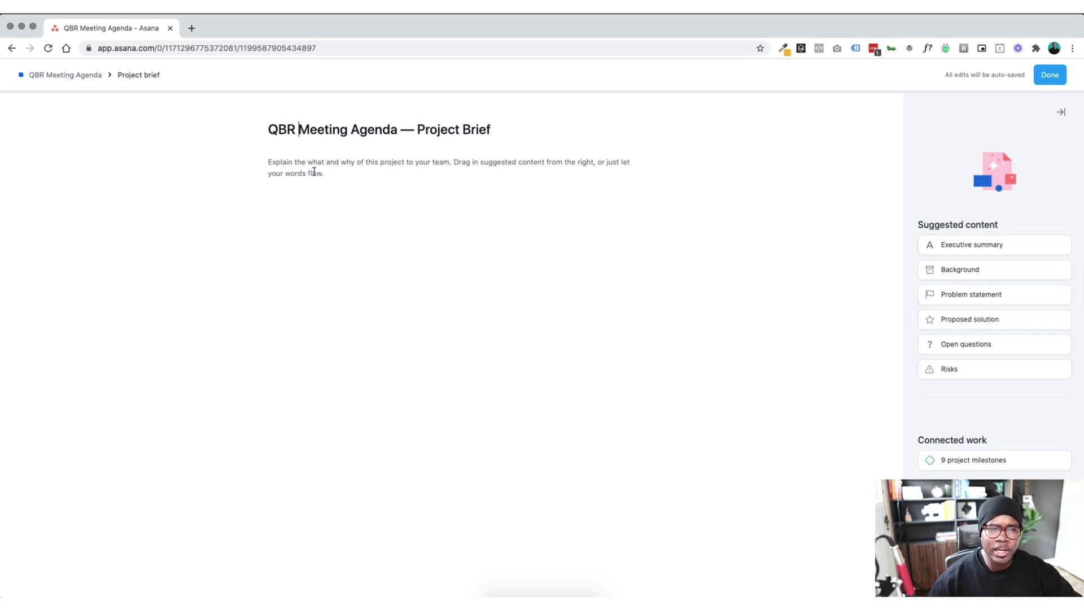
{"action": "left_click", "coordinate": [315, 172]}
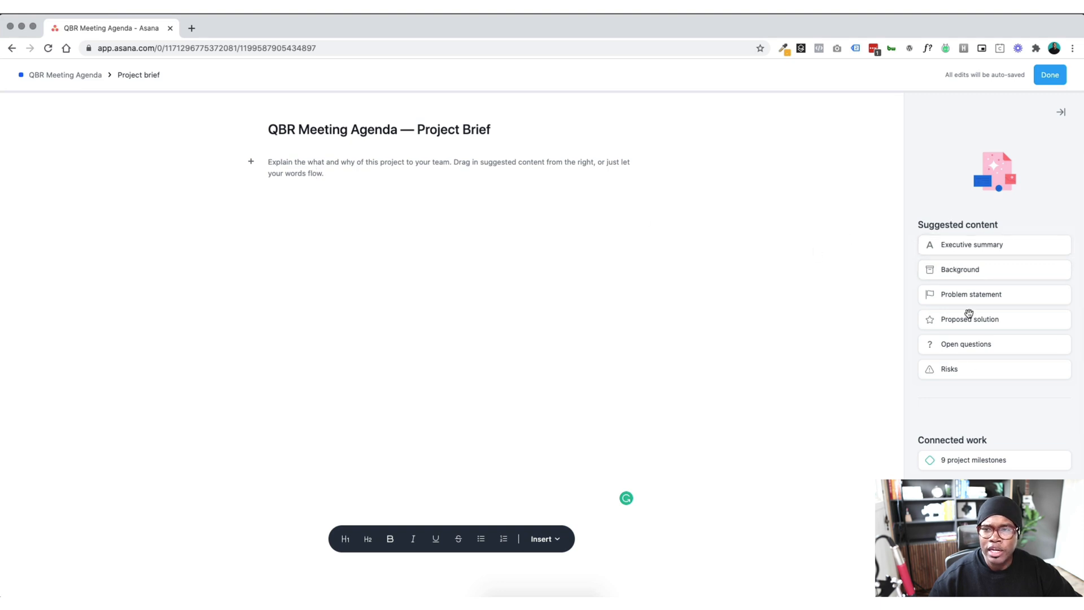
{"action": "mouse_move", "coordinate": [1075, 240]}
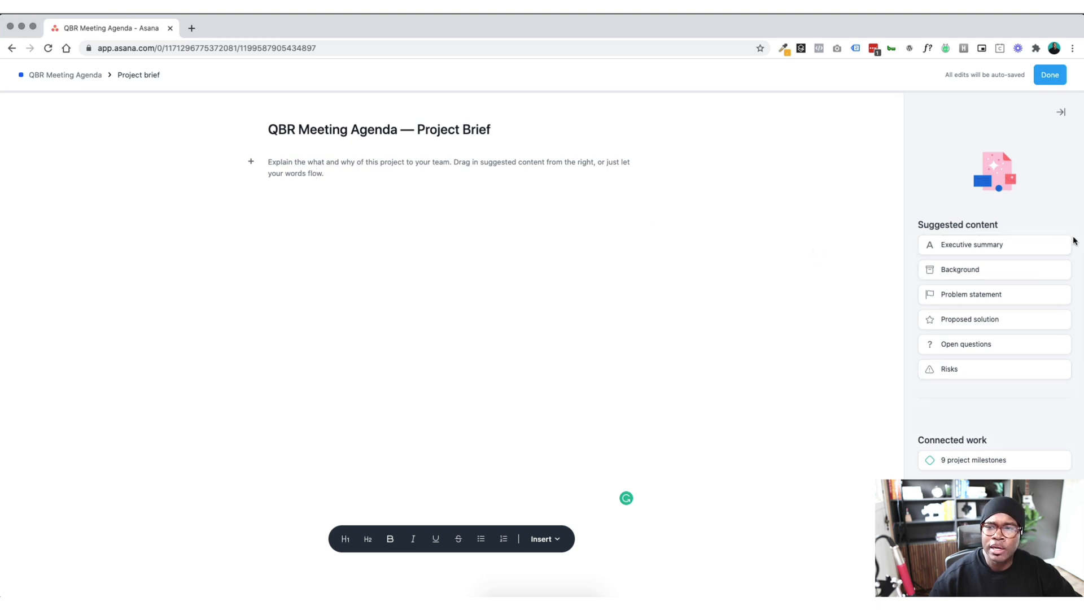
{"action": "mouse_move", "coordinate": [1014, 246]}
{"action": "type", "text": "Title"}
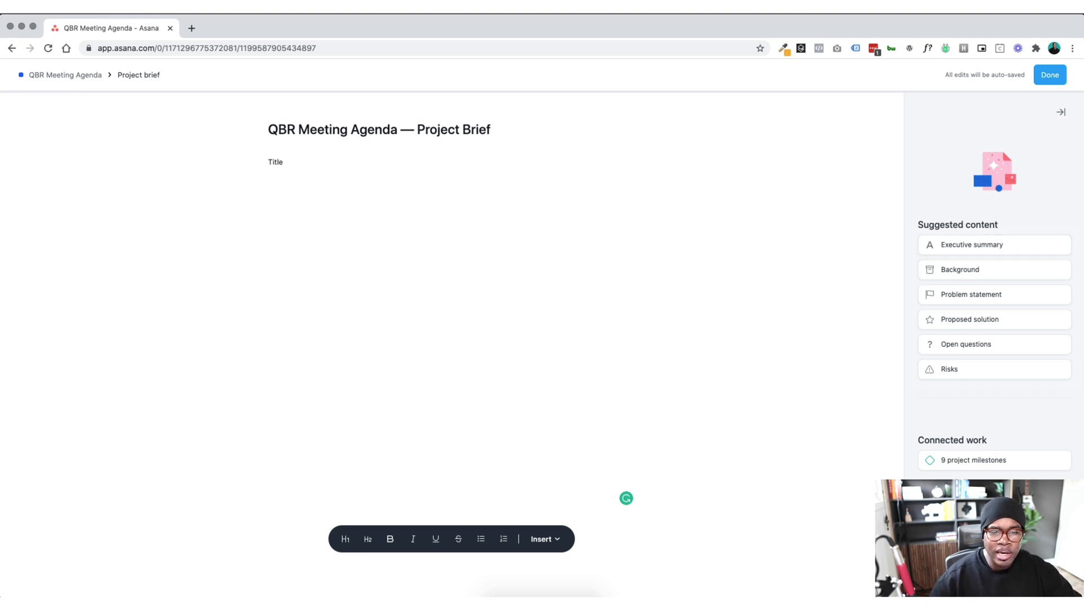
{"action": "left_click", "coordinate": [389, 539]}
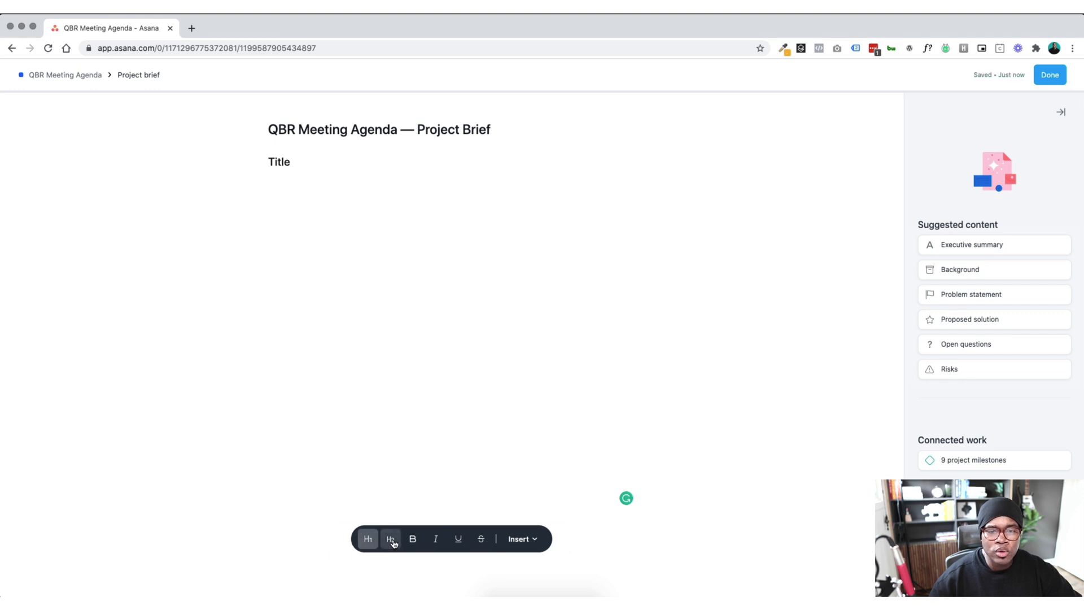
{"action": "left_click", "coordinate": [390, 538]}
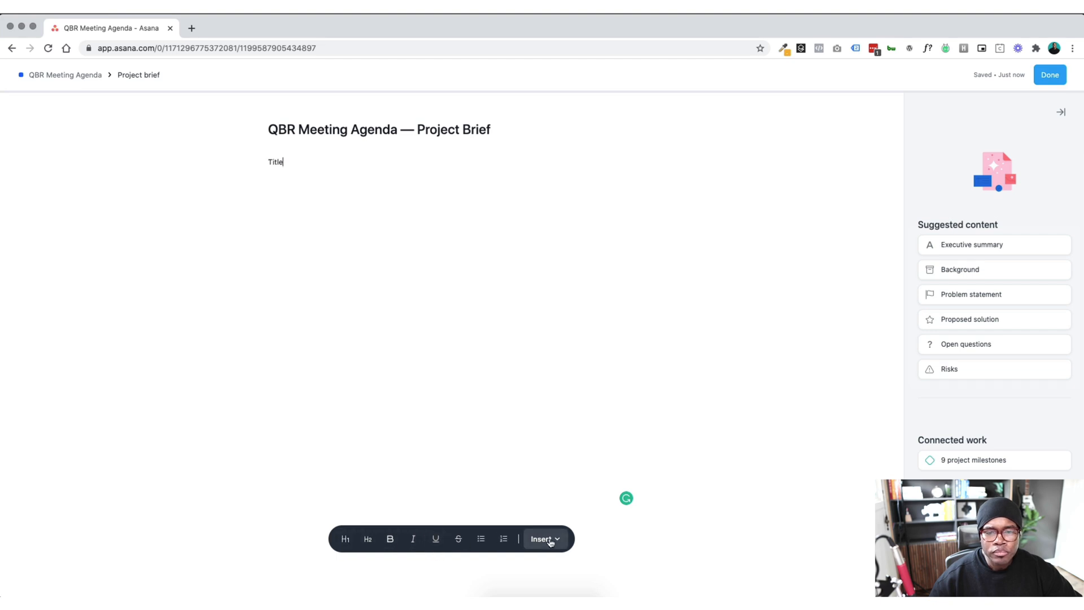
{"action": "left_click", "coordinate": [543, 538]}
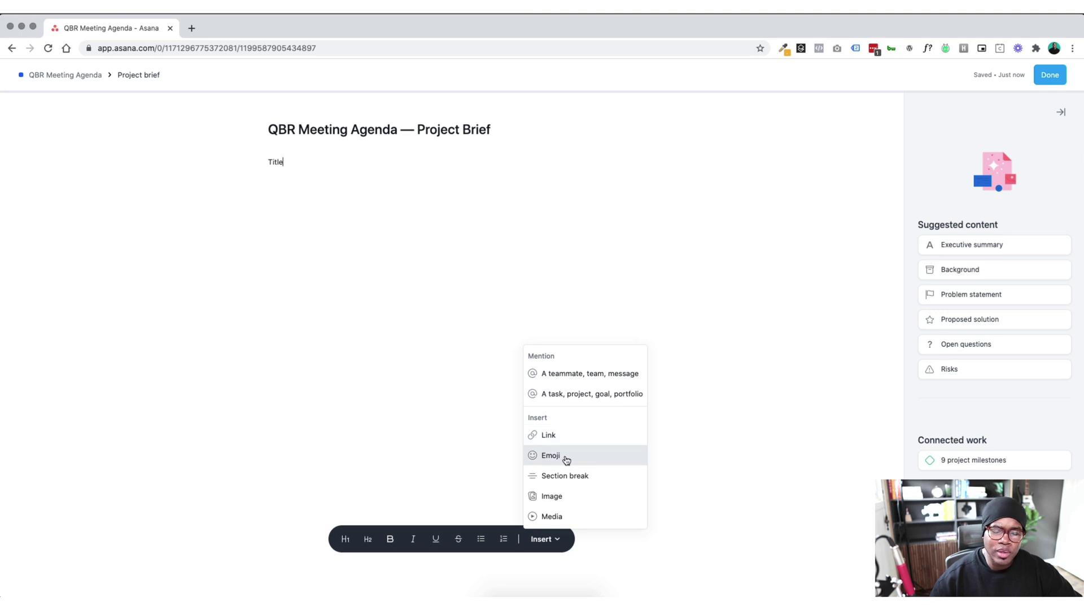
{"action": "mouse_move", "coordinate": [571, 498]}
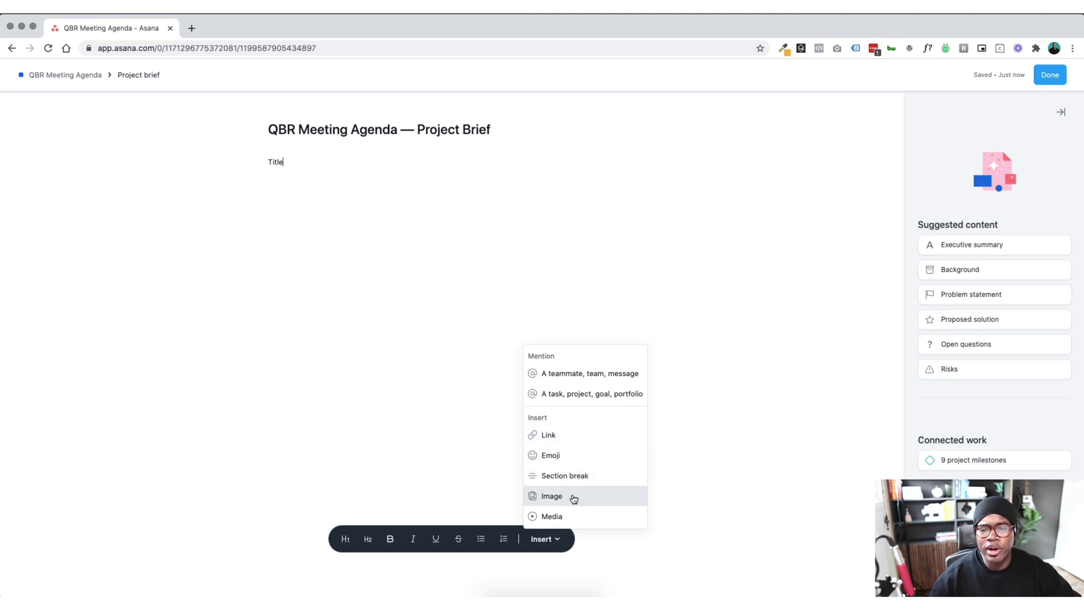
{"action": "left_click", "coordinate": [552, 495]}
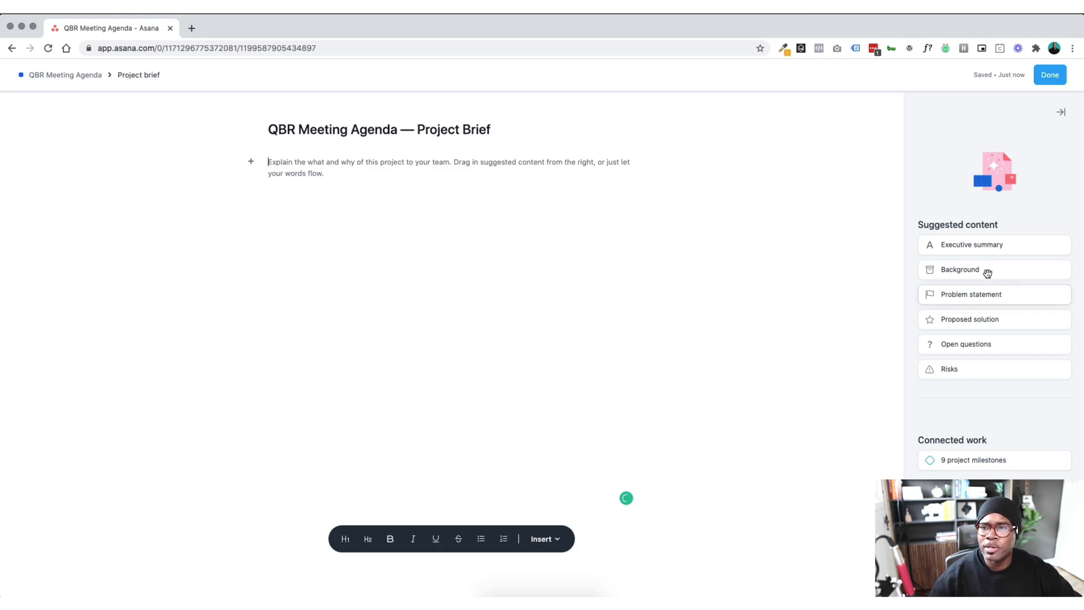
Step: Drag in an Executive summary reading 'This project is a walkthrough of the new Overview feature.'
{"action": "left_click_drag", "start_coordinate": [971, 244], "coordinate": [750, 212]}
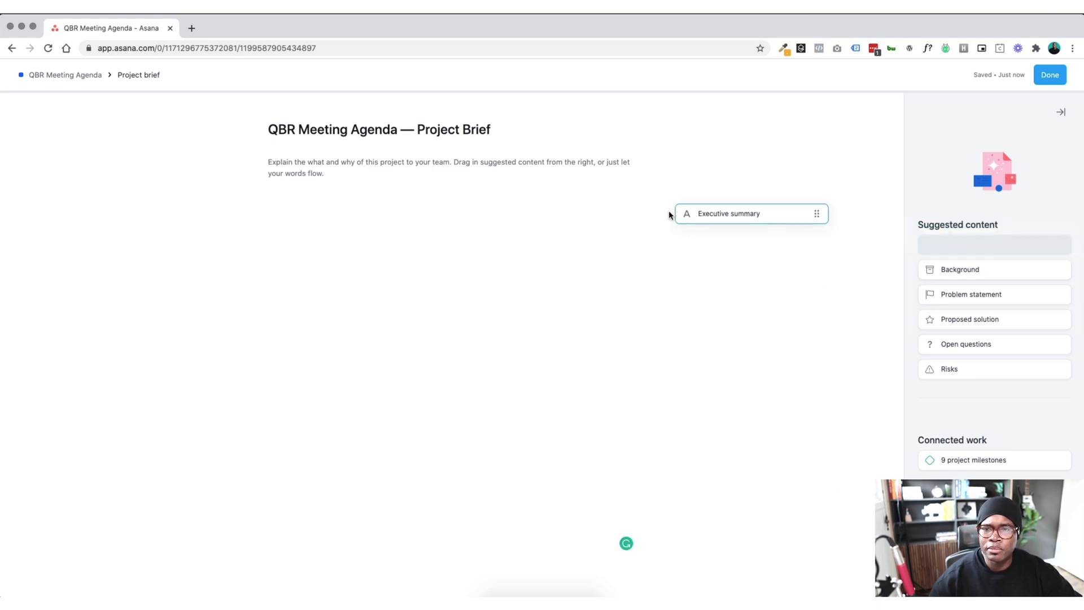
{"action": "left_click_drag", "start_coordinate": [750, 213], "coordinate": [346, 166]}
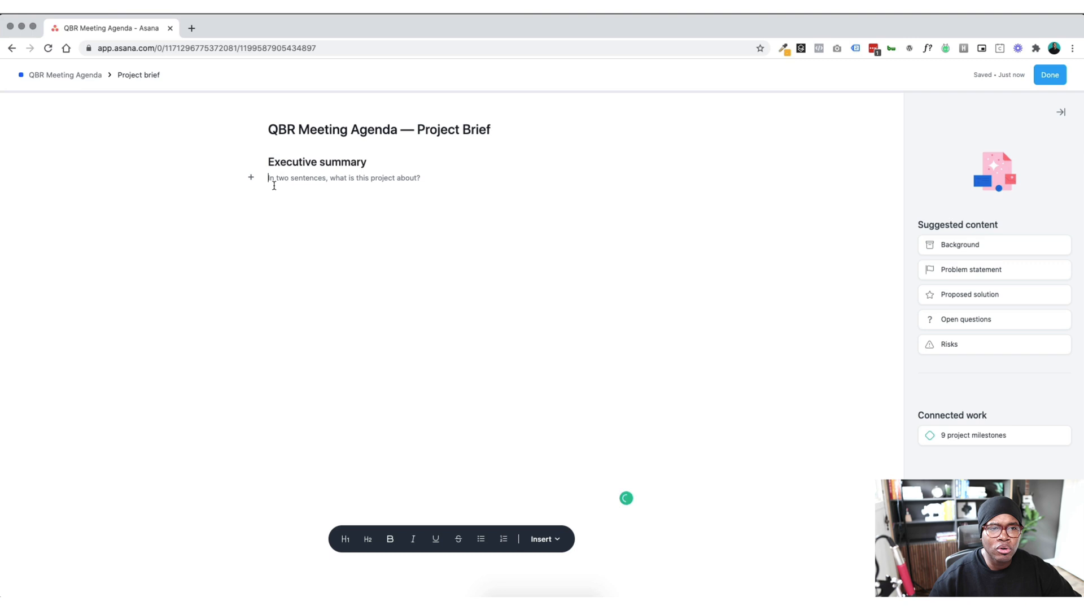
{"action": "mouse_move", "coordinate": [336, 201]}
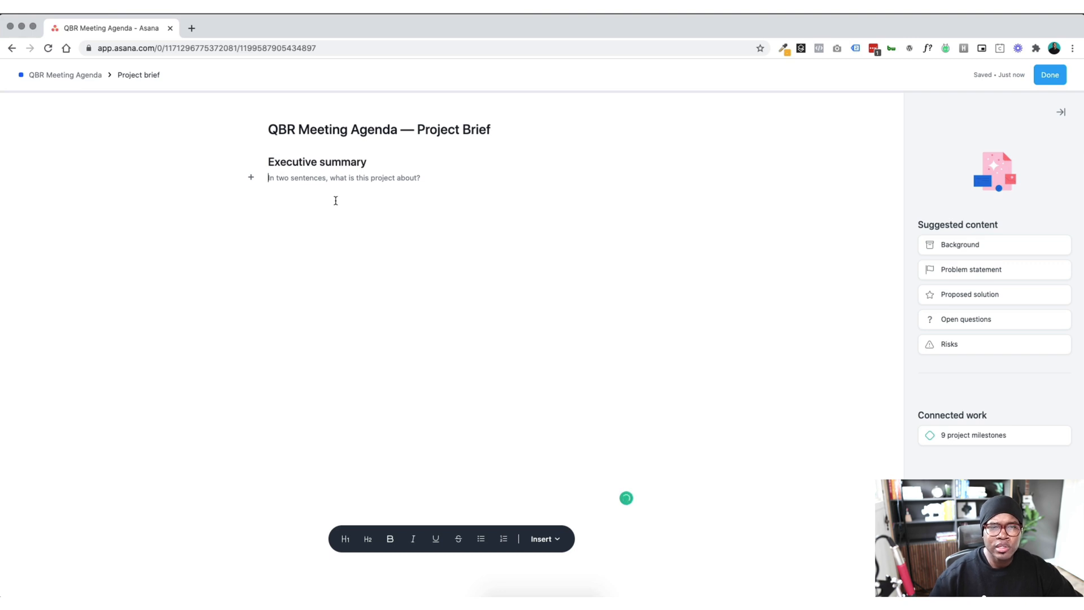
{"action": "type", "text": "This project is a walkthrough of the n"}
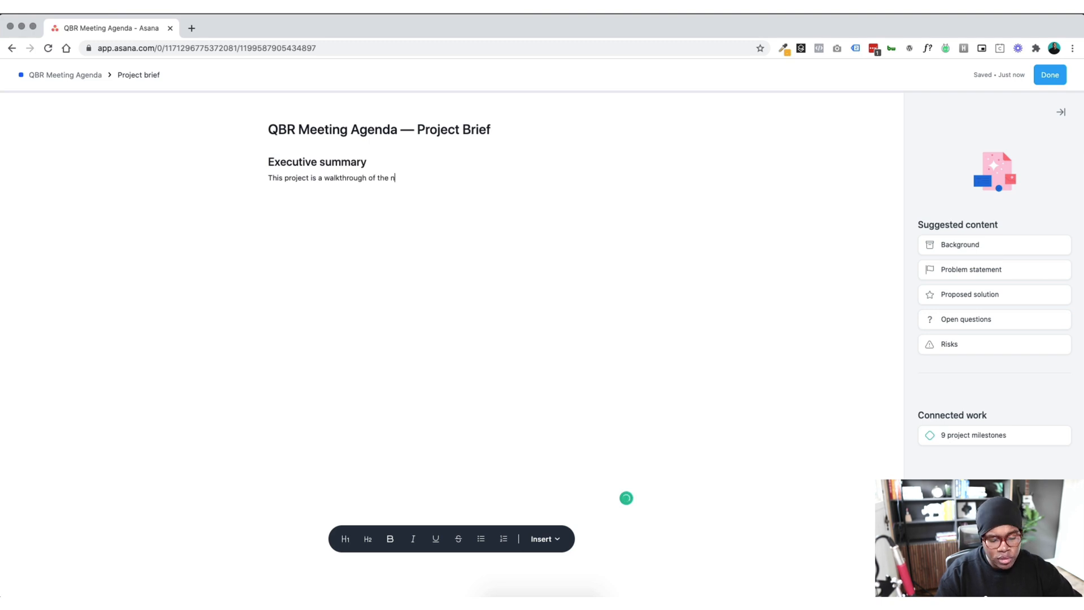
{"action": "type", "text": "ew Overvie"}
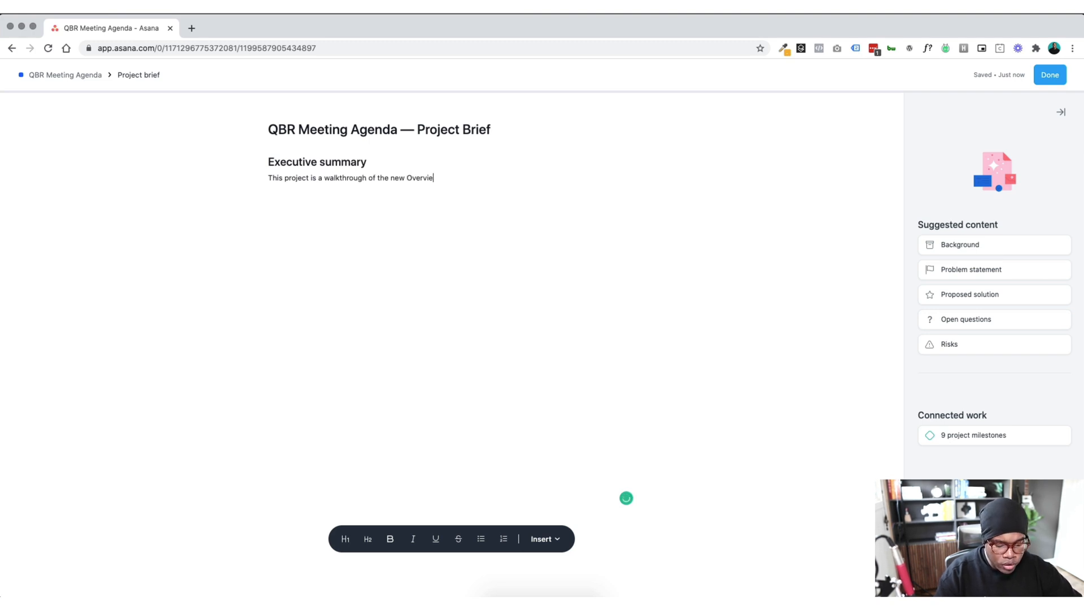
{"action": "type", "text": "w feature/"}
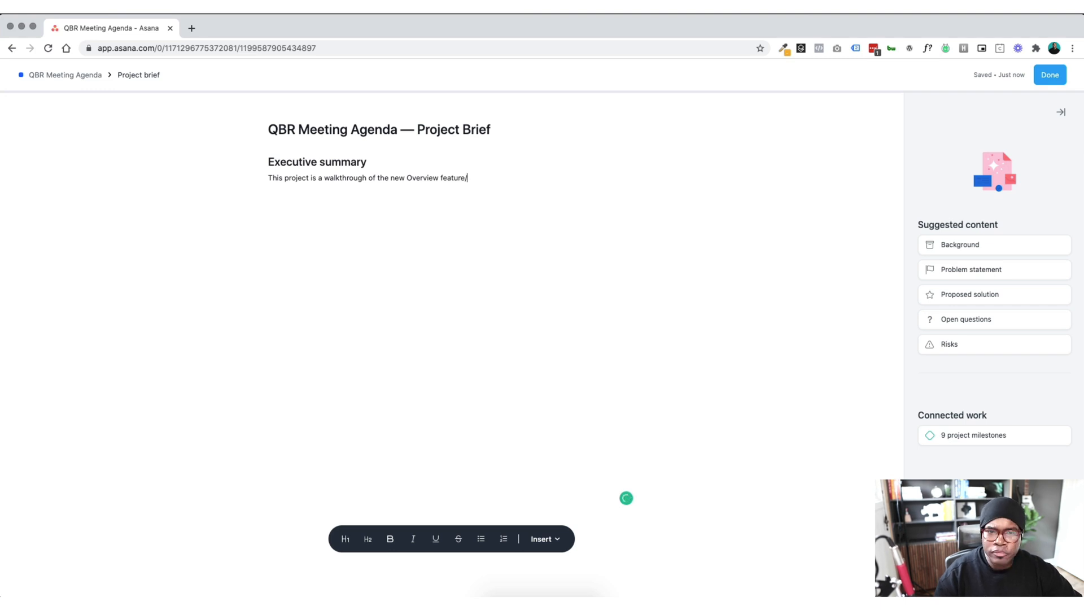
{"action": "mouse_move", "coordinate": [953, 247]}
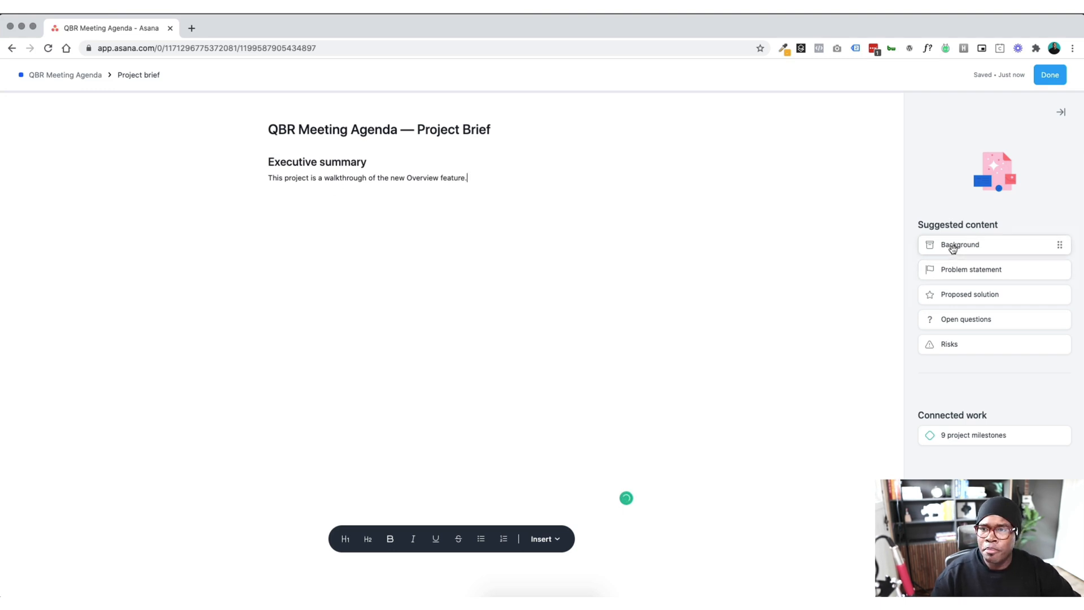
Step: Add a Background section saying delivering project briefs and charters previously required getting creative
{"action": "left_click", "coordinate": [959, 244]}
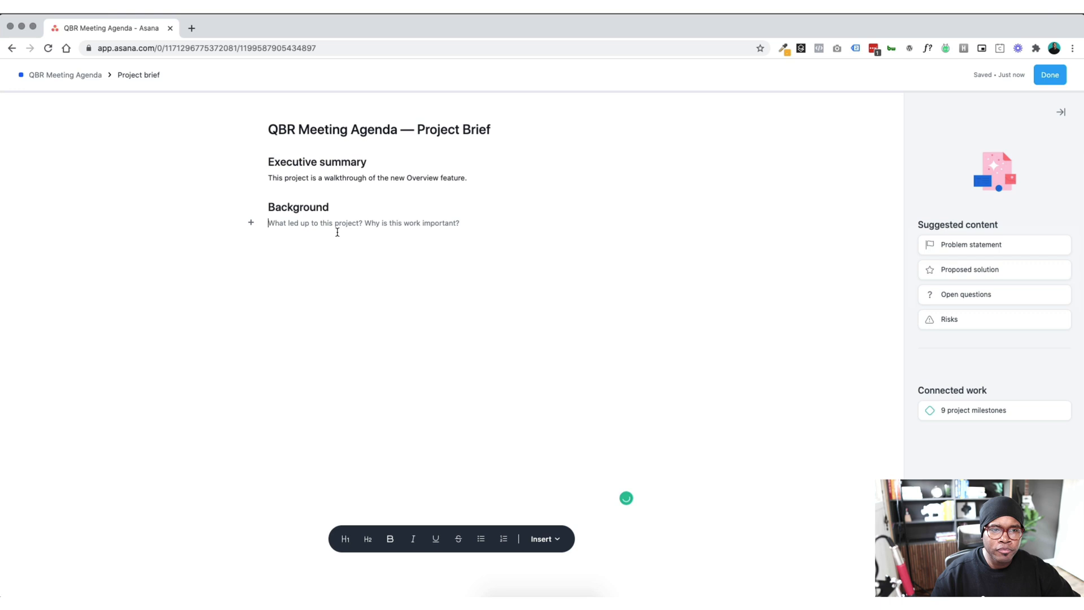
{"action": "type", "text": "Prior to this, we had t"}
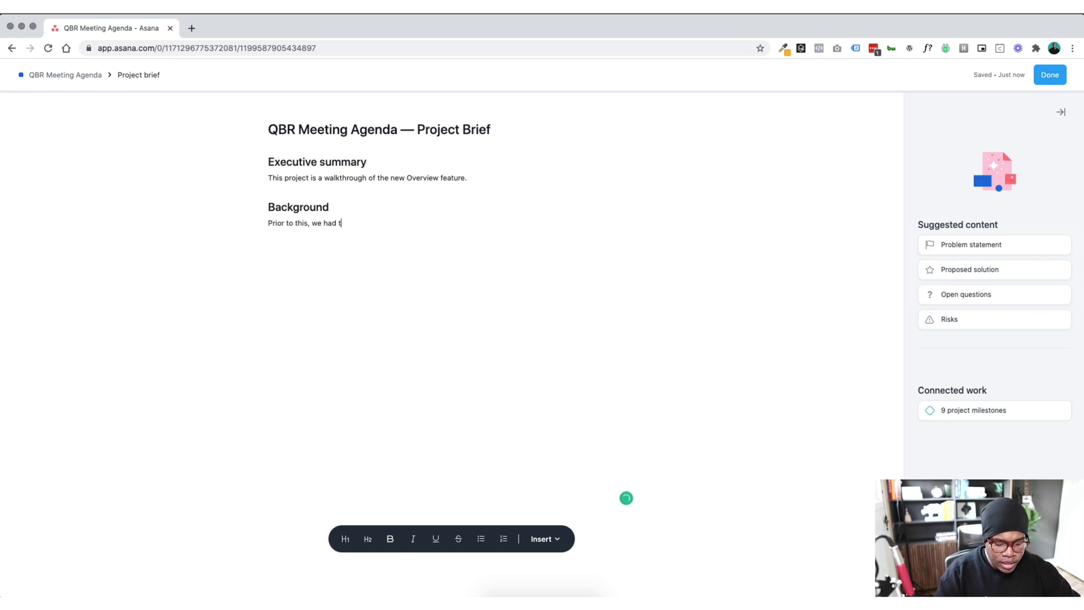
{"action": "type", "text": "o get creative"}
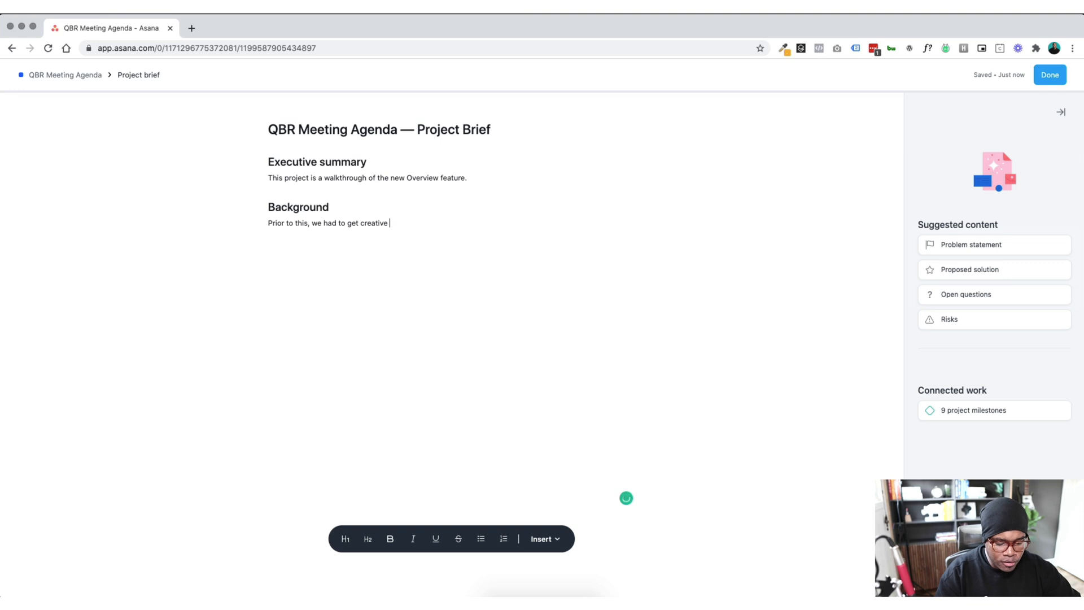
{"action": "type", "text": "with how to deliver project b"}
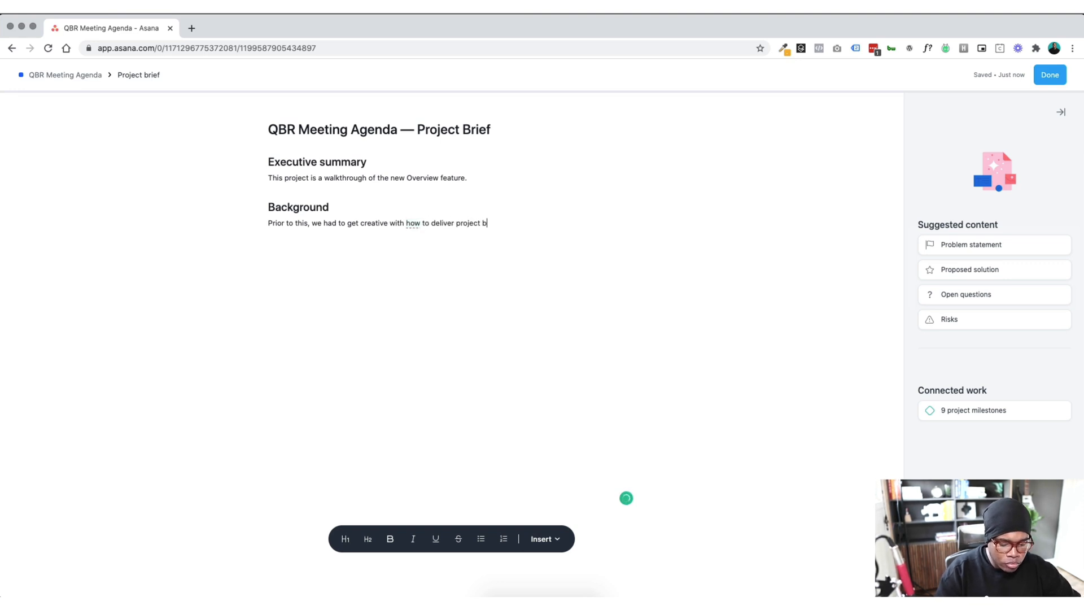
{"action": "type", "text": "iefs n"}
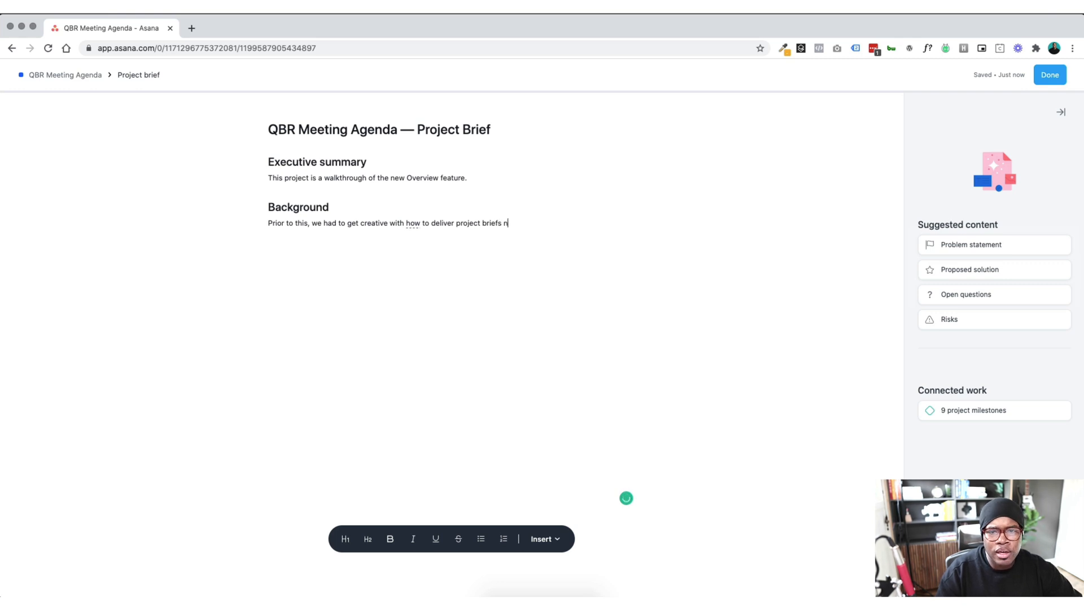
{"action": "type", "text": "and charters."}
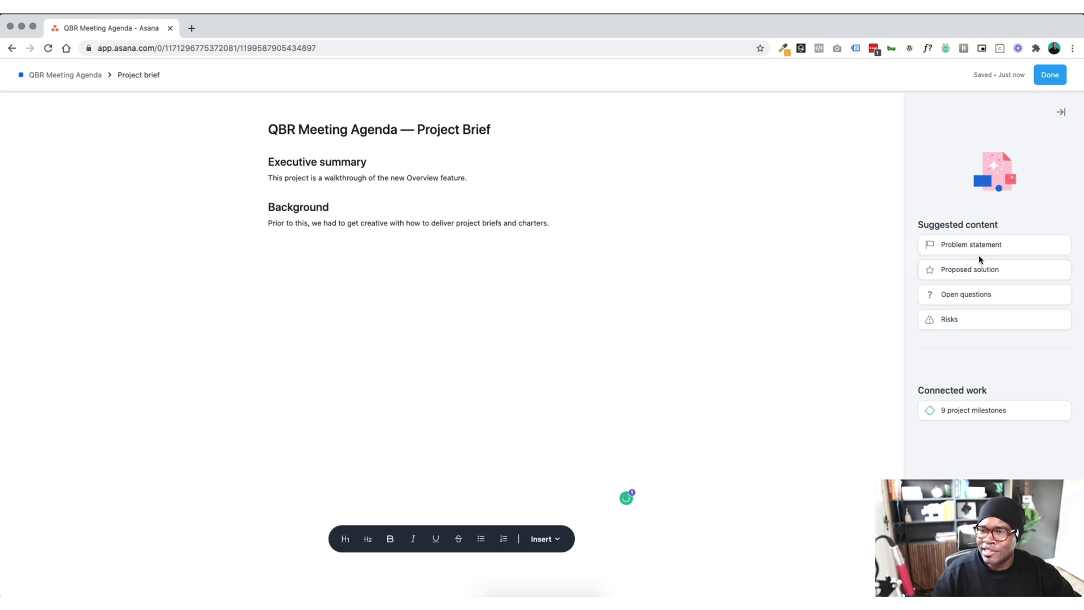
Step: Add Problem statement and Proposed solution sections to the brief
{"action": "left_click", "coordinate": [970, 245]}
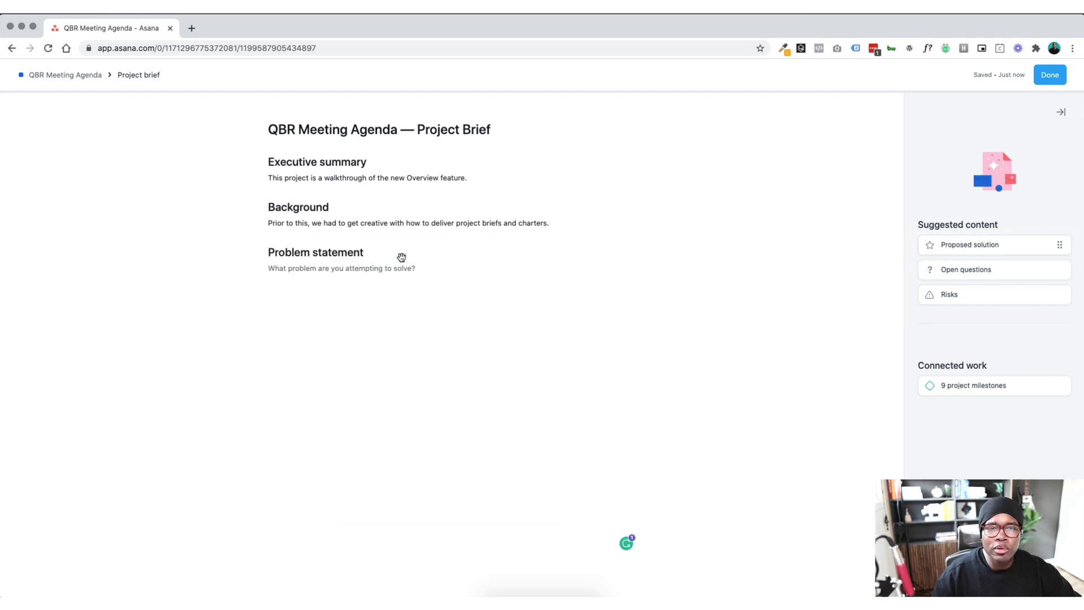
{"action": "left_click", "coordinate": [362, 268]}
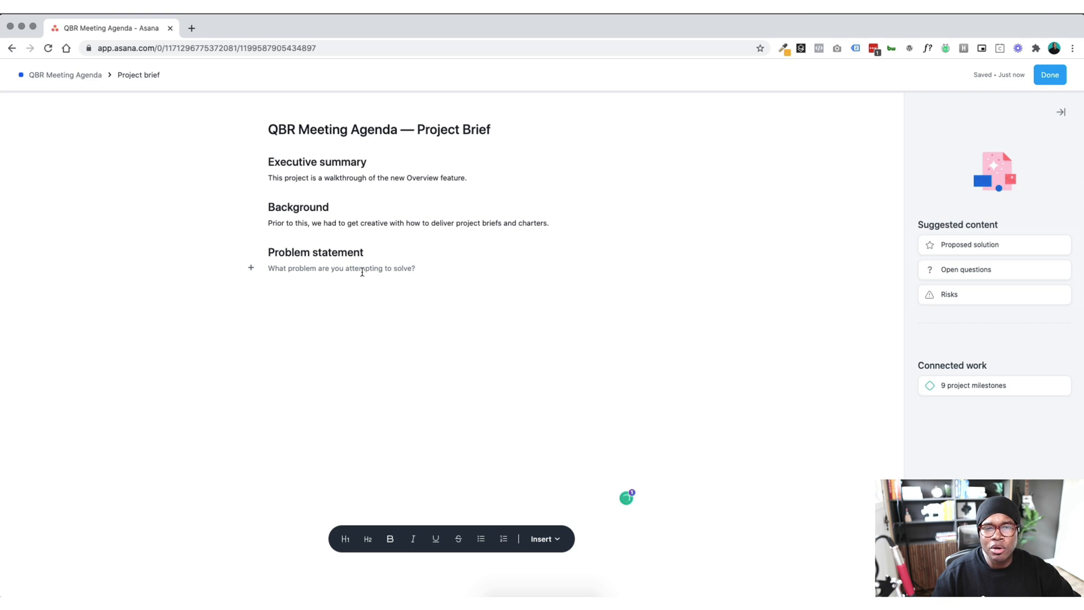
{"action": "mouse_move", "coordinate": [922, 281]}
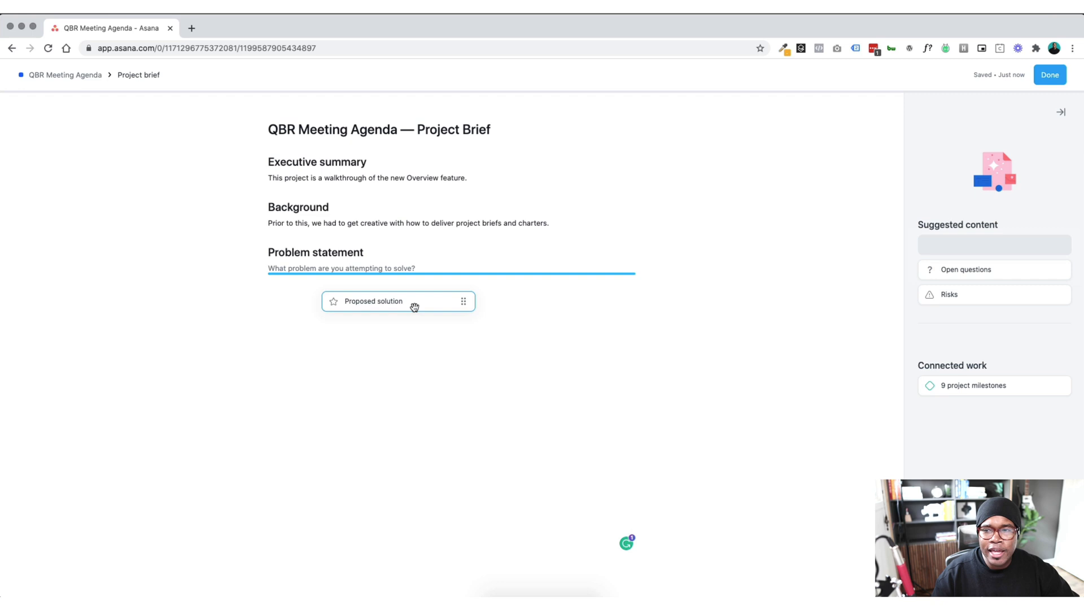
{"action": "left_click", "coordinate": [375, 301]}
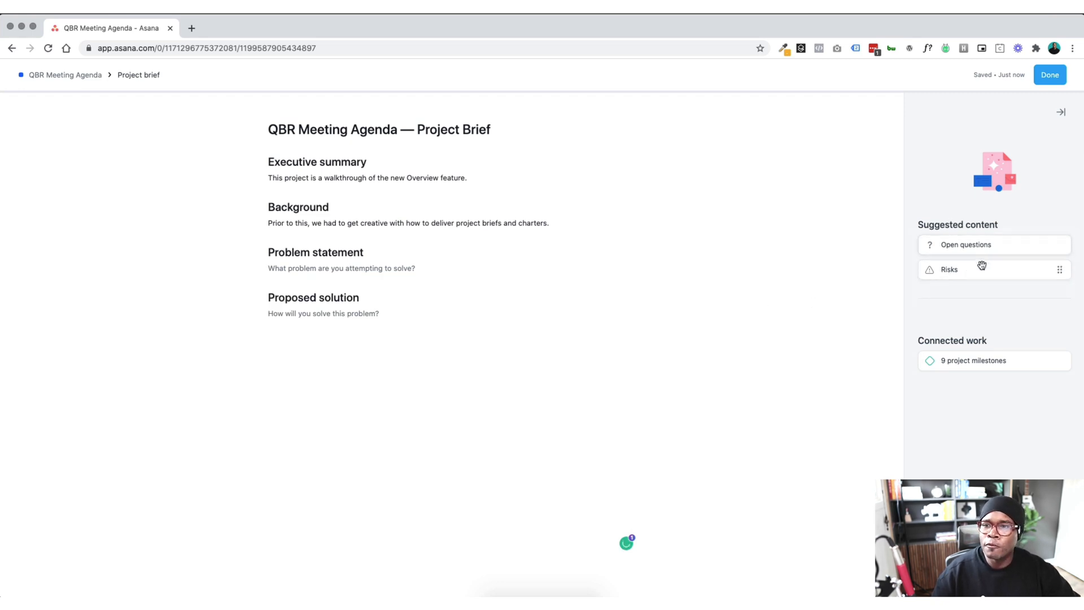
{"action": "mouse_move", "coordinate": [979, 270]}
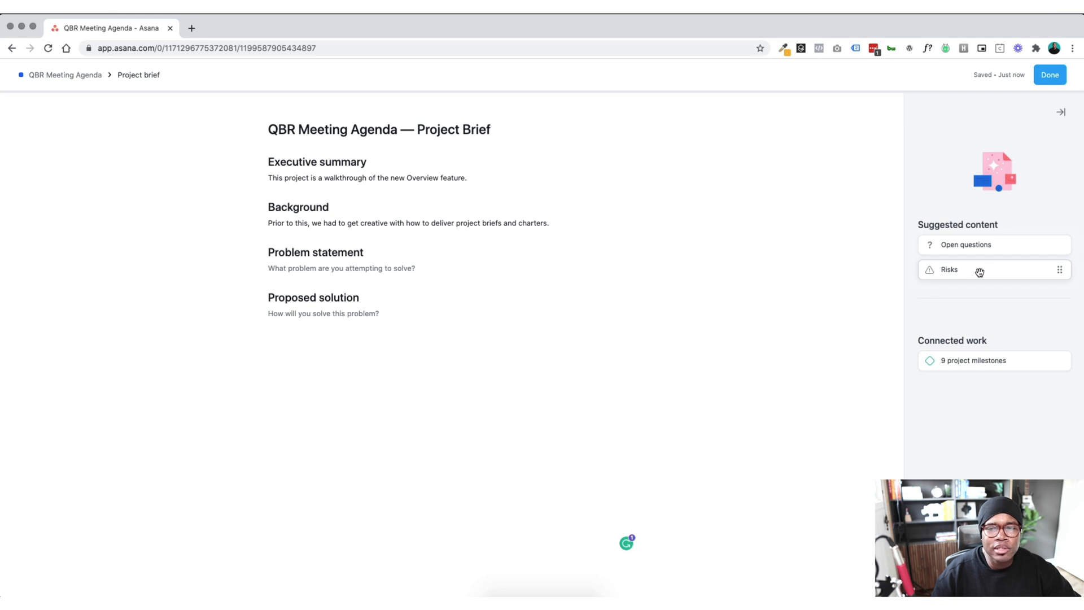
{"action": "mouse_move", "coordinate": [952, 274]}
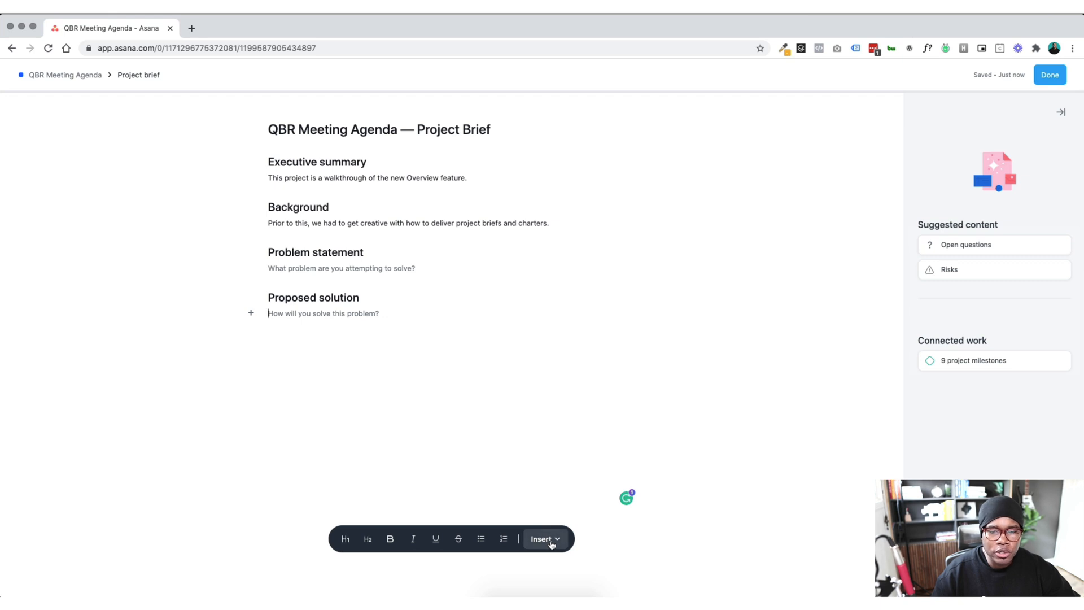
Step: Write 'SUbtext here. Watch this video' under Proposed solution and choose Insert > Media
{"action": "type", "text": "SU"}
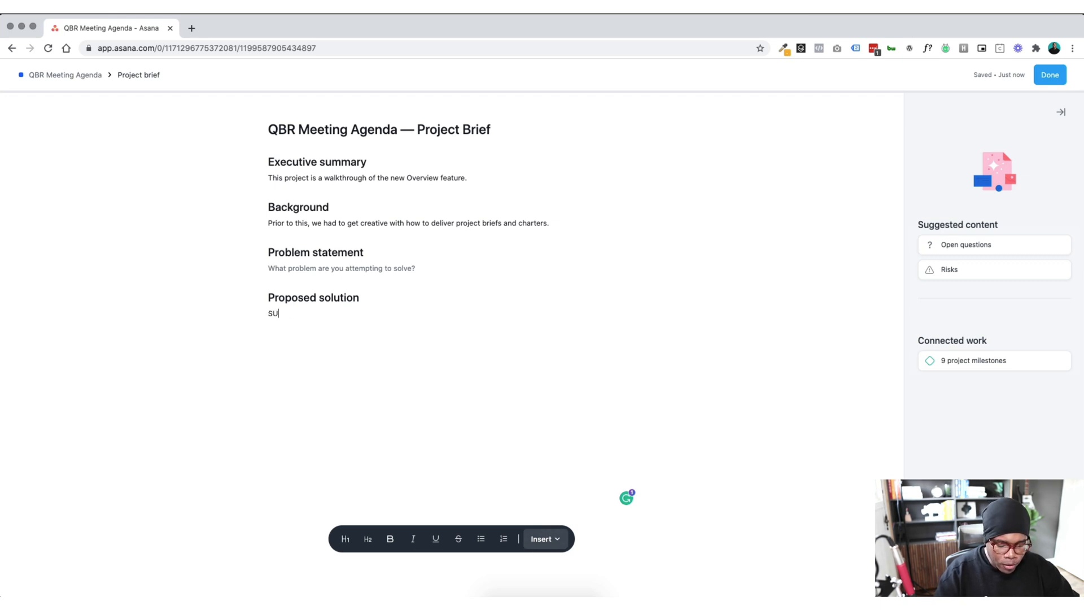
{"action": "type", "text": "btext here. Watch this"}
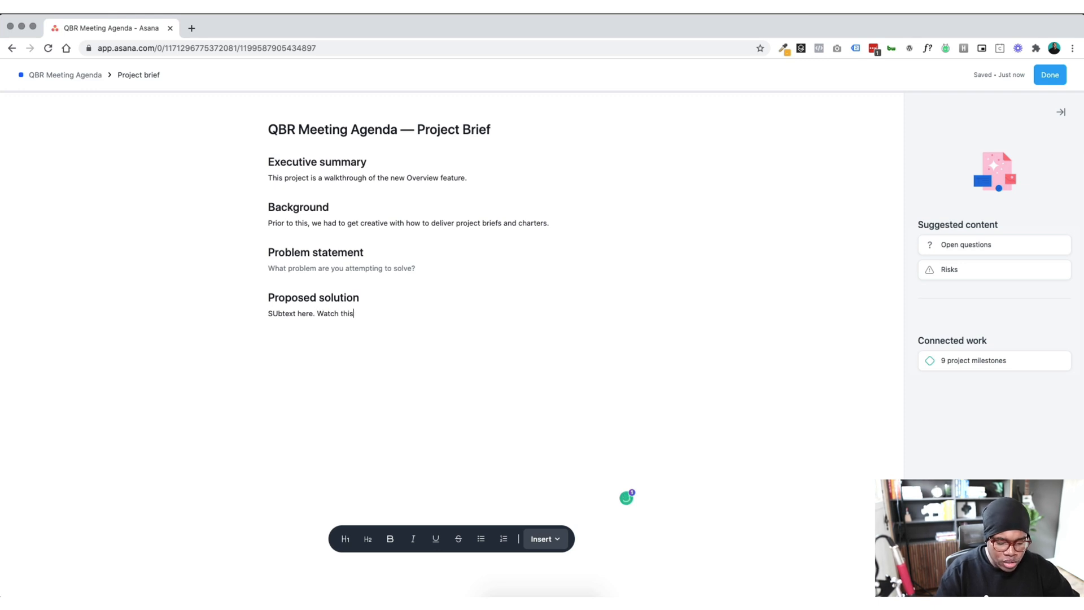
{"action": "type", "text": "video"}
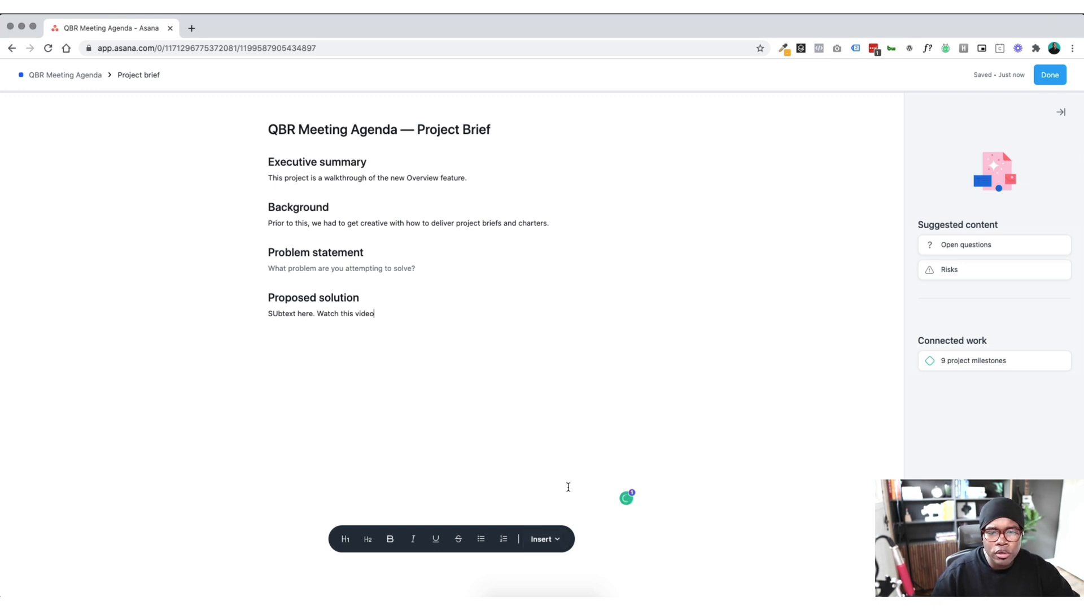
{"action": "mouse_move", "coordinate": [251, 326]}
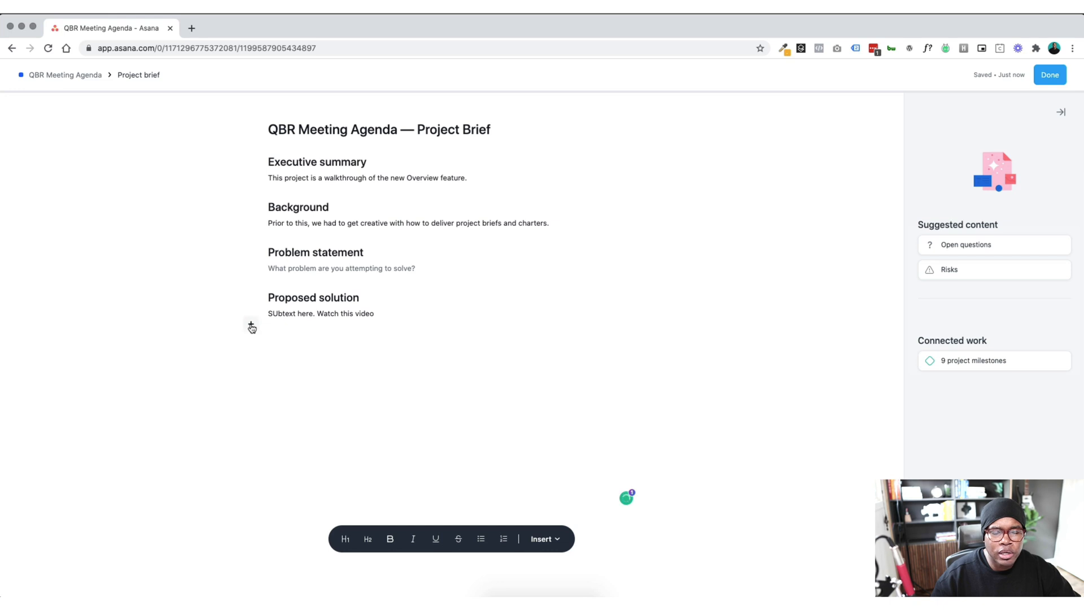
{"action": "left_click", "coordinate": [542, 539]}
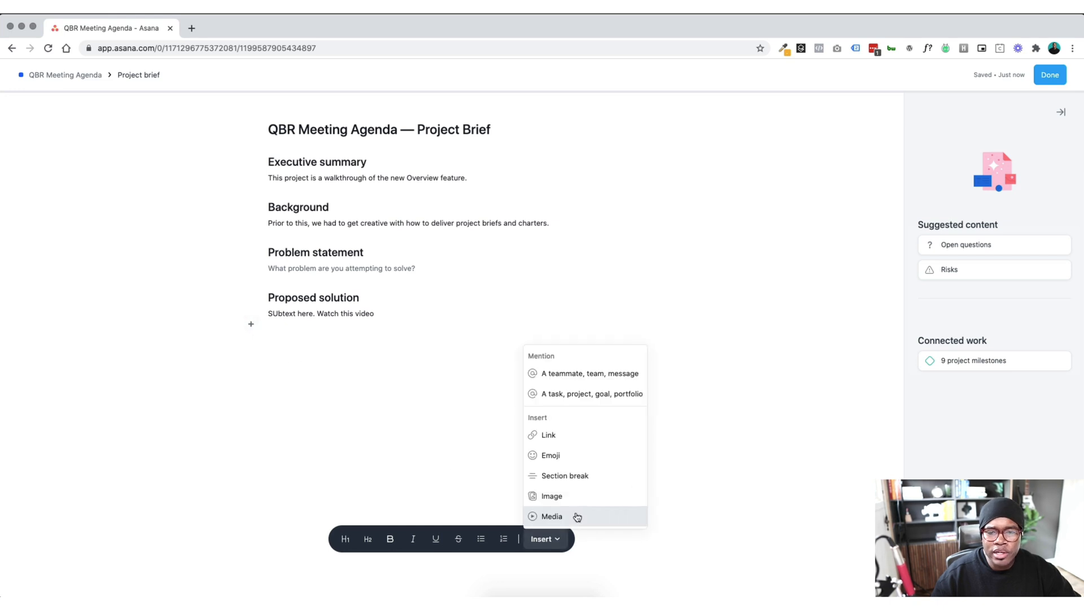
{"action": "left_click", "coordinate": [552, 516]}
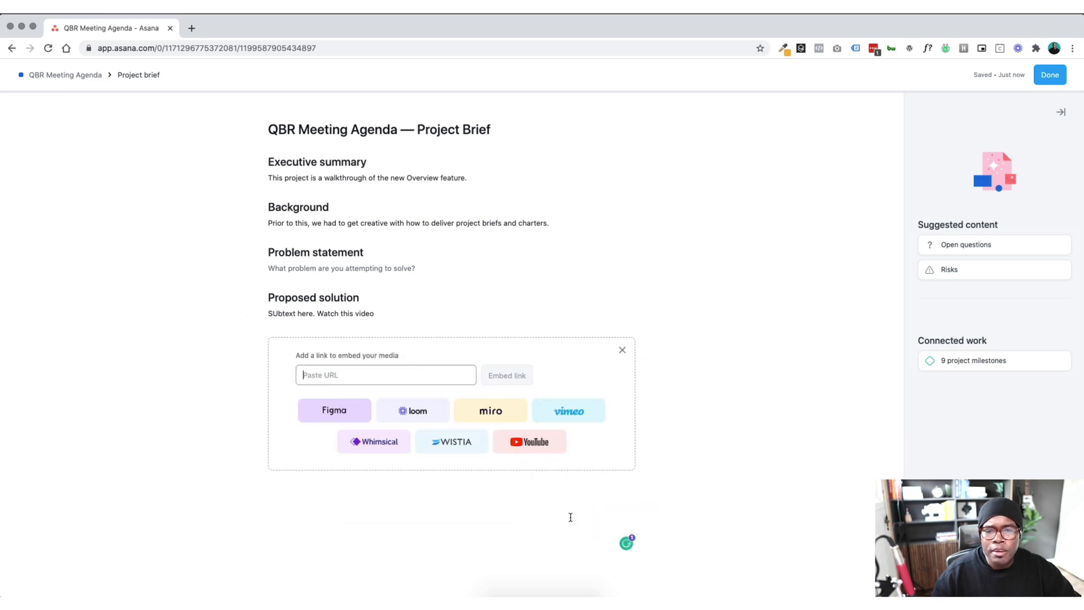
{"action": "mouse_move", "coordinate": [538, 447]}
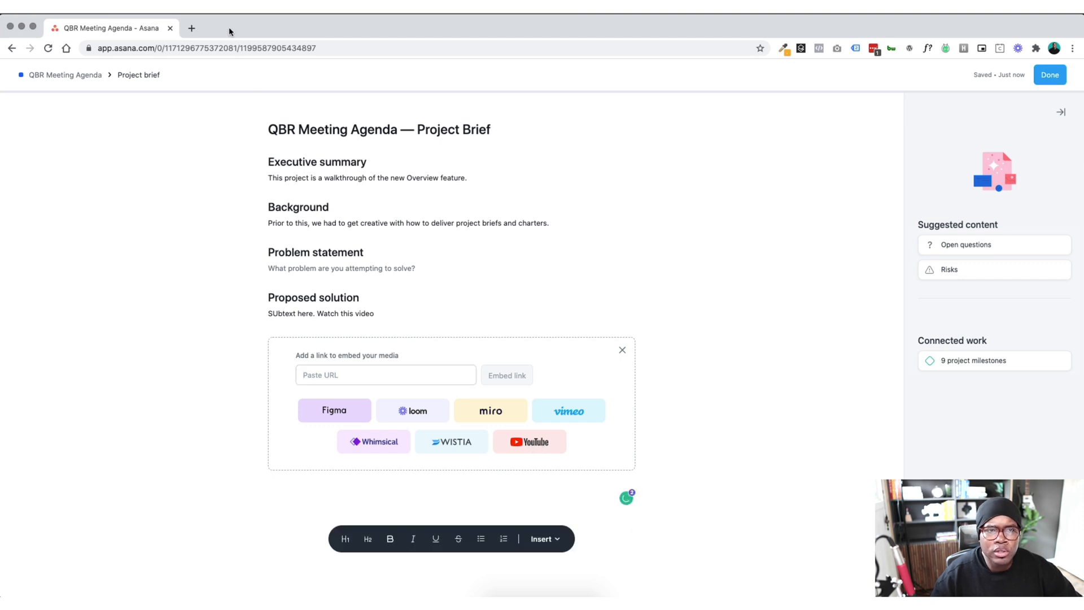
Step: Embed the YouTube video 'How To Get Attention In The Market' in the brief
{"action": "type", "text": "youtube.com"}
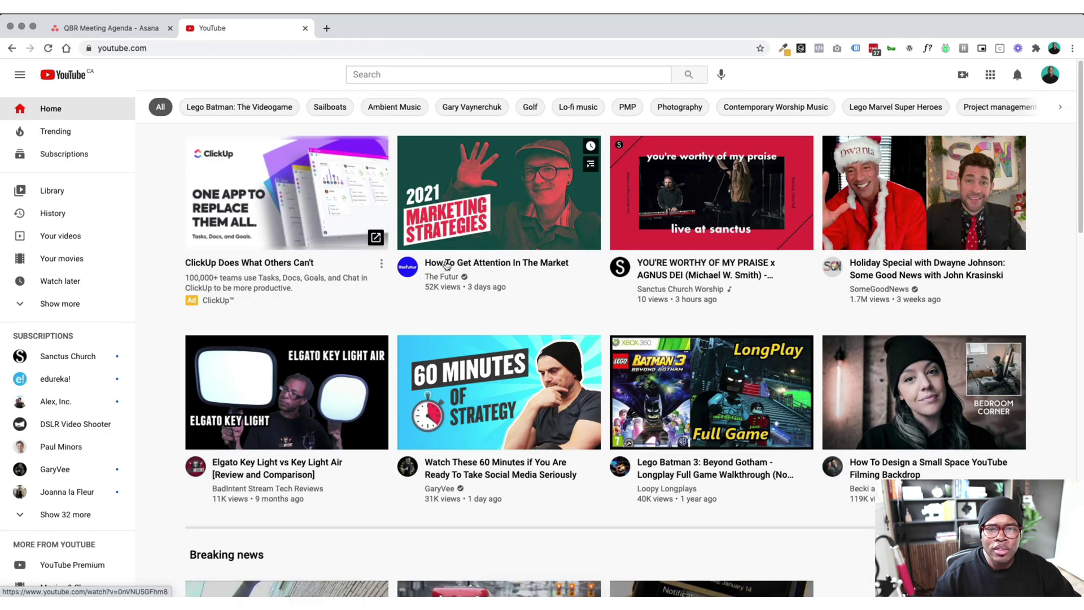
{"action": "left_click", "coordinate": [499, 192]}
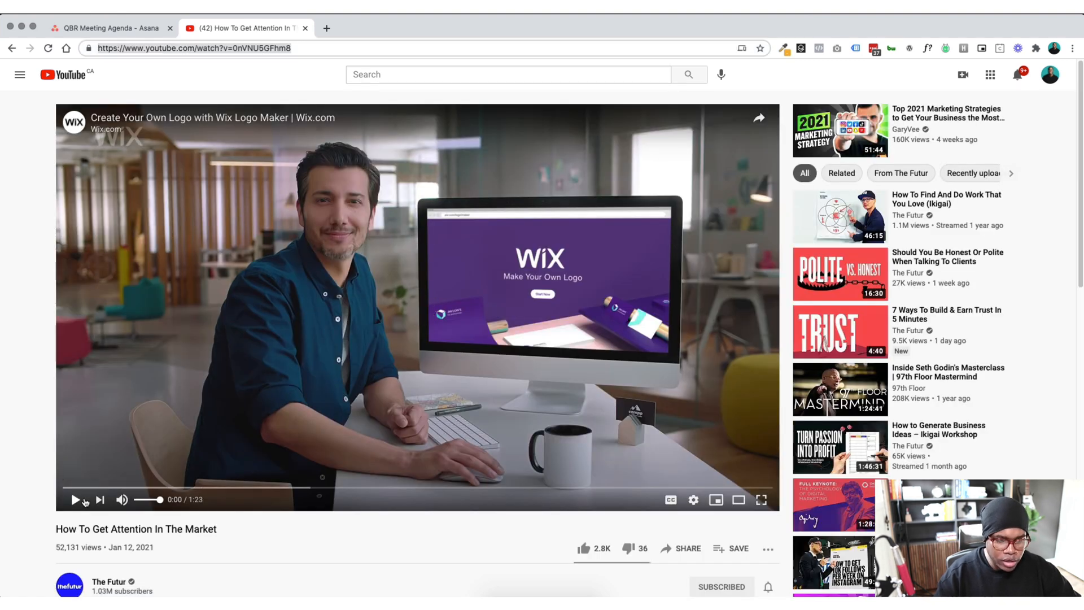
{"action": "left_click", "coordinate": [112, 28]}
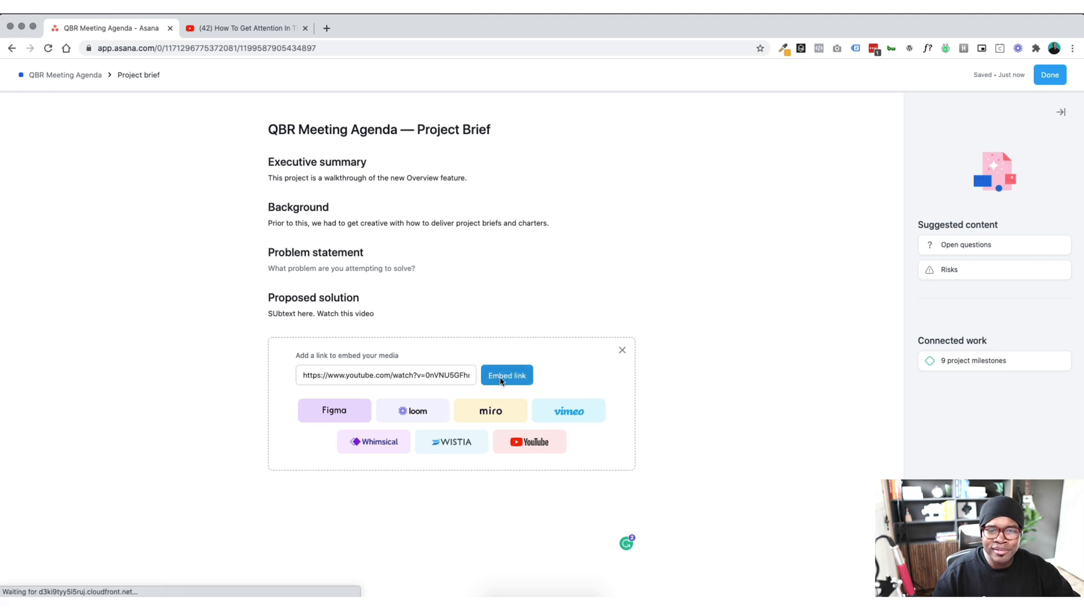
{"action": "left_click", "coordinate": [507, 375]}
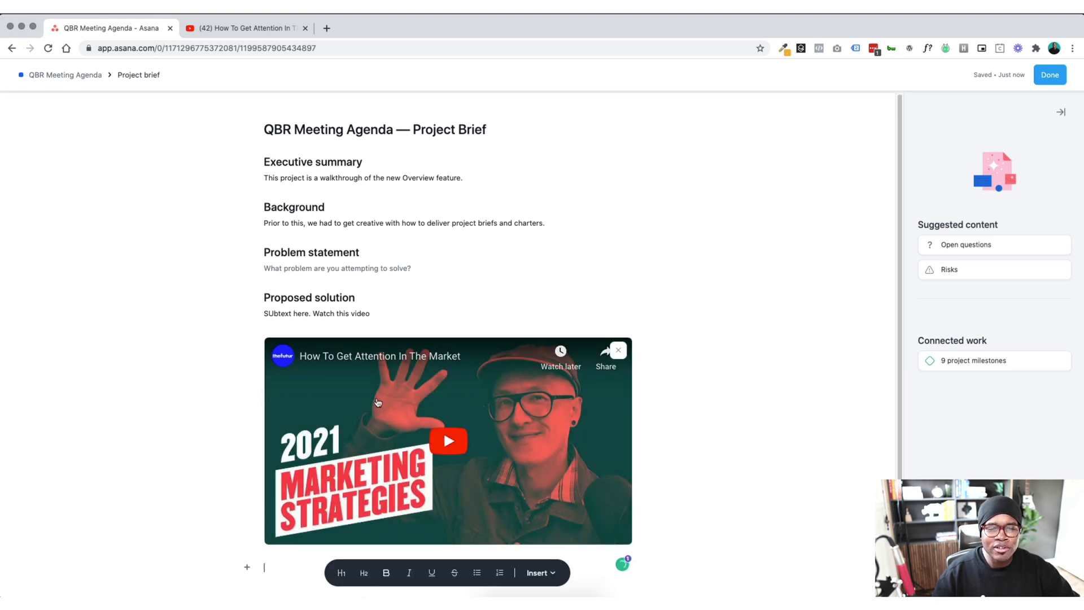
Step: Briefly play the embedded marketing video, then pause it
{"action": "scroll", "scroll_direction": "down", "scroll_amount": 3}
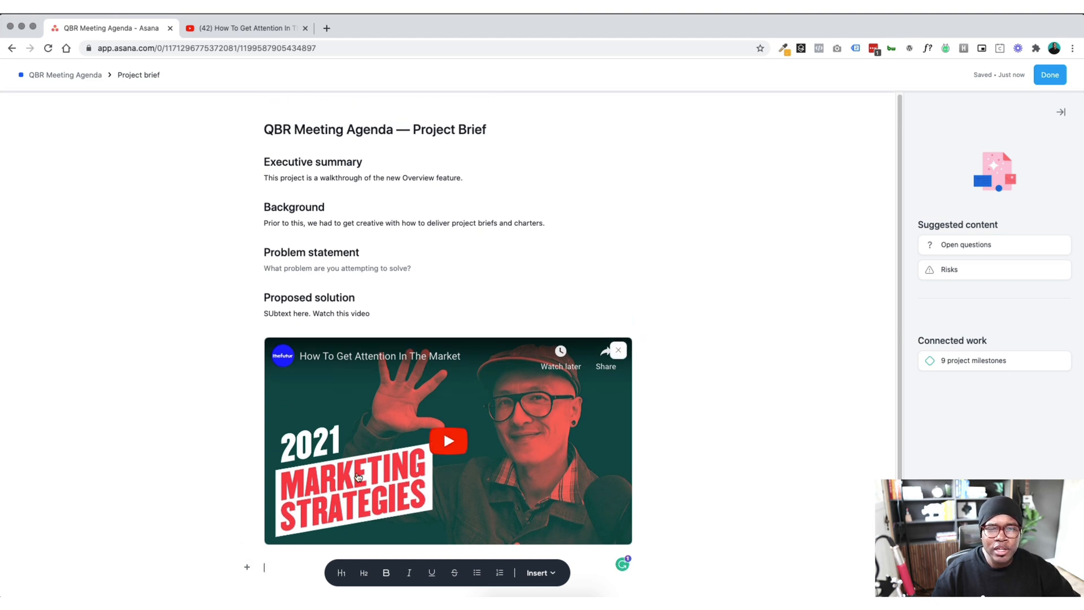
{"action": "scroll", "scroll_direction": "down", "scroll_amount": 3}
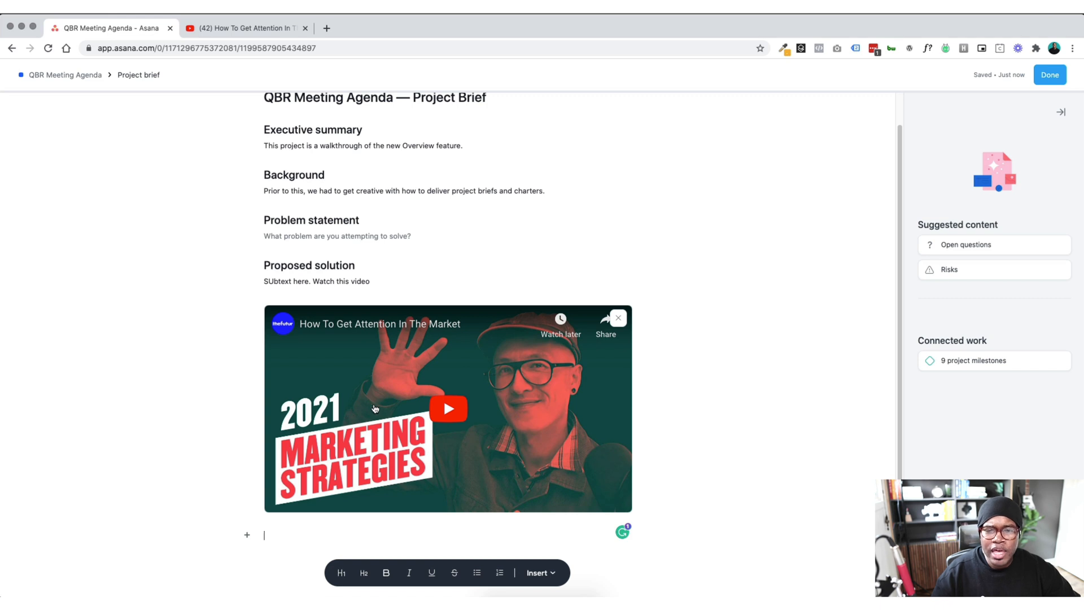
{"action": "left_click", "coordinate": [449, 409]}
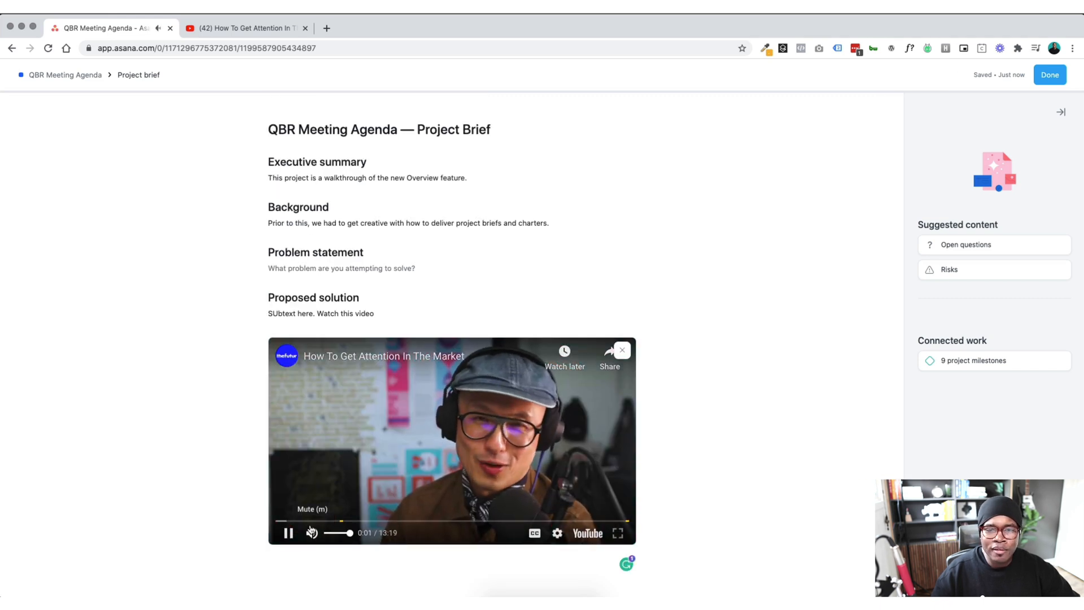
{"action": "left_click", "coordinate": [288, 533]}
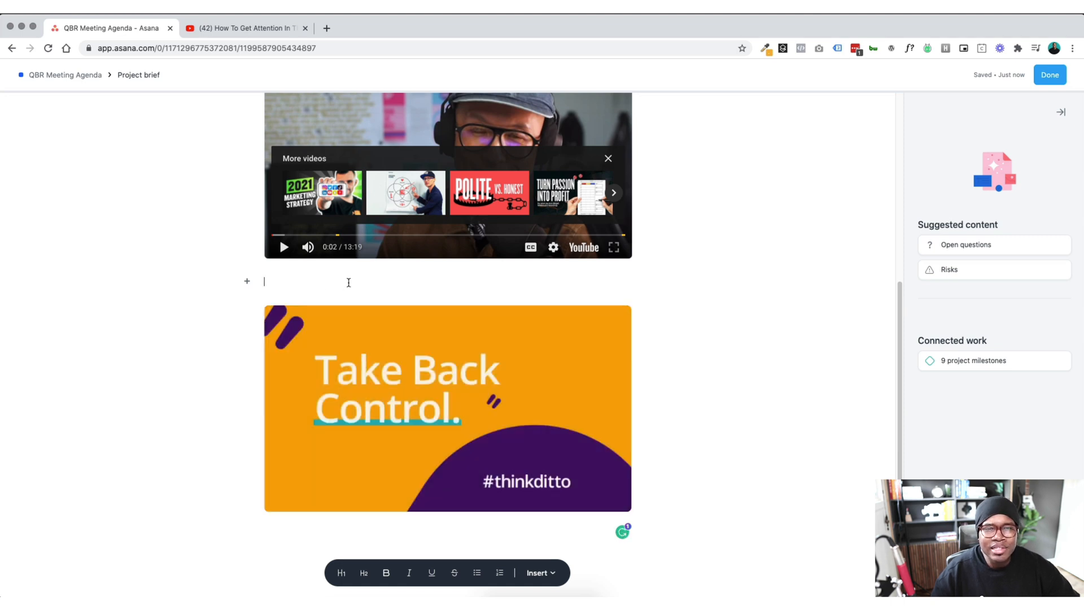
{"action": "mouse_move", "coordinate": [399, 533]}
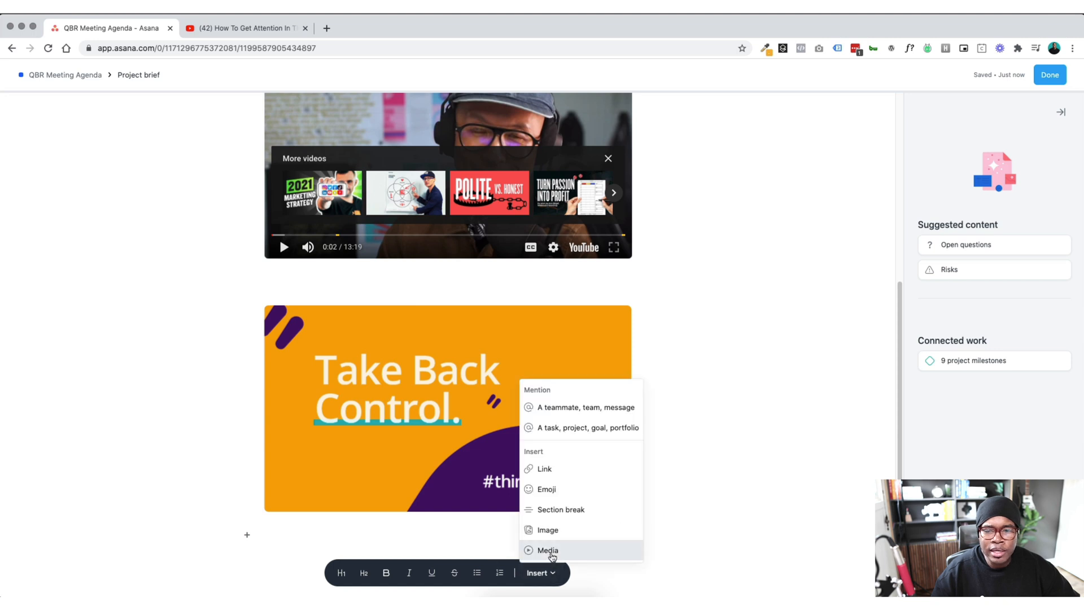
Step: Start a third media embed below the 'Take Back Control. #thinkditto' block
{"action": "left_click", "coordinate": [547, 550]}
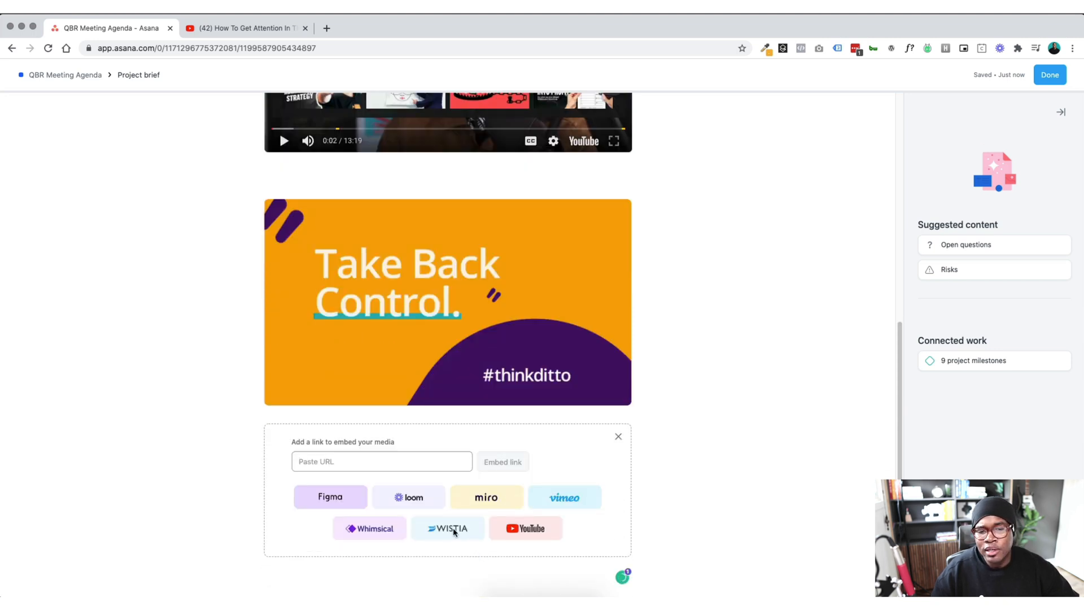
{"action": "mouse_move", "coordinate": [412, 502]}
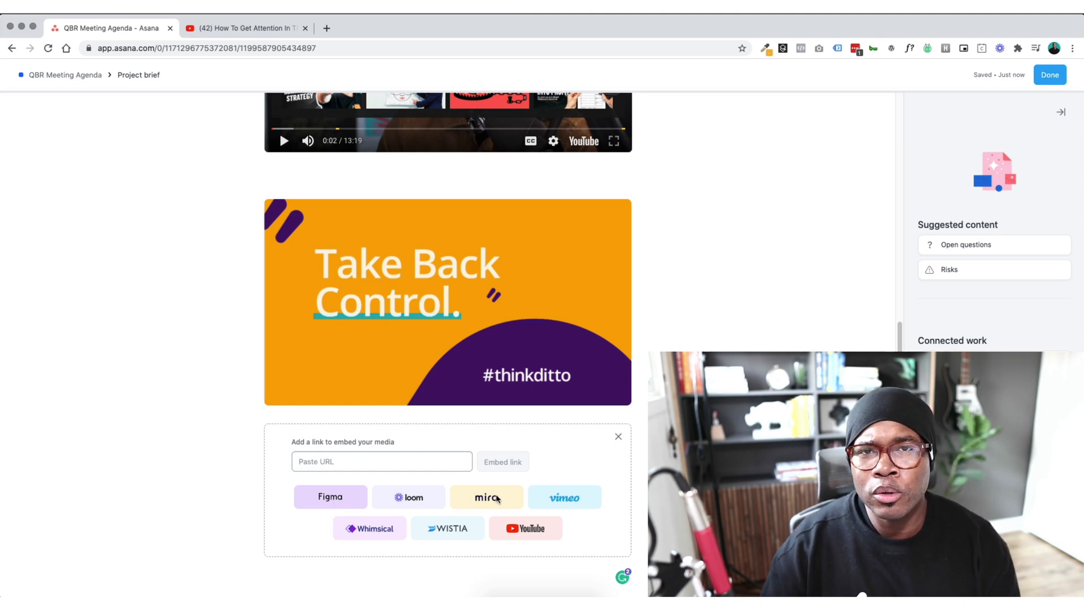
{"action": "mouse_move", "coordinate": [518, 496]}
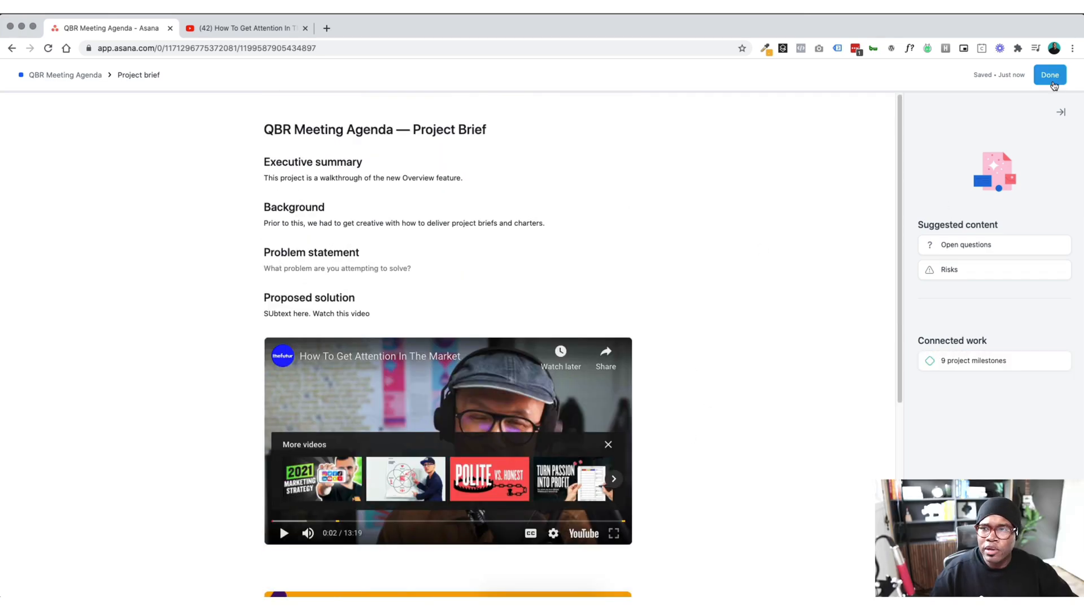
Step: Close the finished brief, reopen it from Key resources, and return to Overview
{"action": "left_click", "coordinate": [1050, 74]}
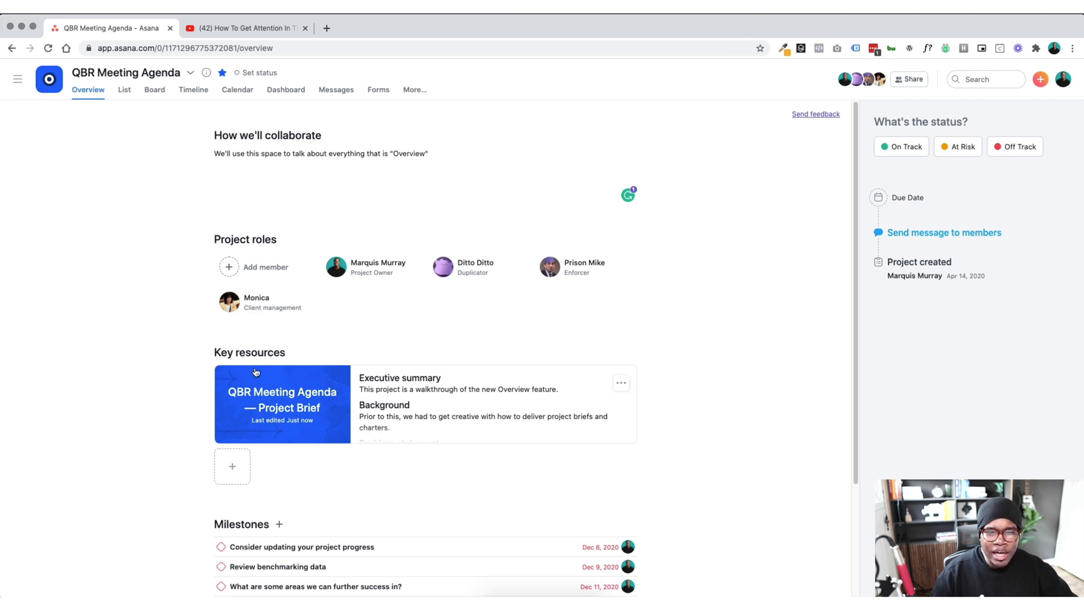
{"action": "mouse_move", "coordinate": [233, 397]}
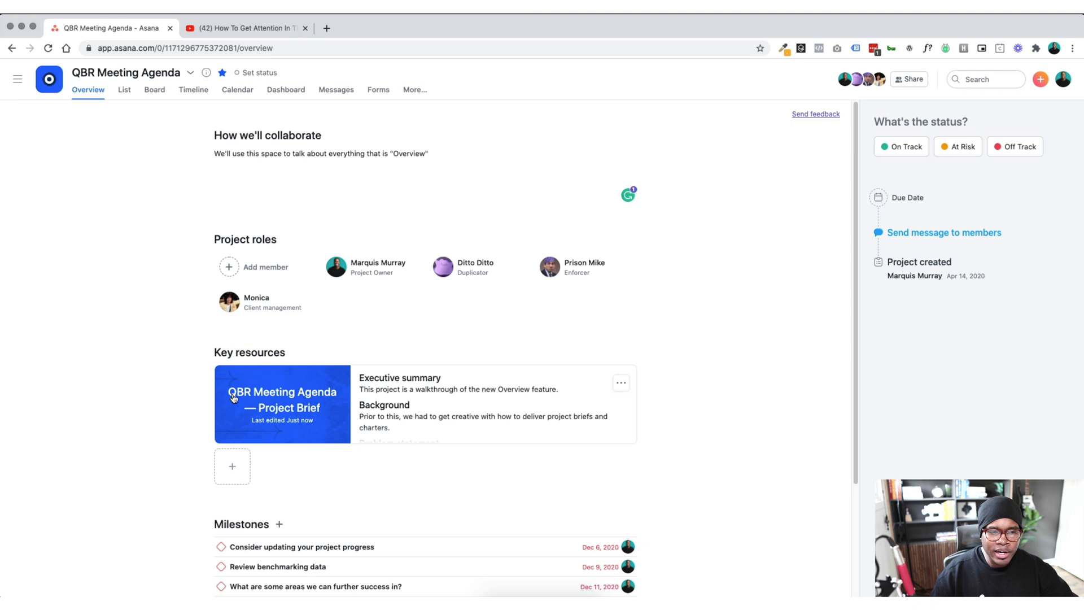
{"action": "mouse_move", "coordinate": [384, 409]}
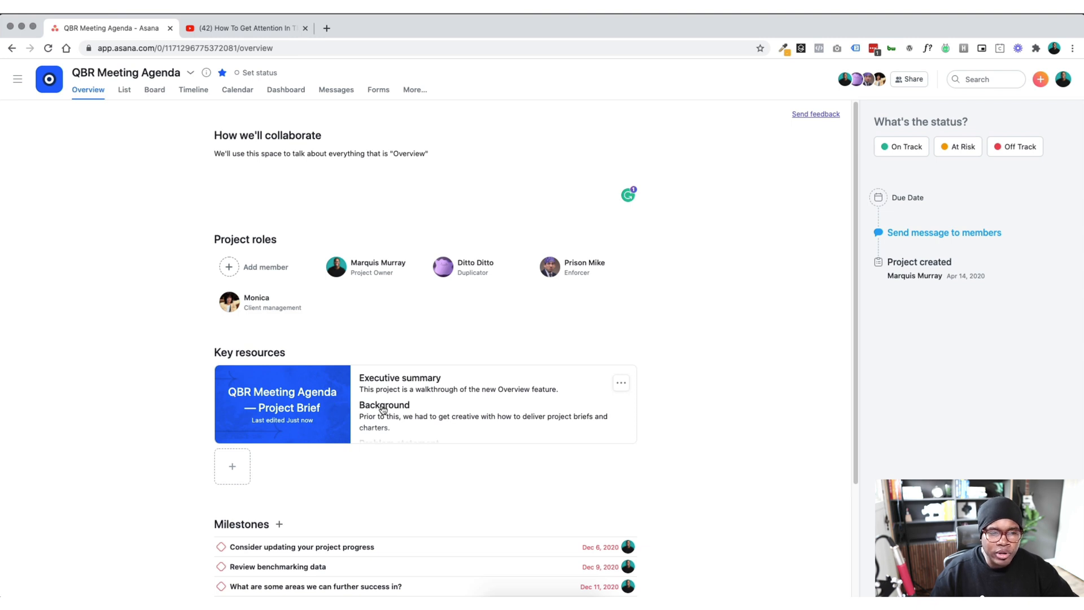
{"action": "left_click", "coordinate": [282, 404]}
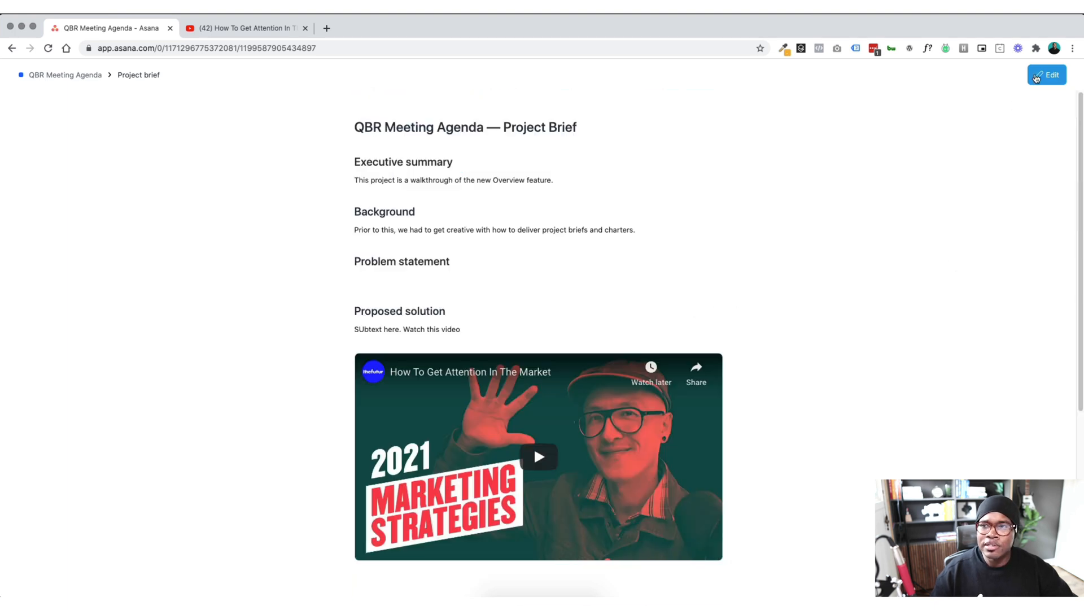
{"action": "left_click", "coordinate": [1055, 74]}
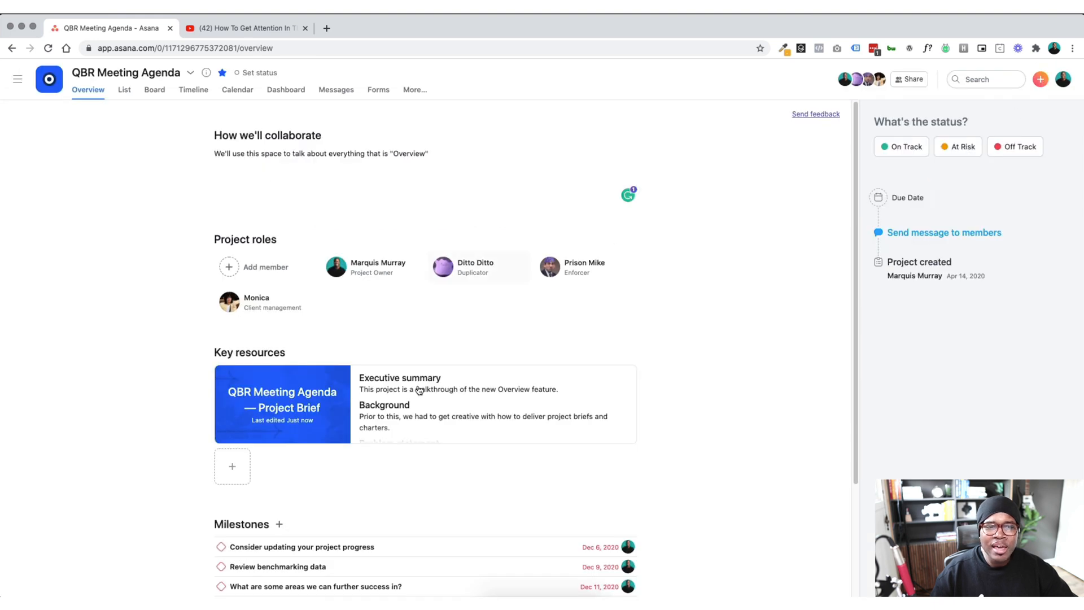
{"action": "mouse_move", "coordinate": [437, 448]}
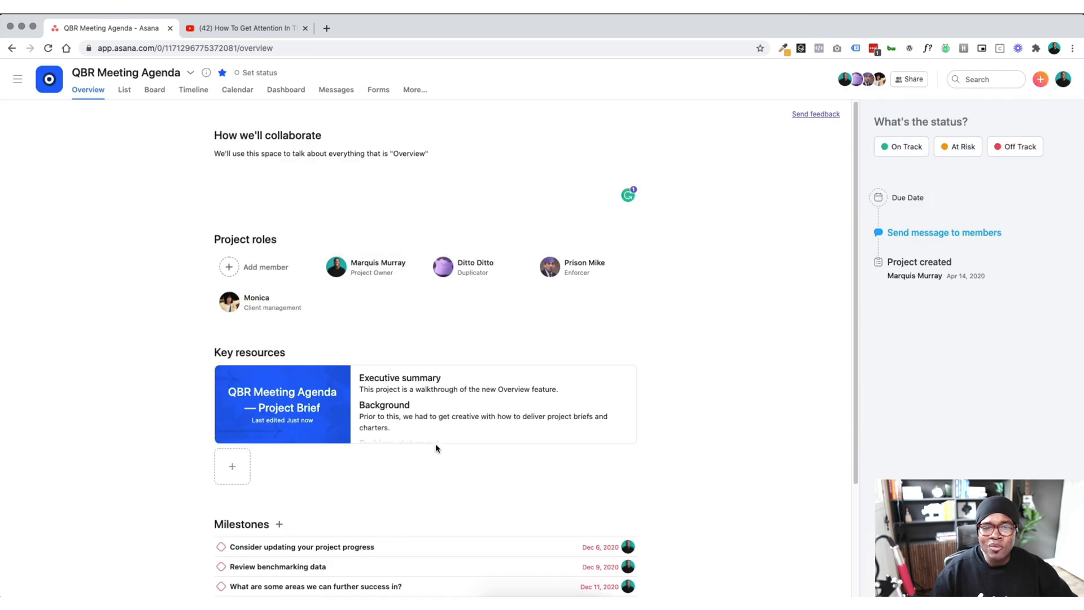
{"action": "mouse_move", "coordinate": [433, 407]}
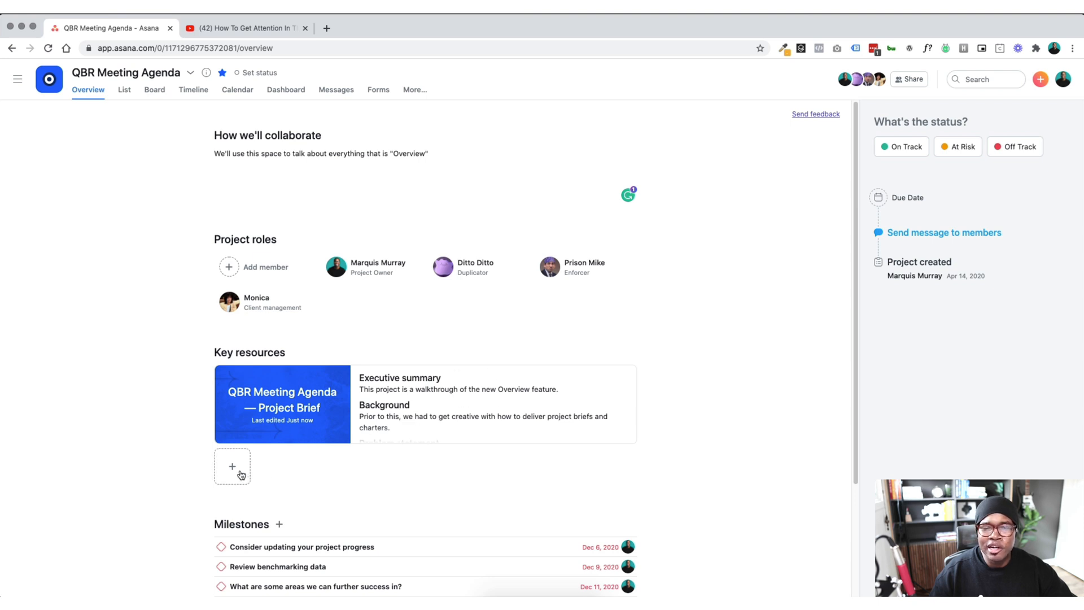
{"action": "mouse_move", "coordinate": [232, 466]}
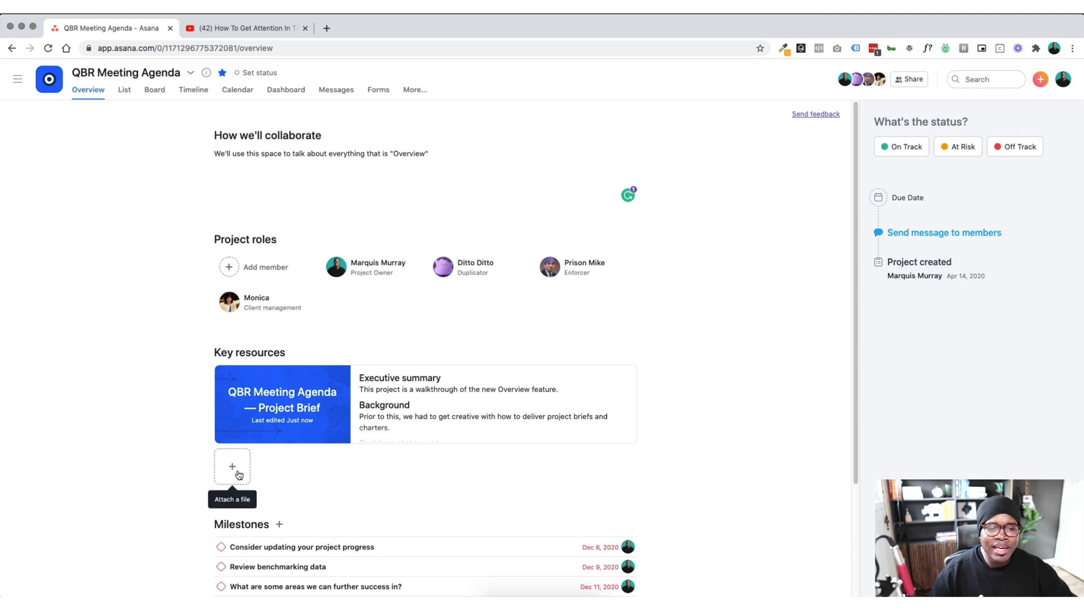
Step: Attach the 'TP - Media' Google Drive folder as a second key resource
{"action": "left_click", "coordinate": [232, 465]}
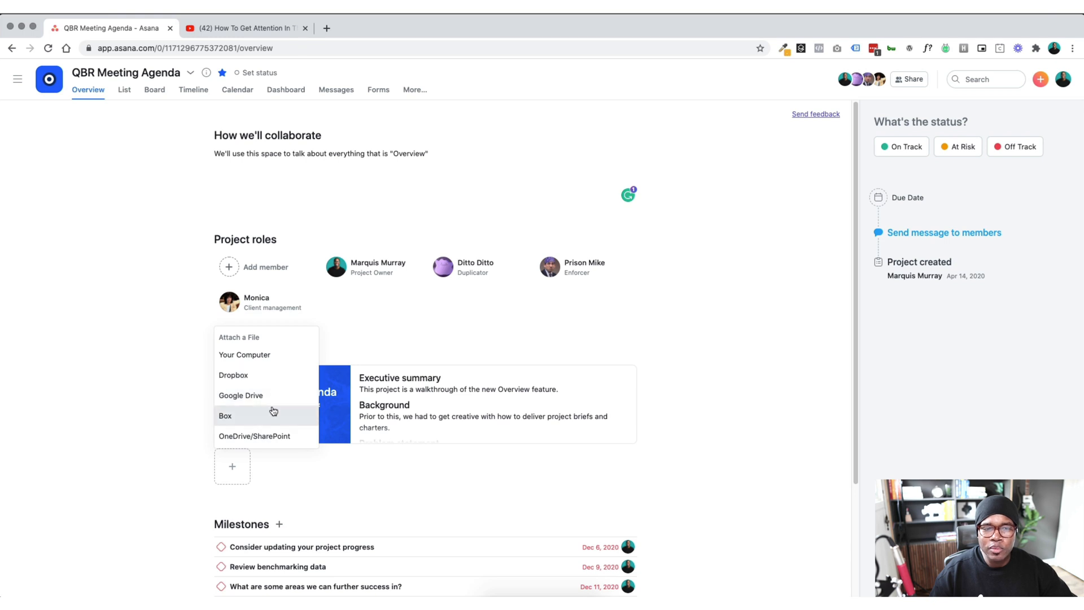
{"action": "mouse_move", "coordinate": [286, 360]}
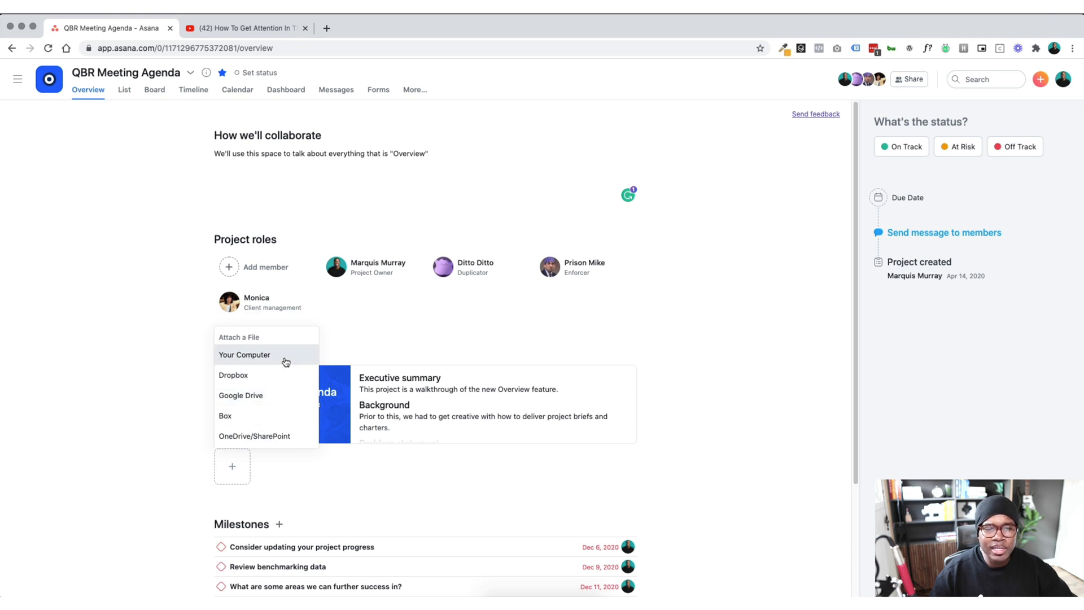
{"action": "mouse_move", "coordinate": [255, 400]}
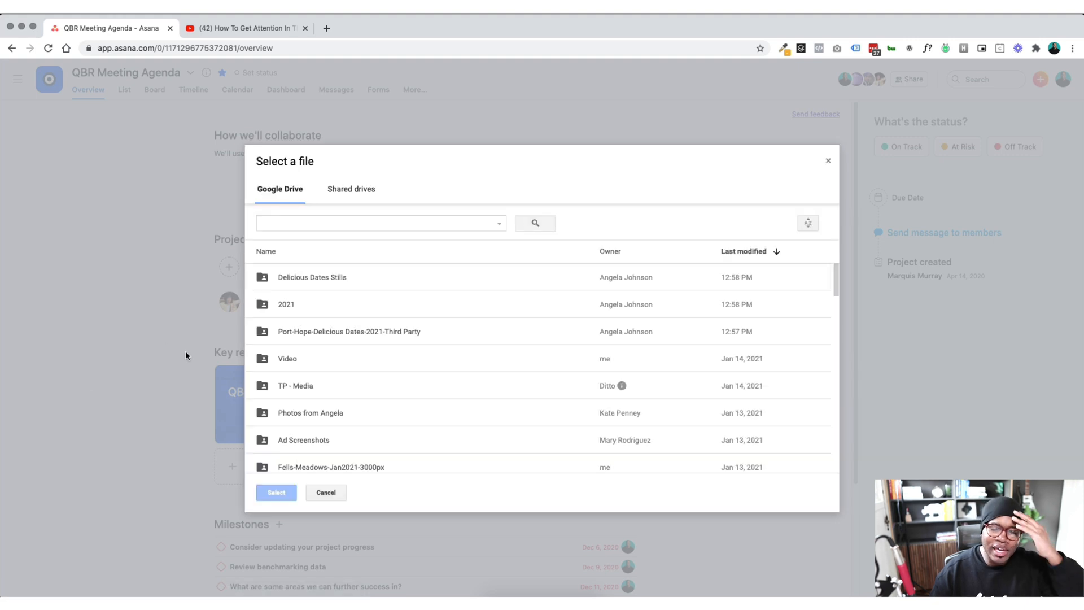
{"action": "mouse_move", "coordinate": [429, 392]}
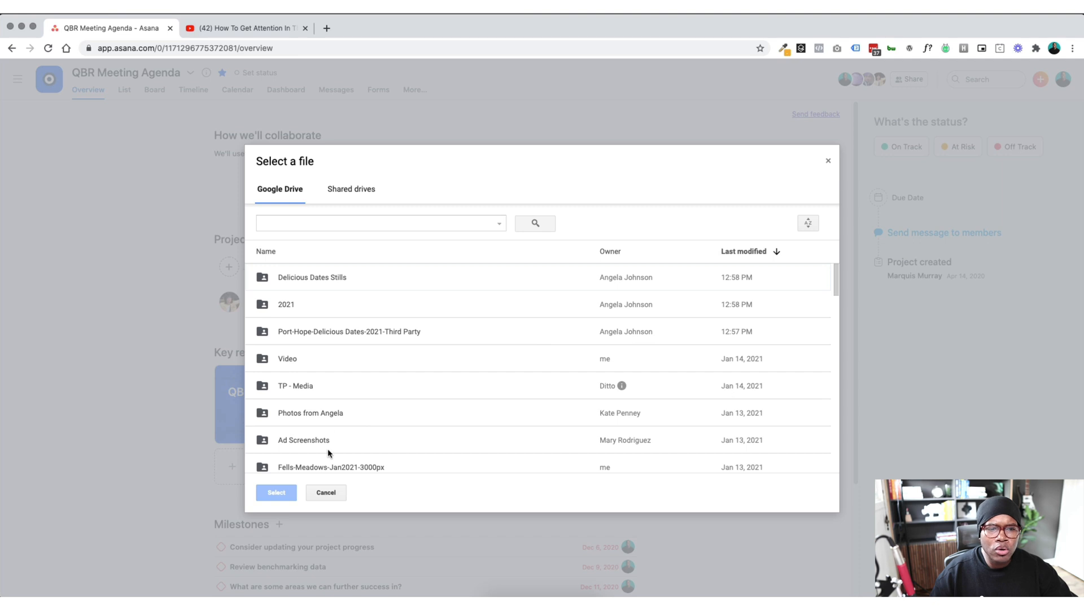
{"action": "mouse_move", "coordinate": [307, 411]}
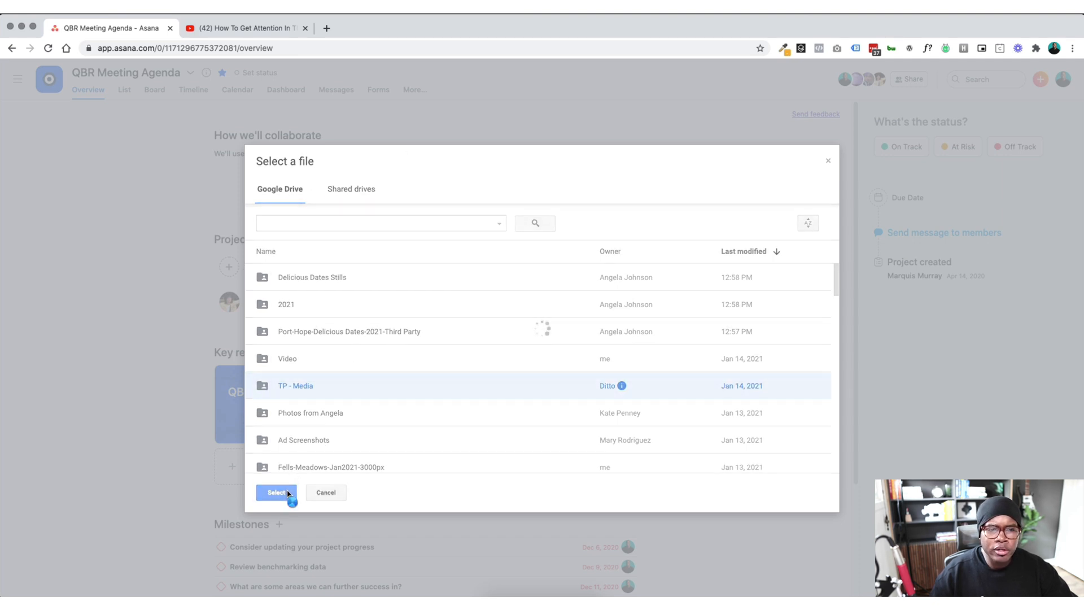
{"action": "left_click", "coordinate": [275, 492]}
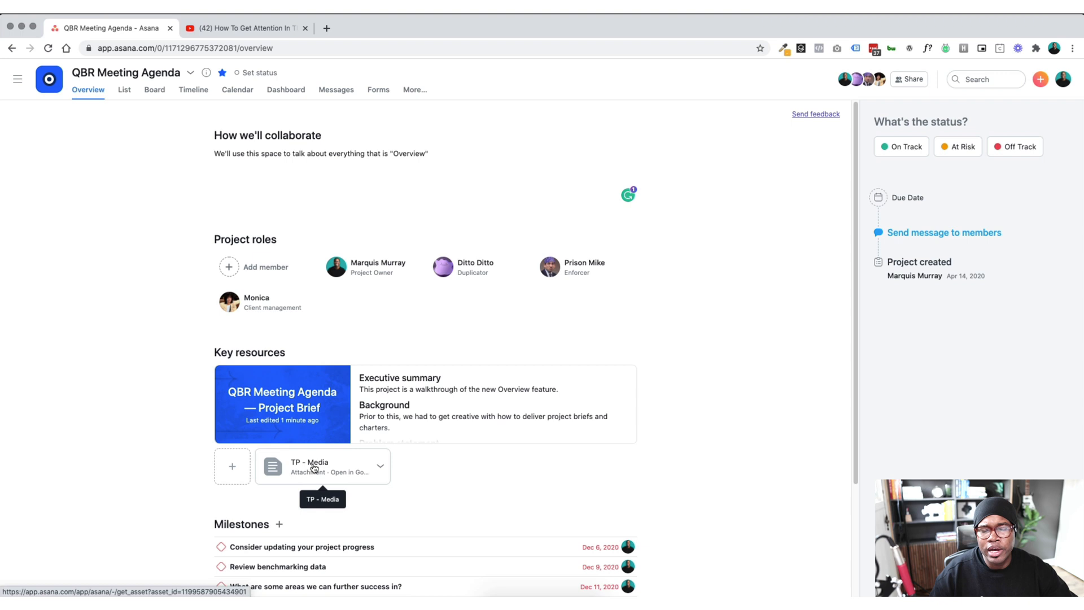
{"action": "mouse_move", "coordinate": [309, 468]}
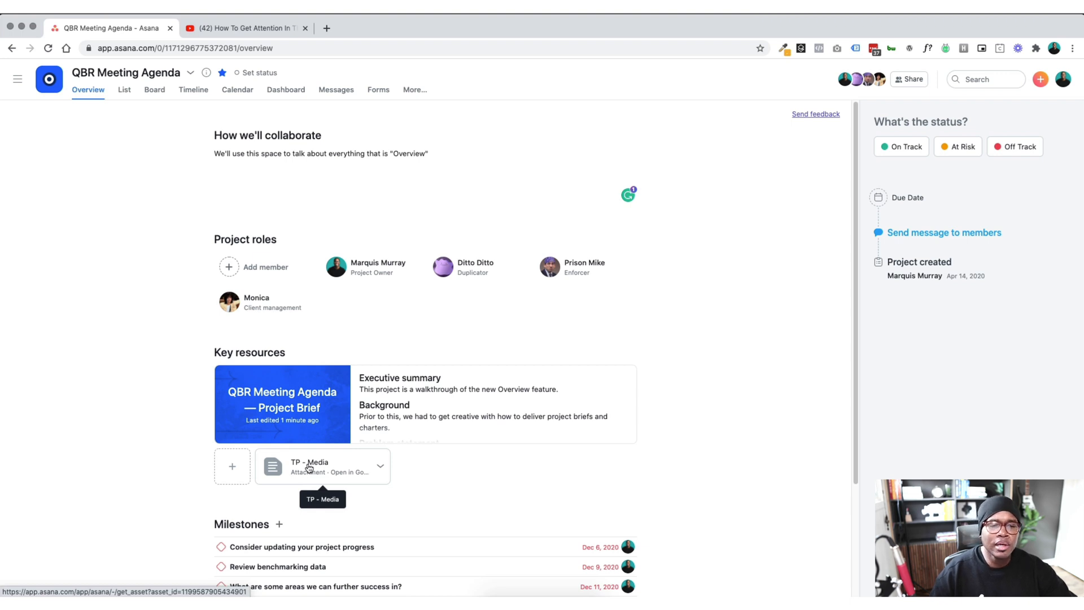
{"action": "scroll", "scroll_direction": "down", "scroll_amount": 3}
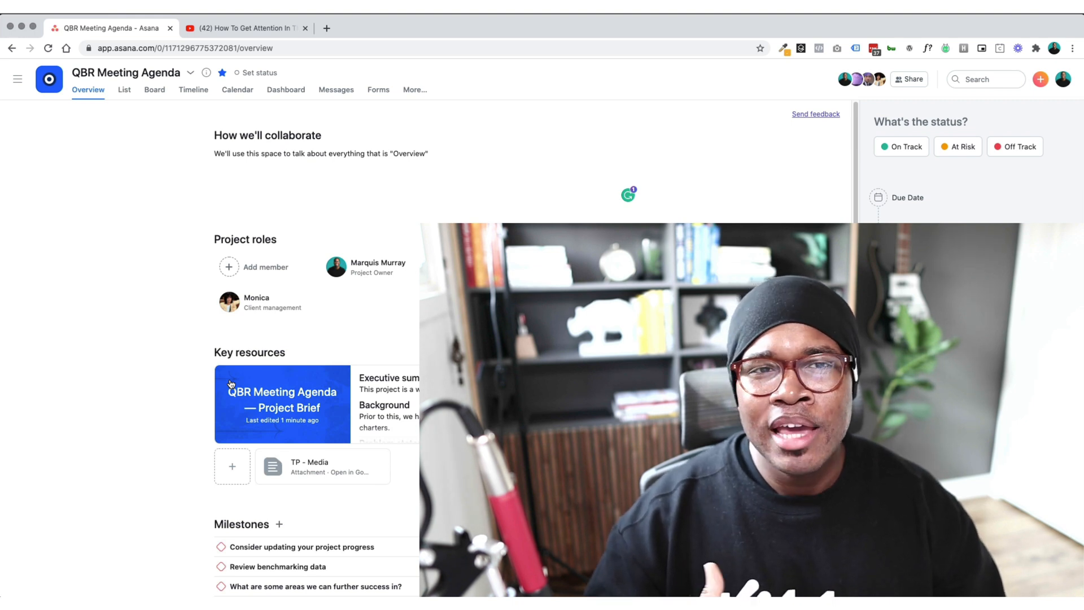
{"action": "mouse_move", "coordinate": [806, 122]}
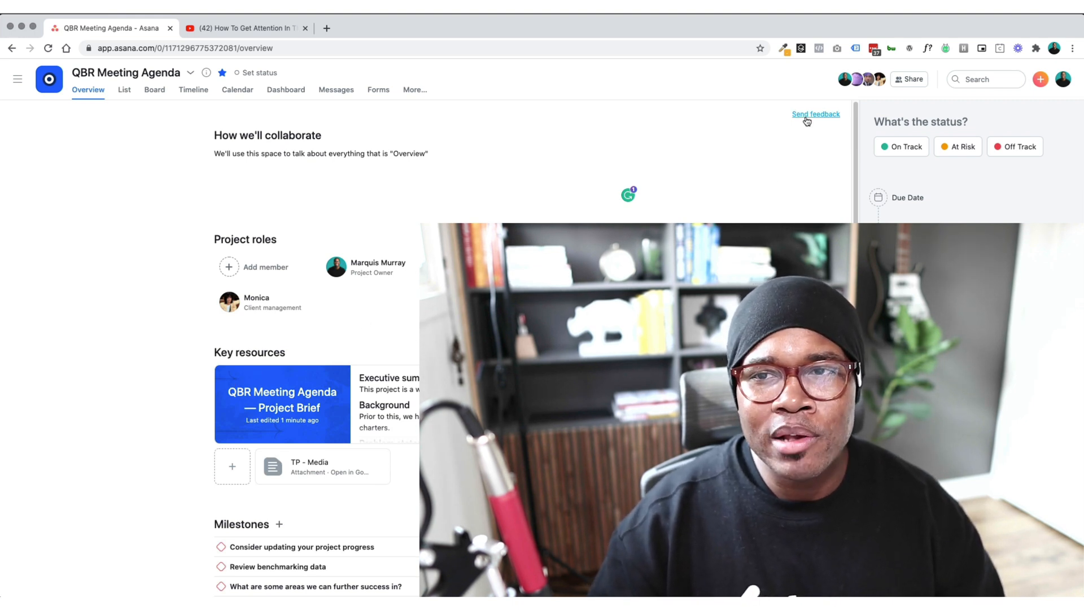
{"action": "mouse_move", "coordinate": [717, 187]}
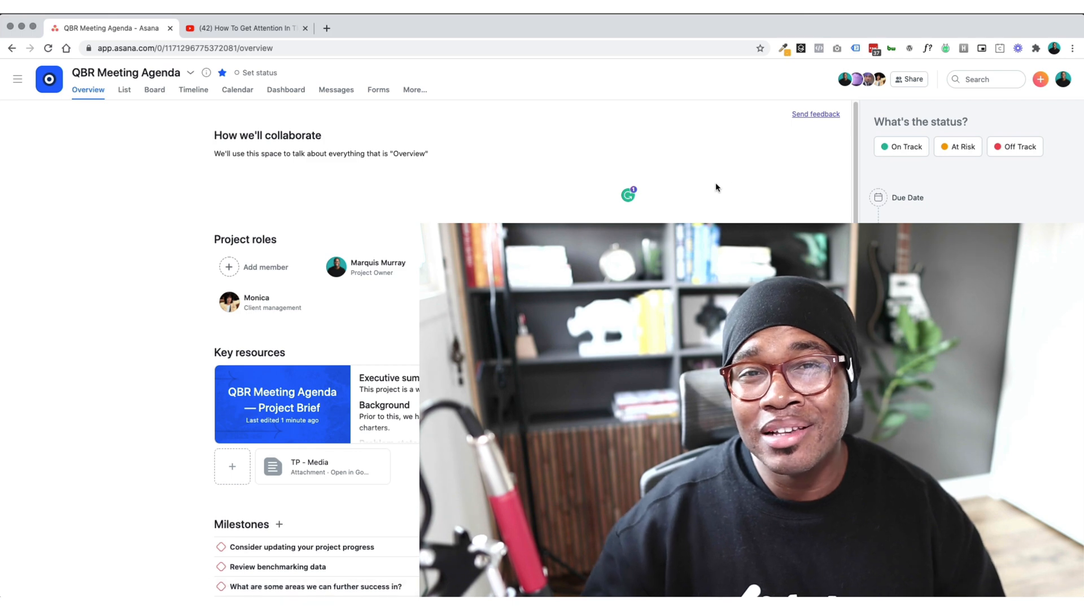